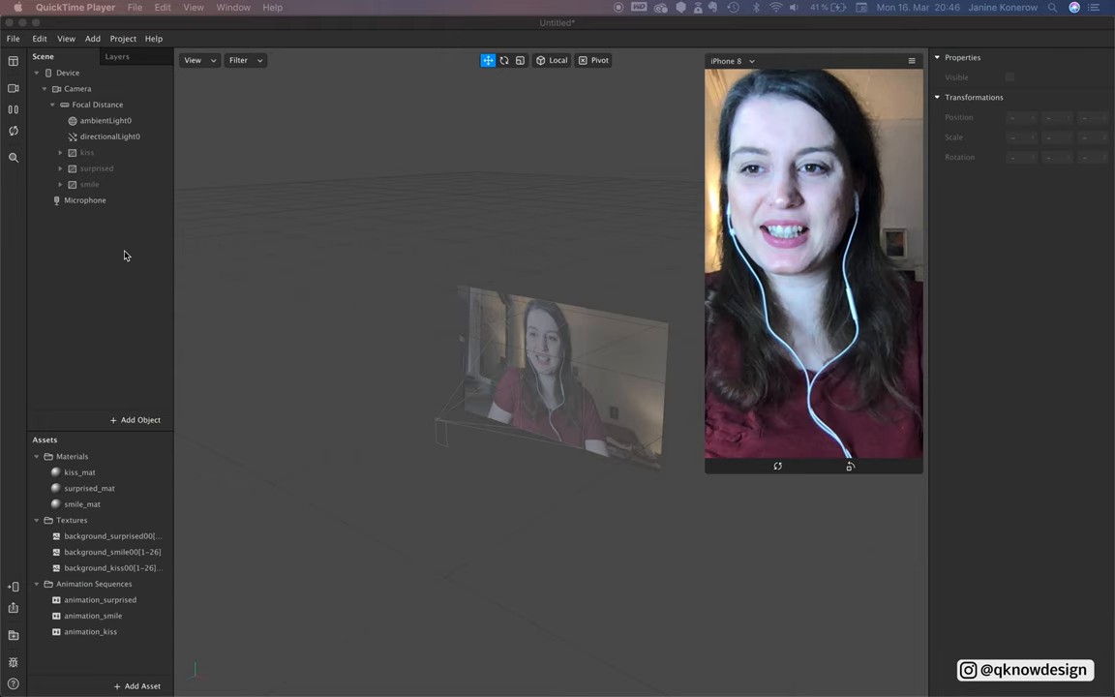
Switch to Spark AR Studio and open the Add Object list.
left_click(87, 152)
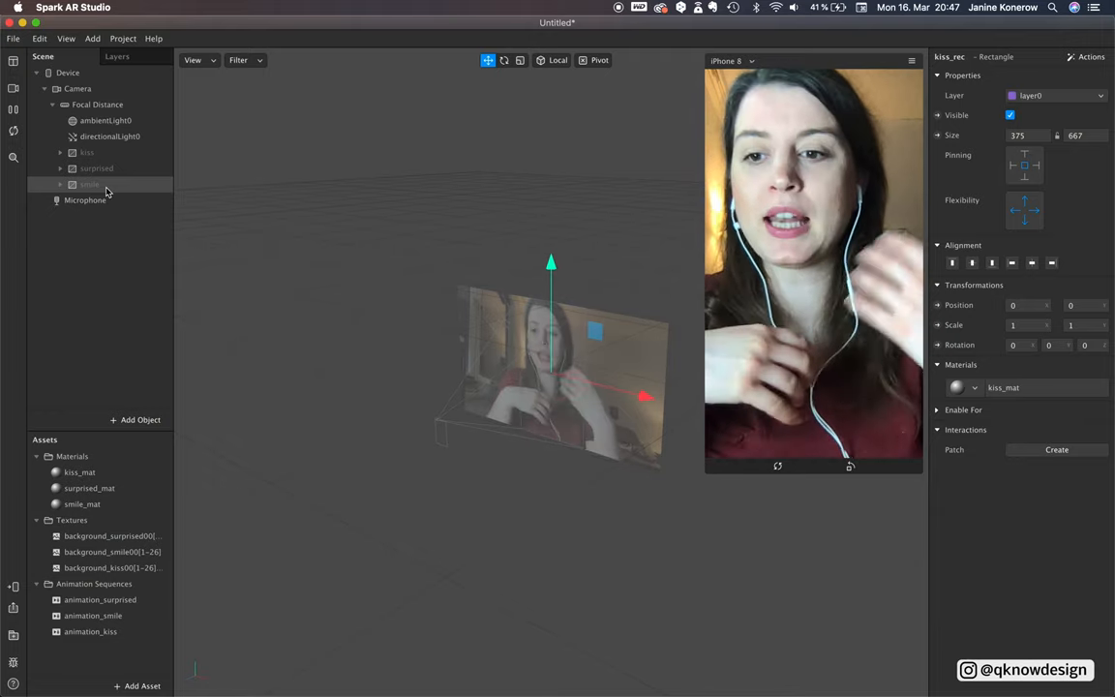
left_click(136, 419)
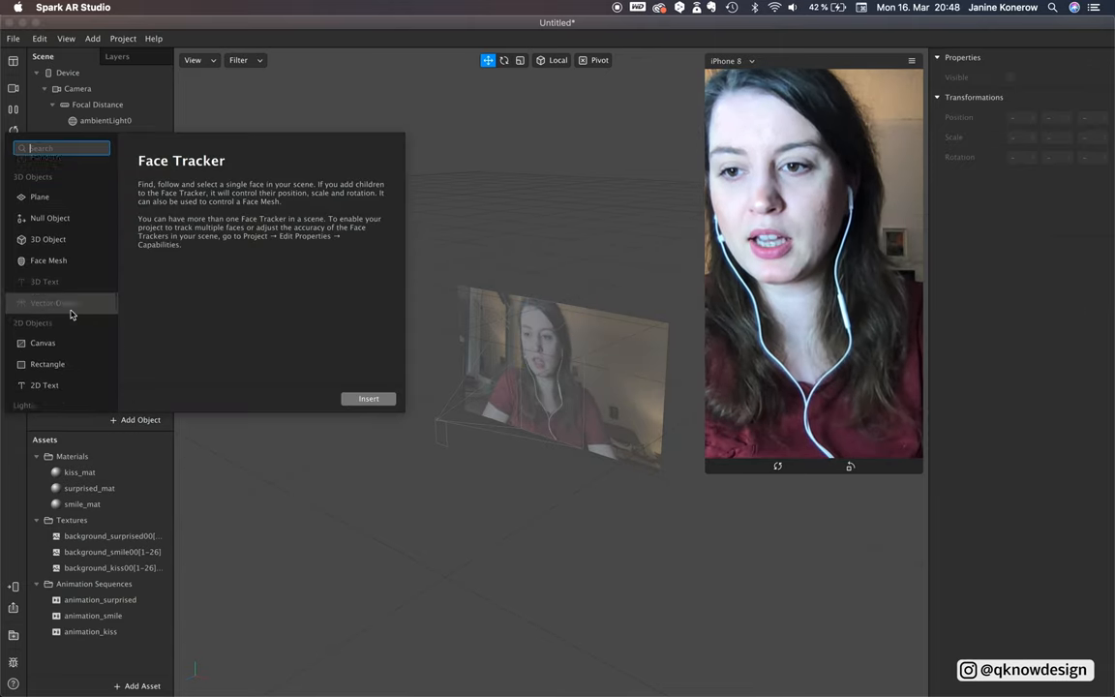
Insert a canvas with a rectangle pinned to fill the screen width and height.
left_click(43, 327)
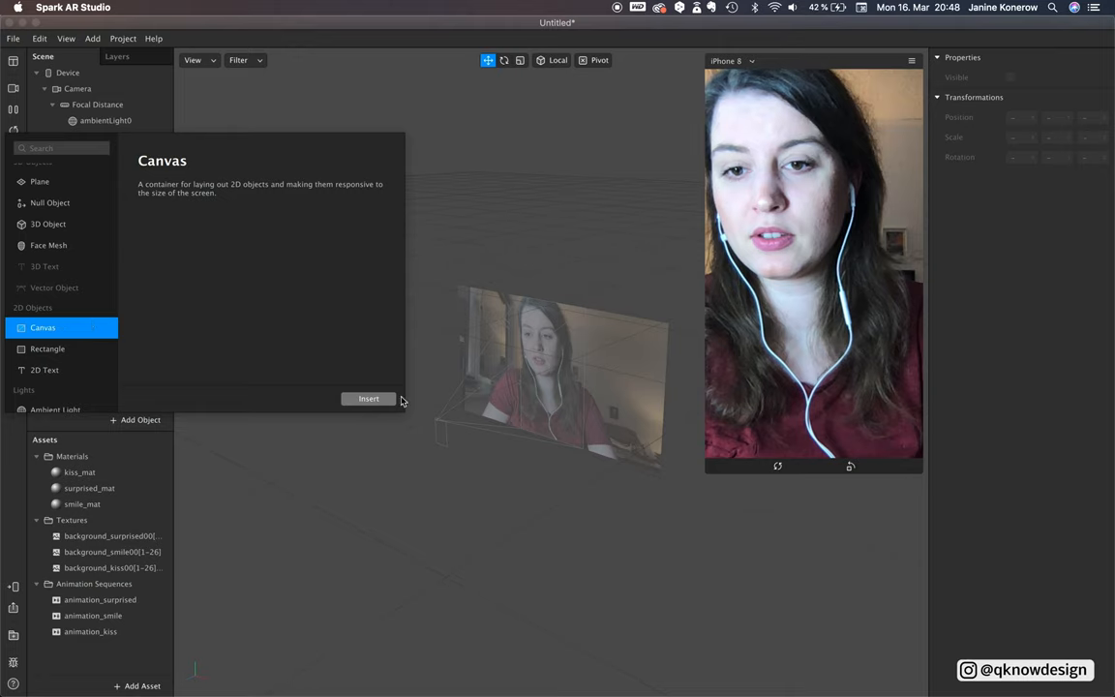
left_click(369, 399)
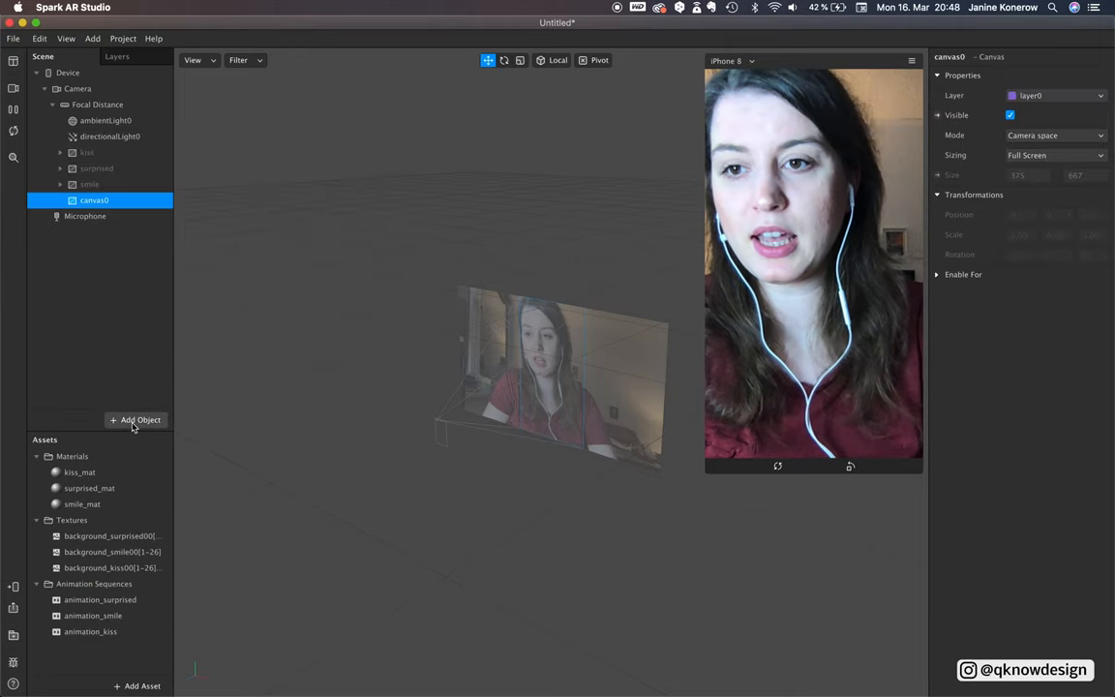
left_click(135, 419)
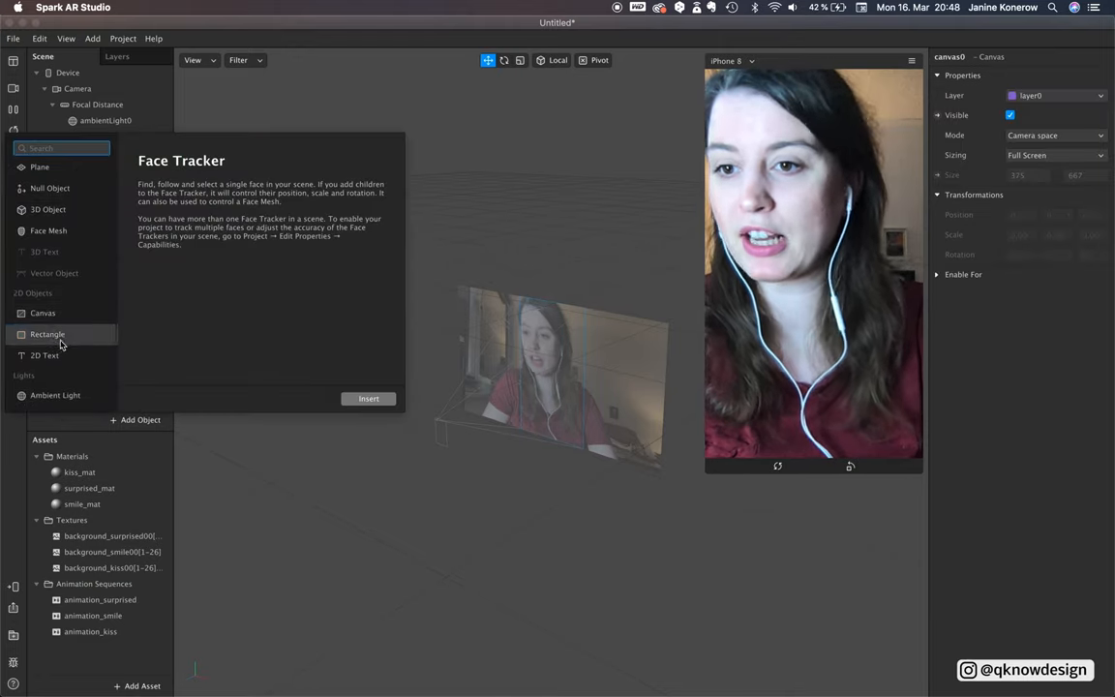
left_click(369, 397)
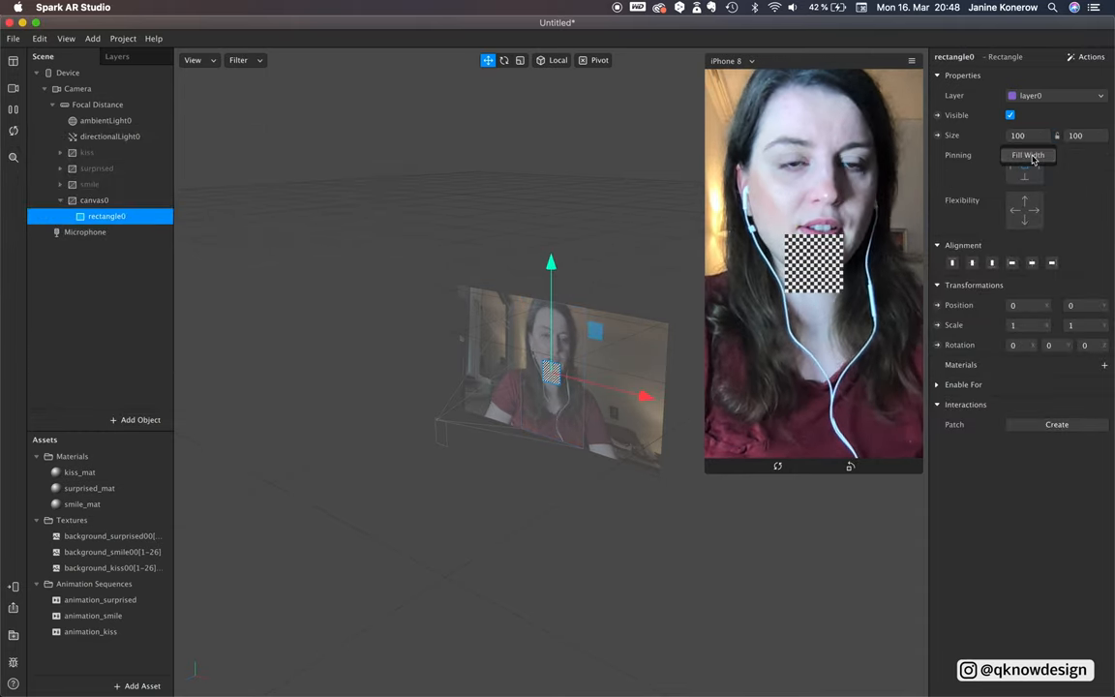
left_click(1028, 155)
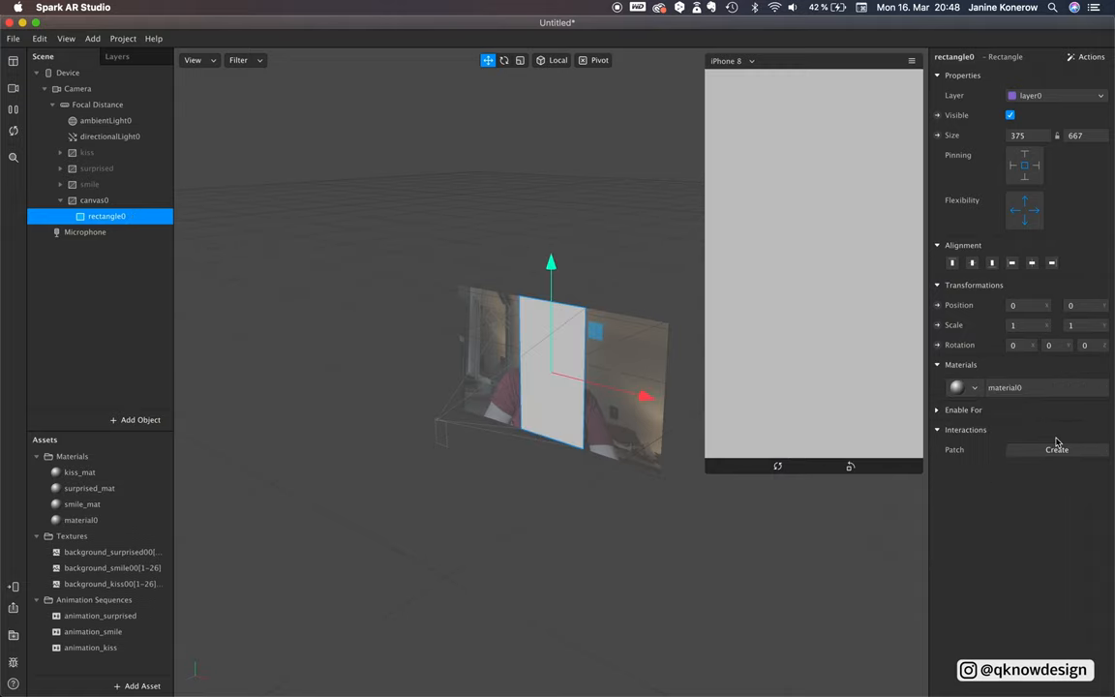
Name the material angry_mat and animate it with imported background_angry frames as animation_angry.
left_click(82, 520)
type("angry")
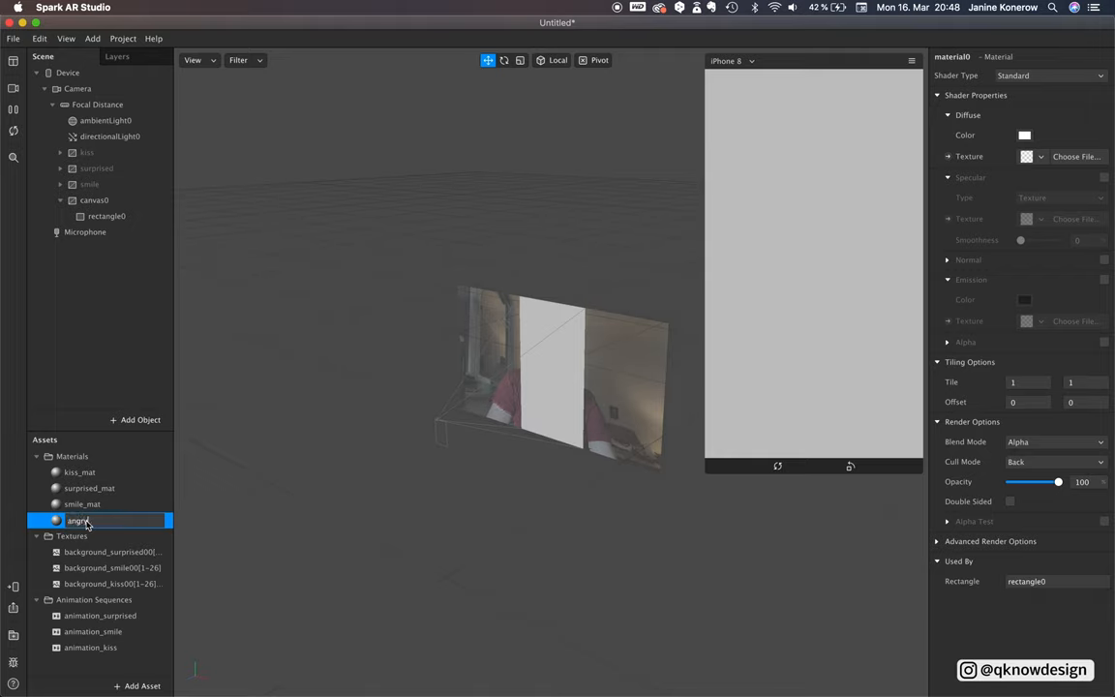
left_click(72, 535)
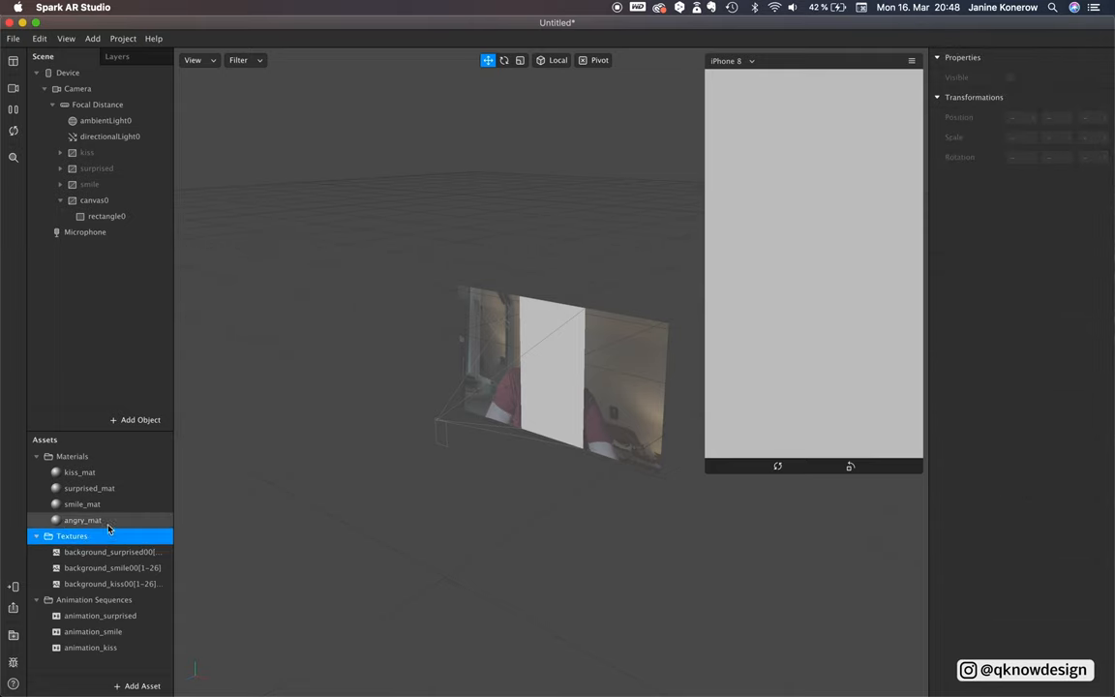
left_click(82, 519)
type("animation_angry")
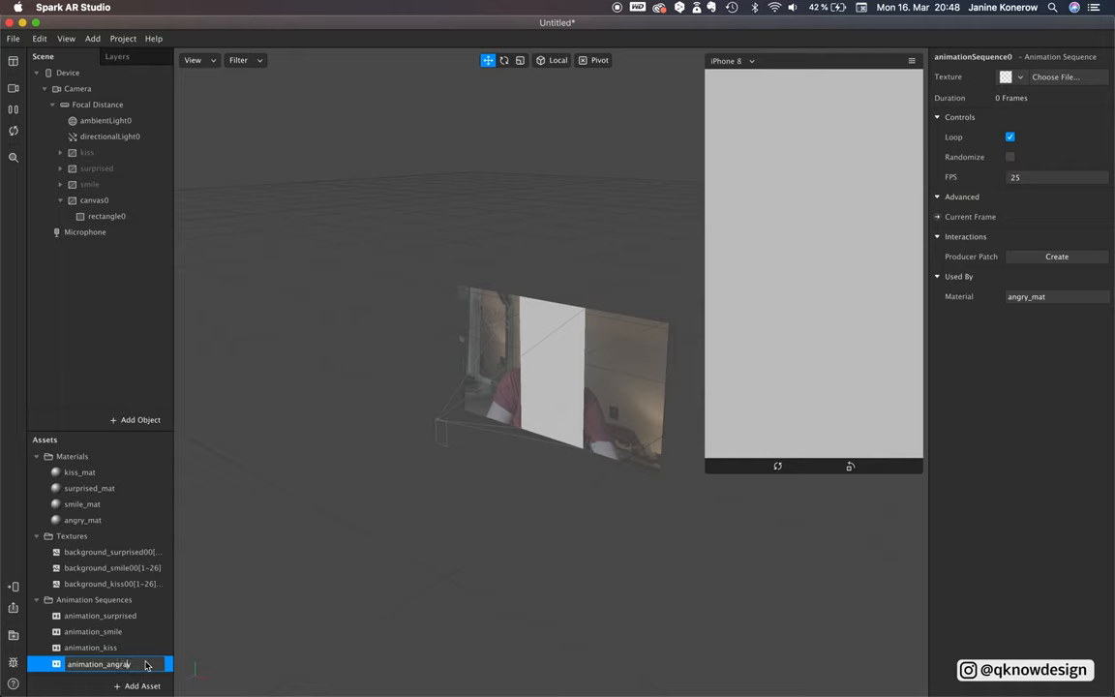
left_click(93, 631)
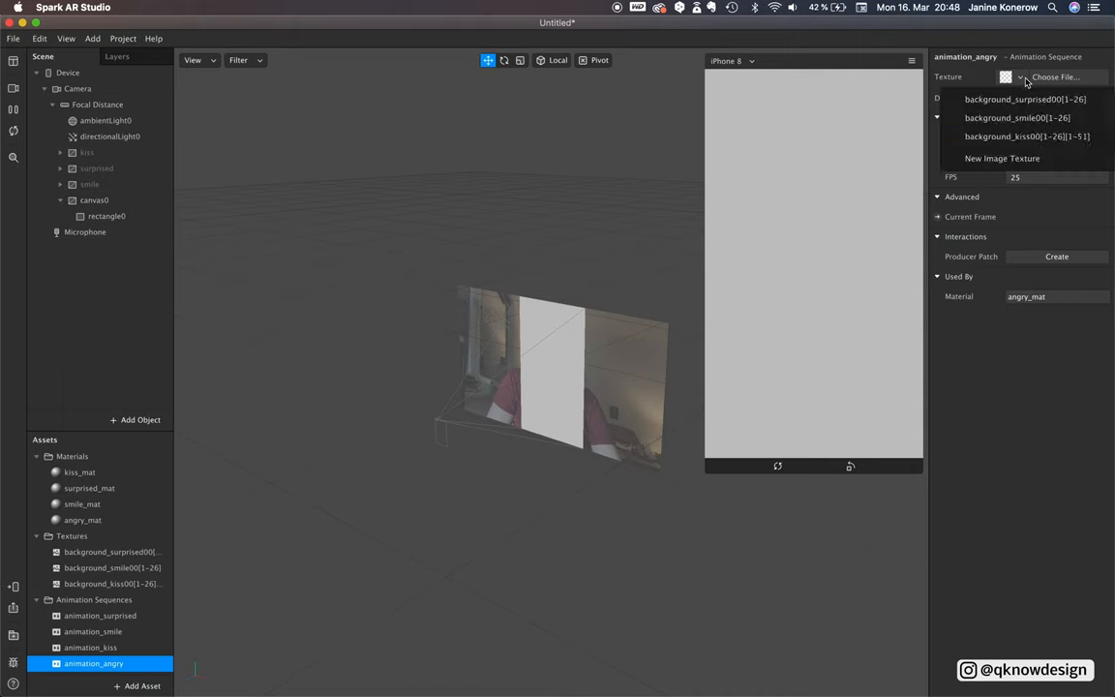
left_click(1002, 158)
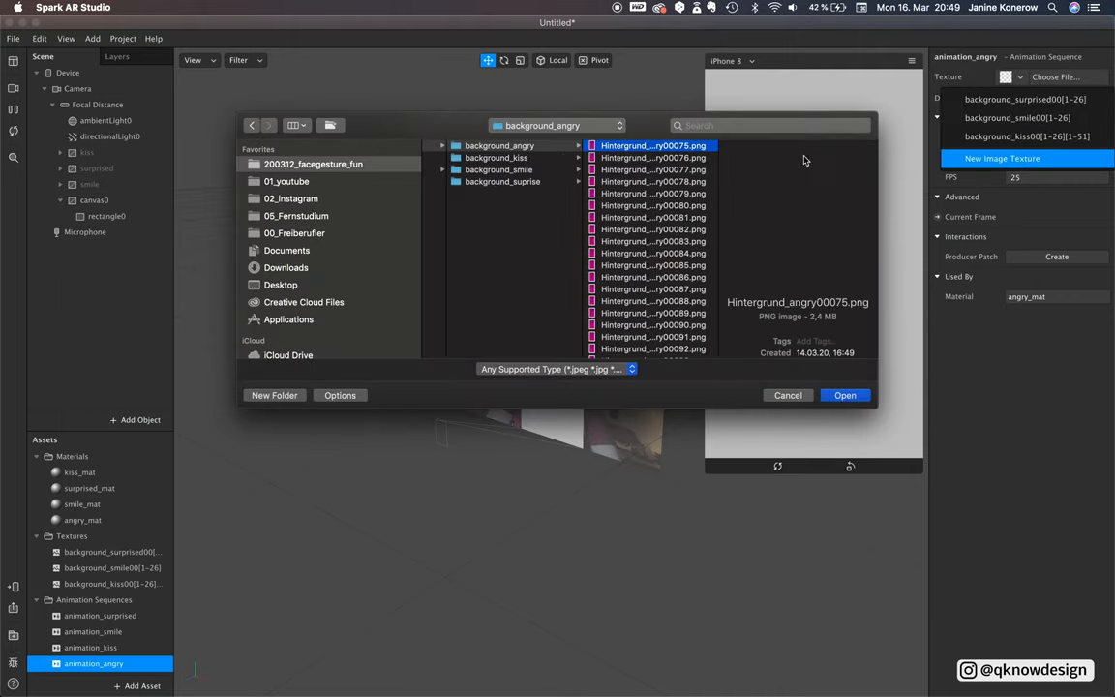
scroll("down", 3)
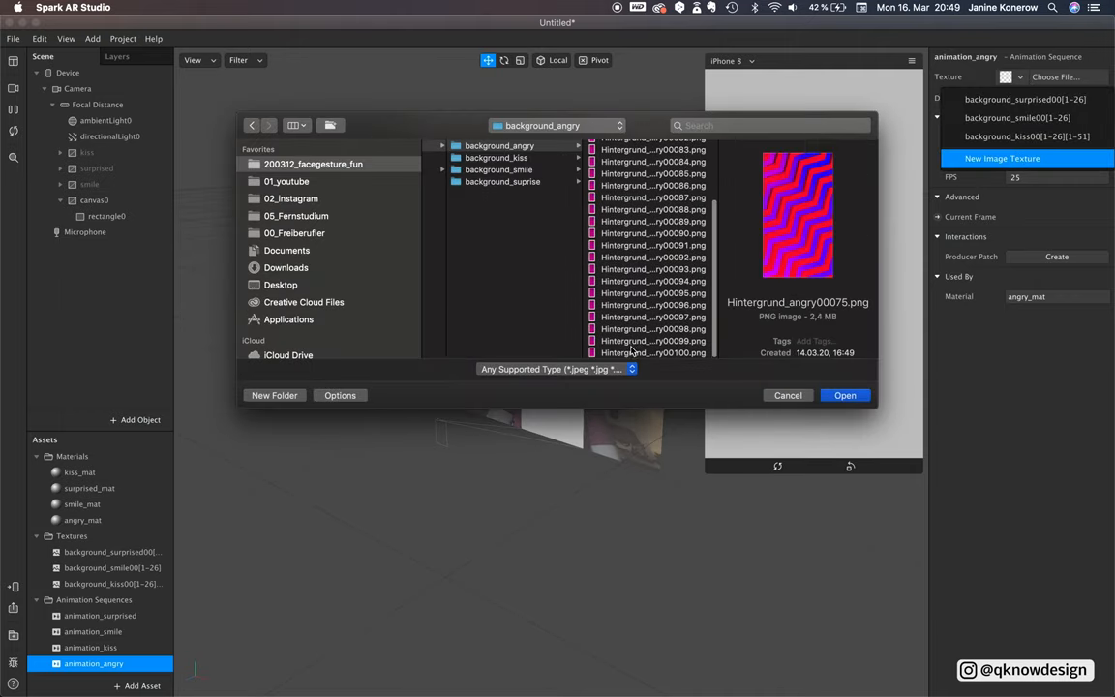
left_click(844, 395)
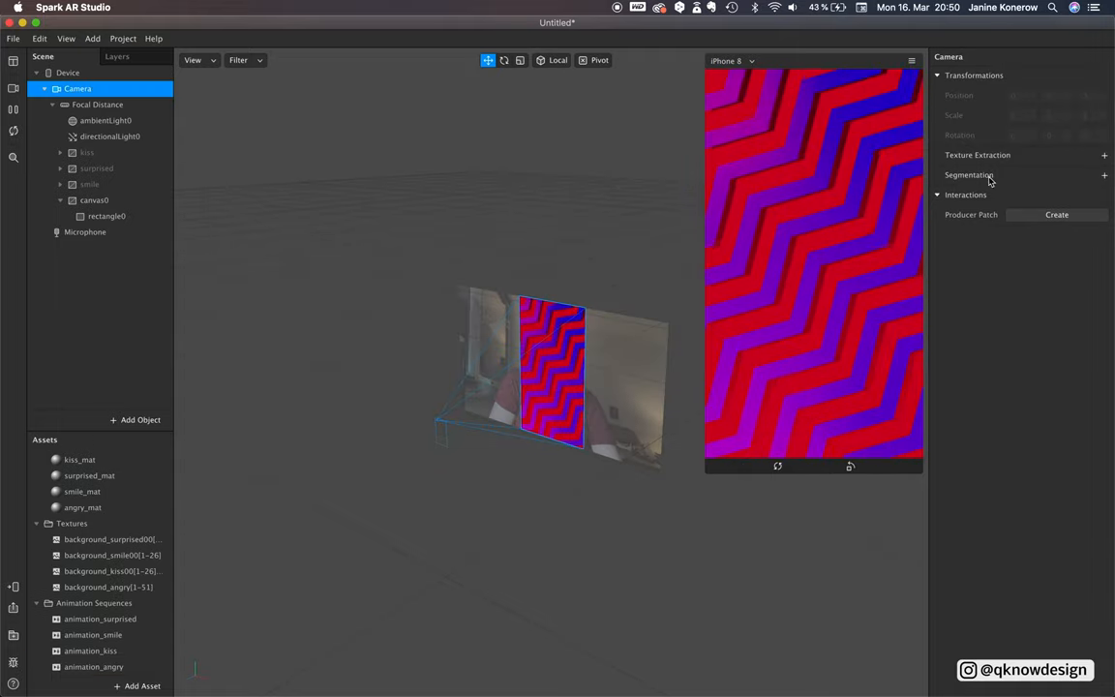
Add person segmentation and use inverted personSegmentationMaskTexture0 as angry_mat's alpha.
left_click(1105, 175)
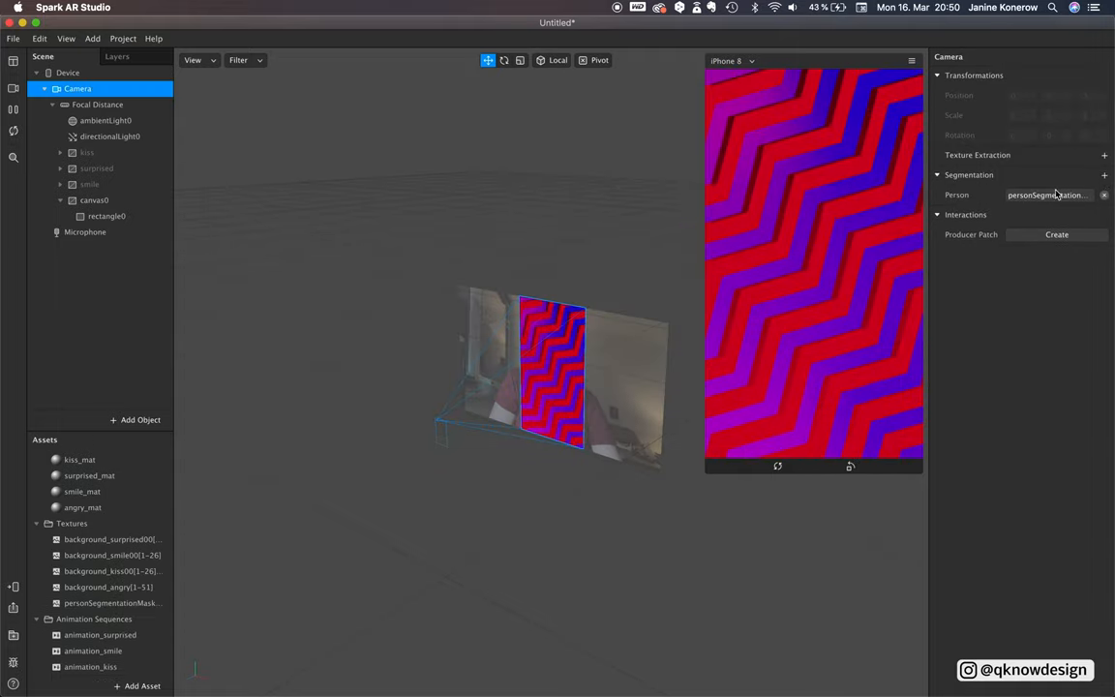
left_click(106, 216)
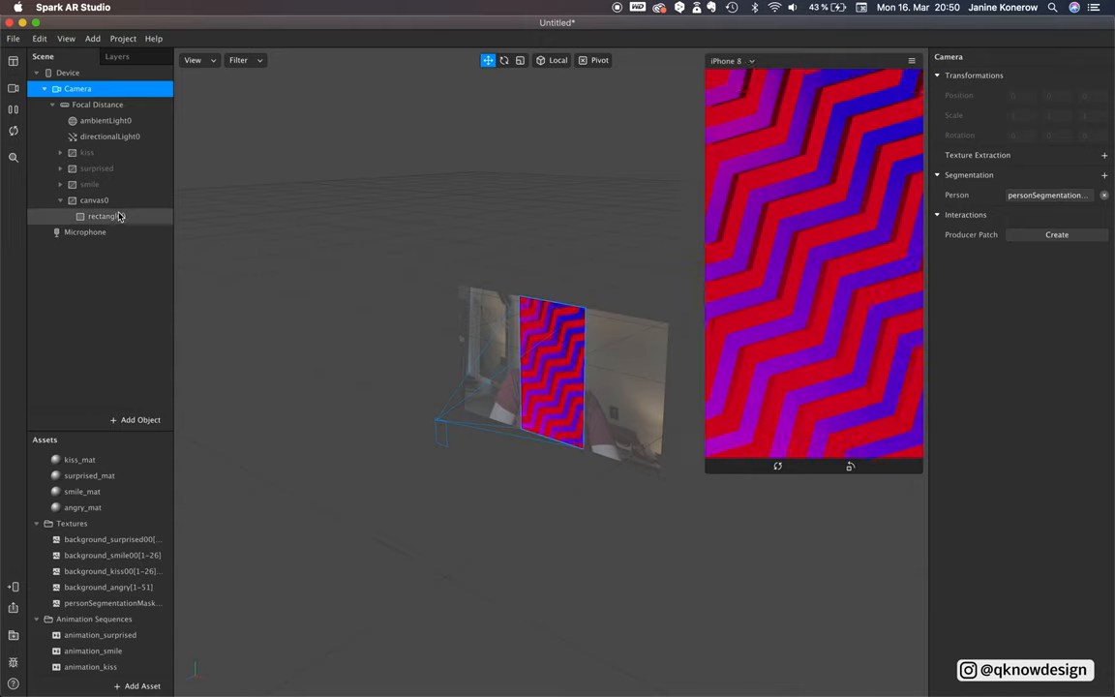
left_click(82, 507)
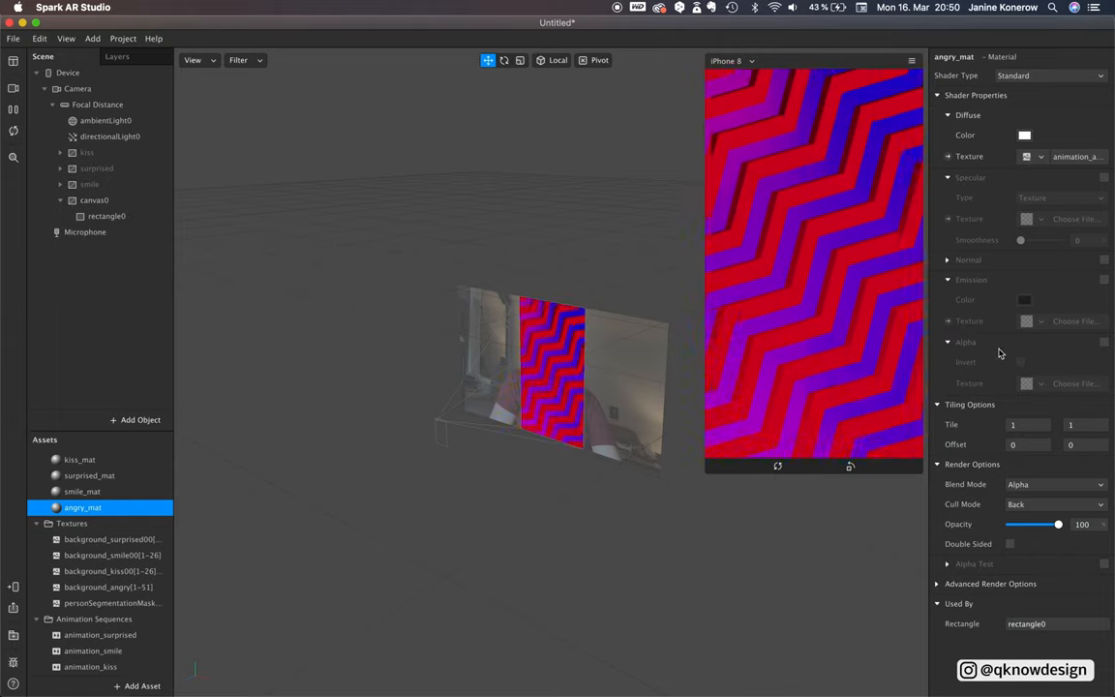
left_click(1103, 342)
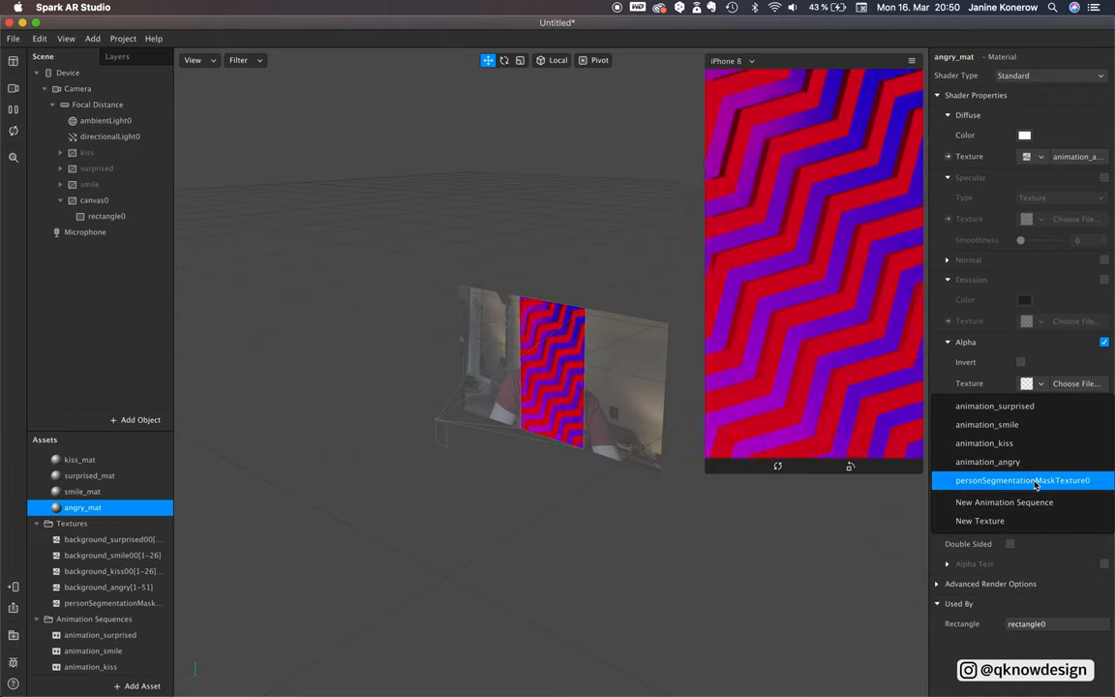
left_click(1022, 480)
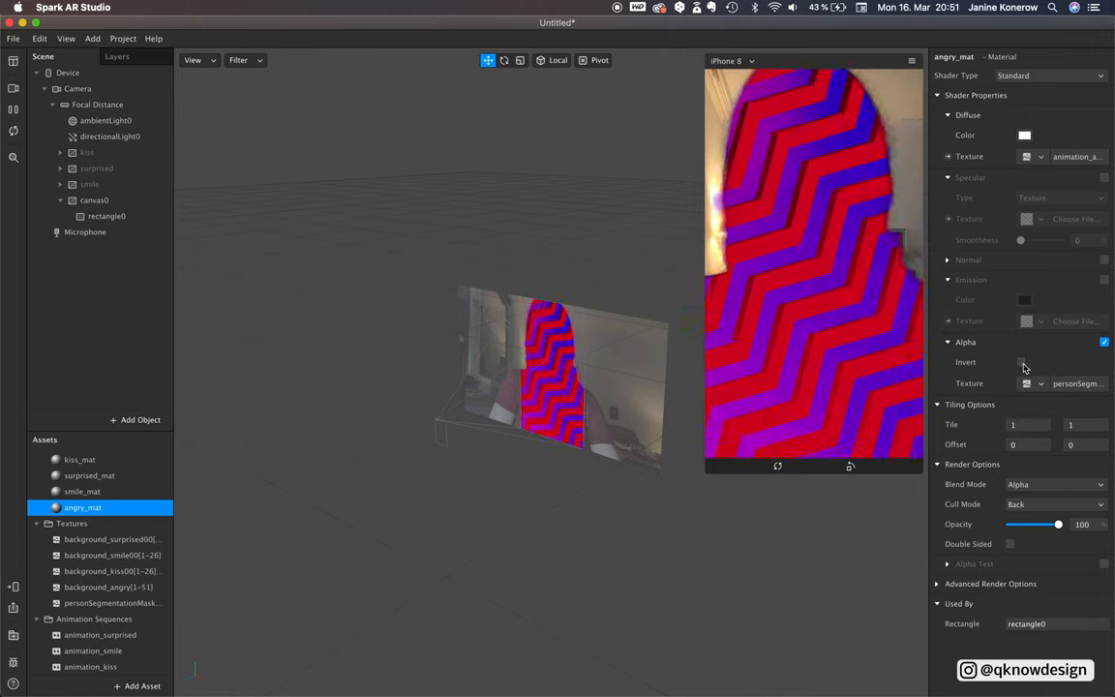
left_click(1020, 362)
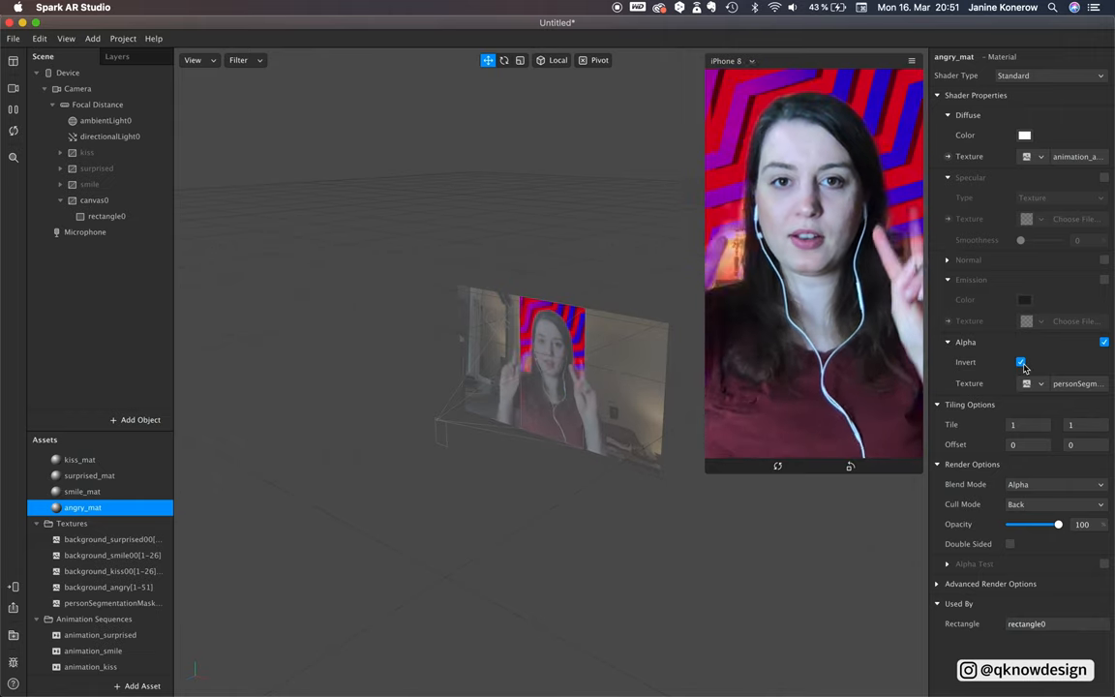
left_click(89, 184)
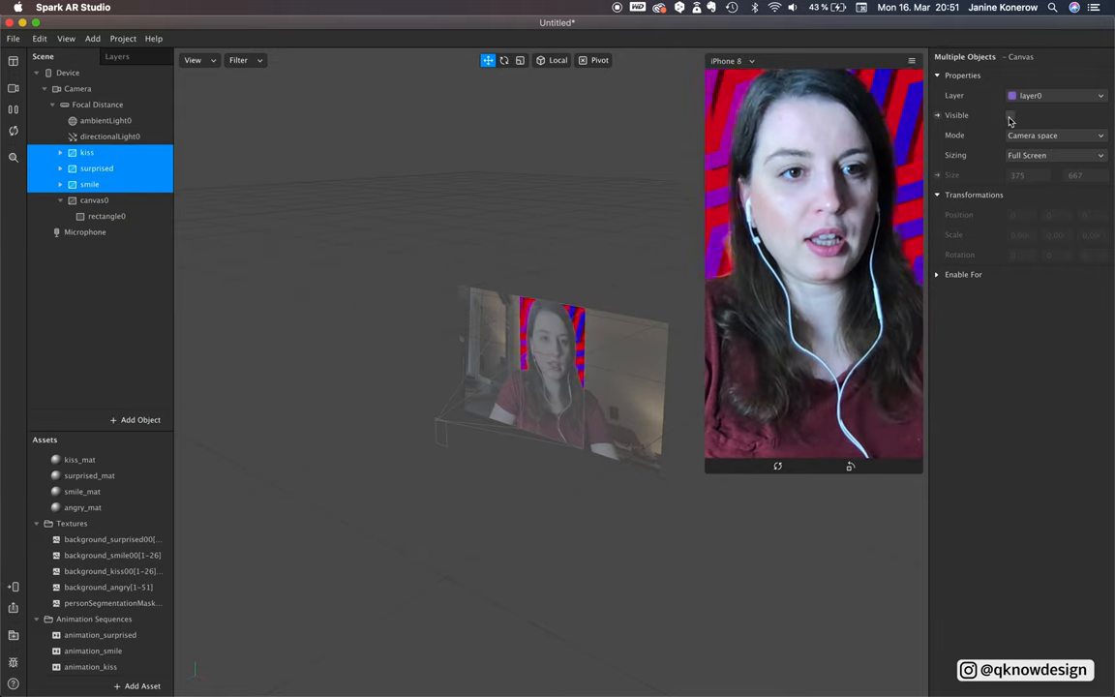
Make kiss, surprised and smile visible and give their materials the inverted segmentation alpha.
left_click(1010, 114)
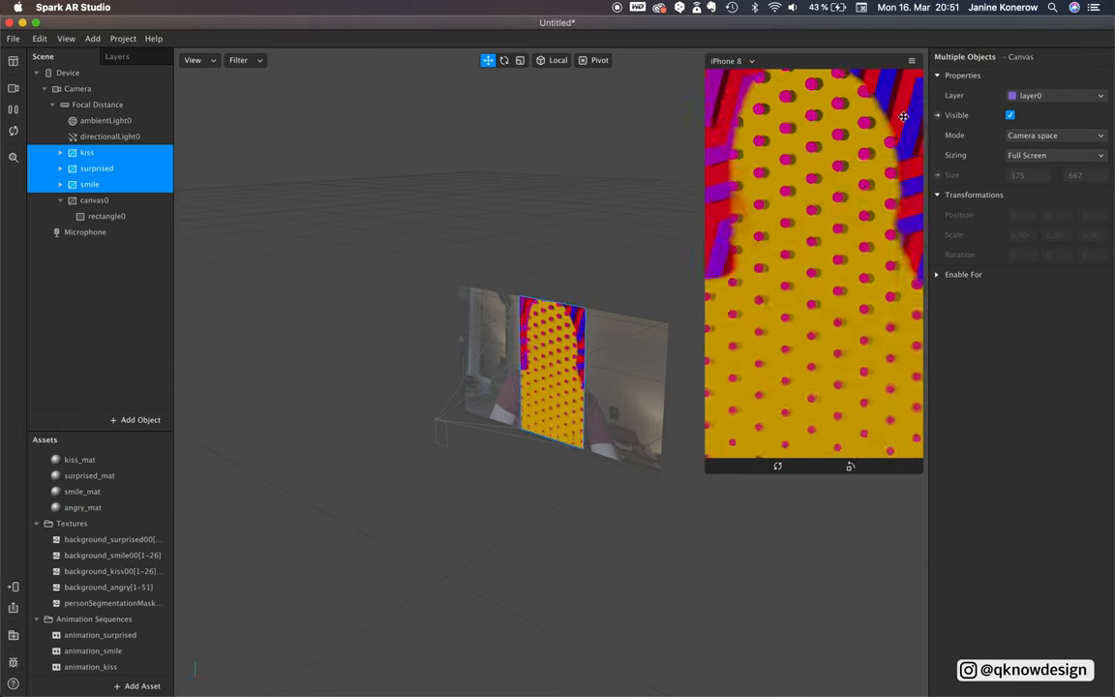
left_click(94, 200)
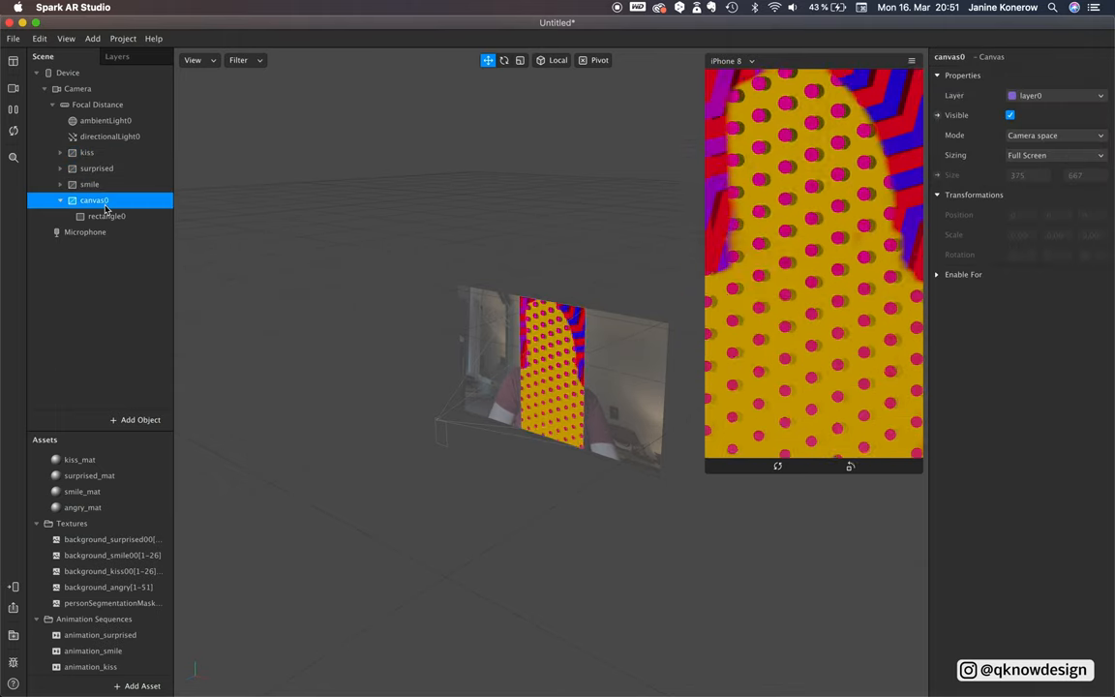
left_click(89, 184)
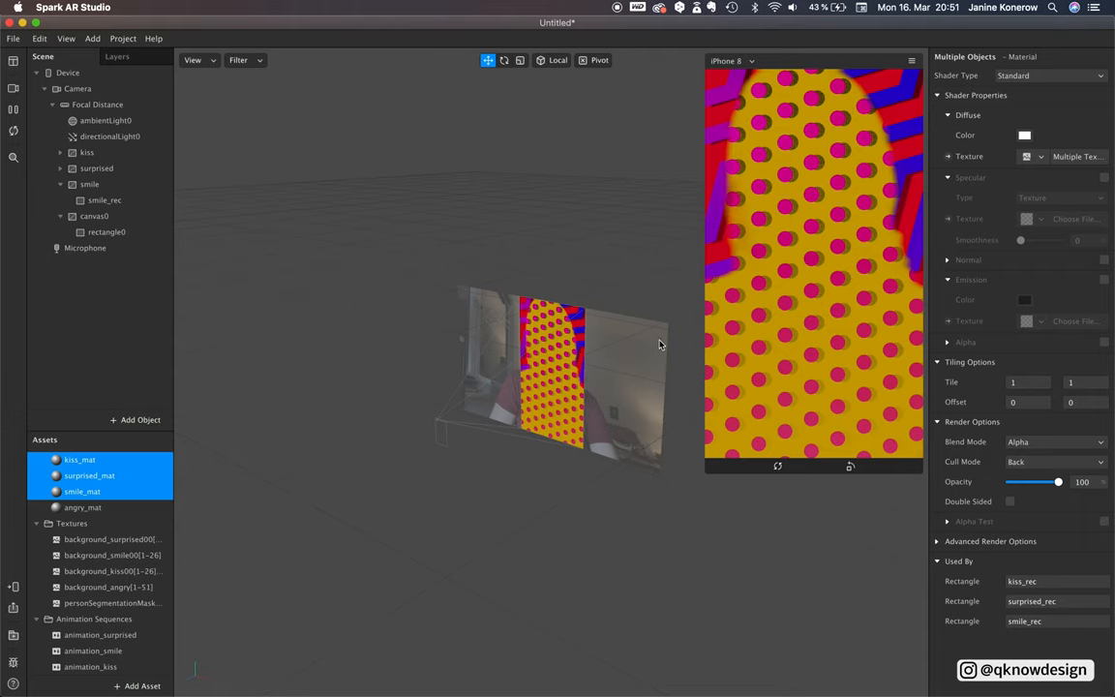
left_click(1103, 342)
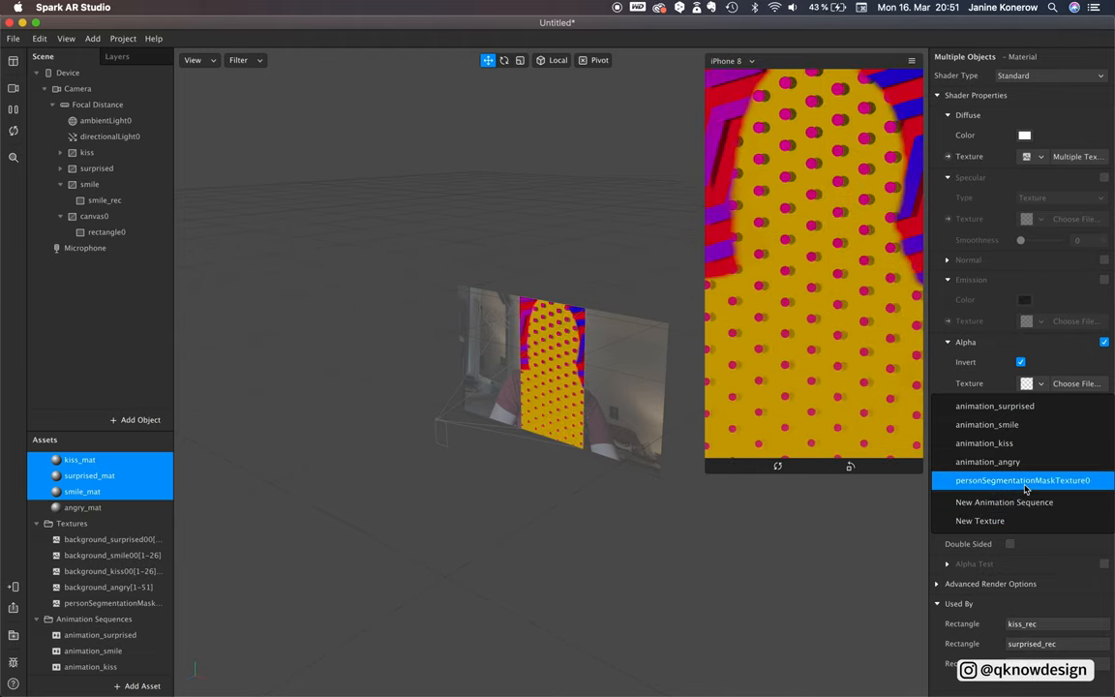
left_click(1022, 480)
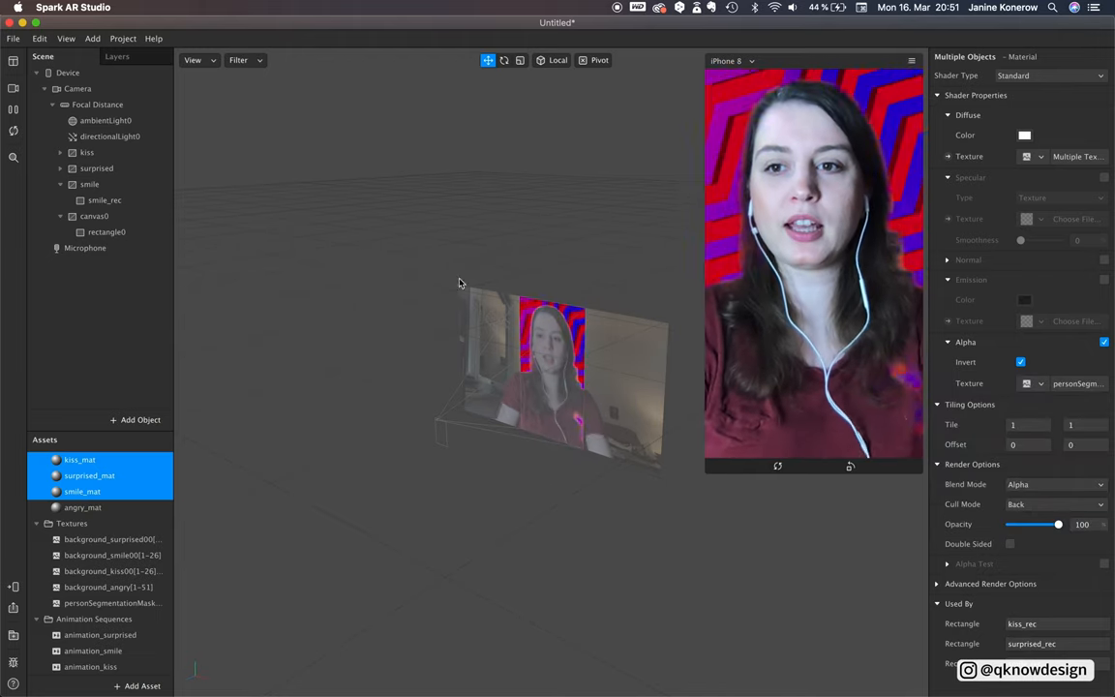
left_click(94, 215)
type("angry")
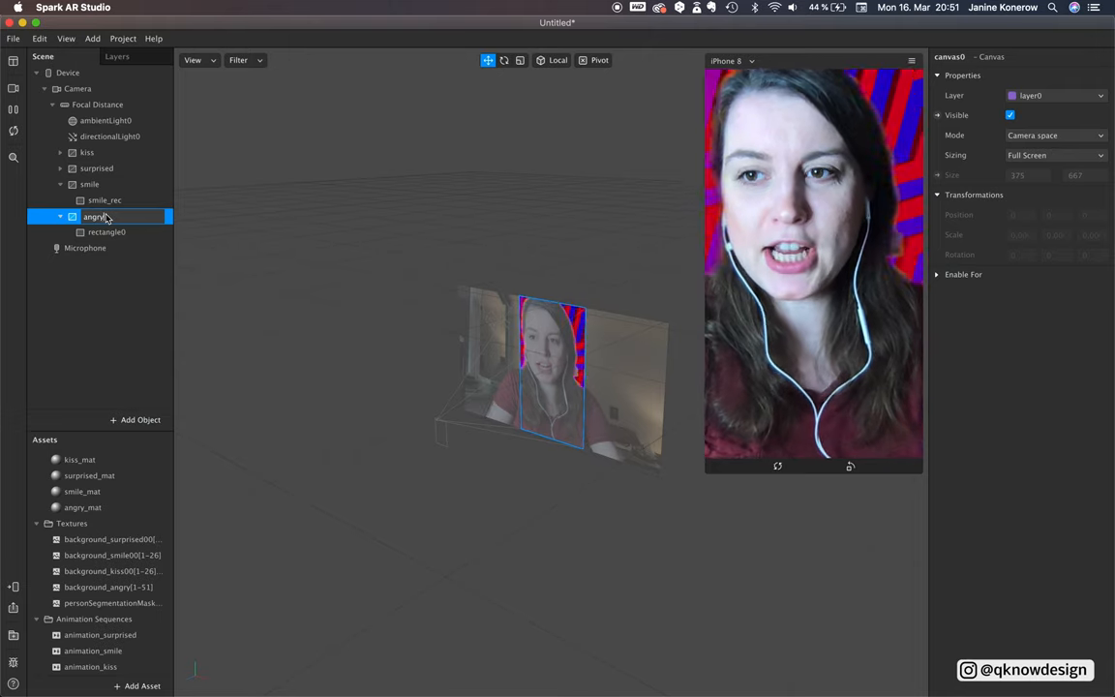
Rename the canvas to angry and its rectangle to angry_mat, then open the View menu.
left_click(106, 232)
type("angry_mat")
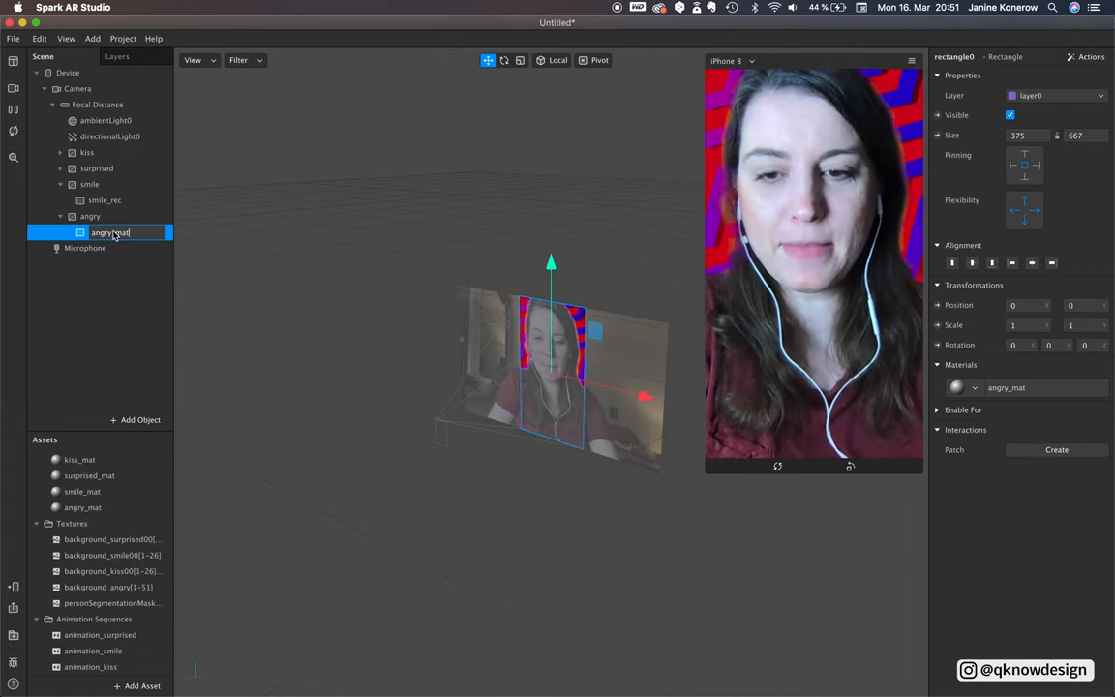
left_click(94, 216)
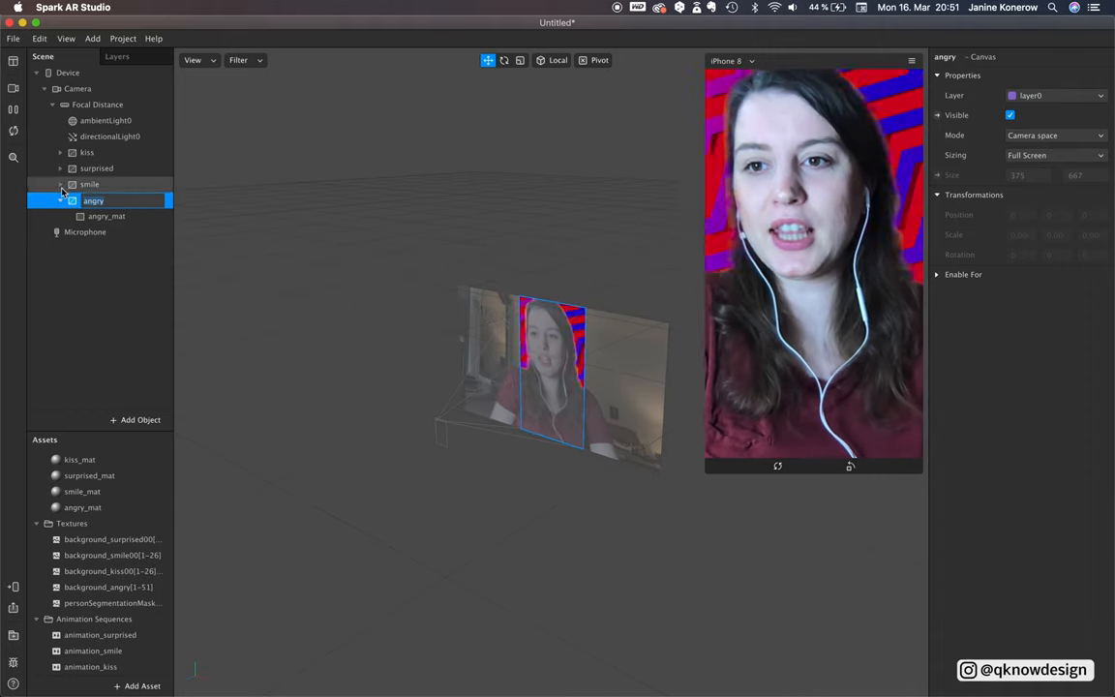
left_click(92, 38)
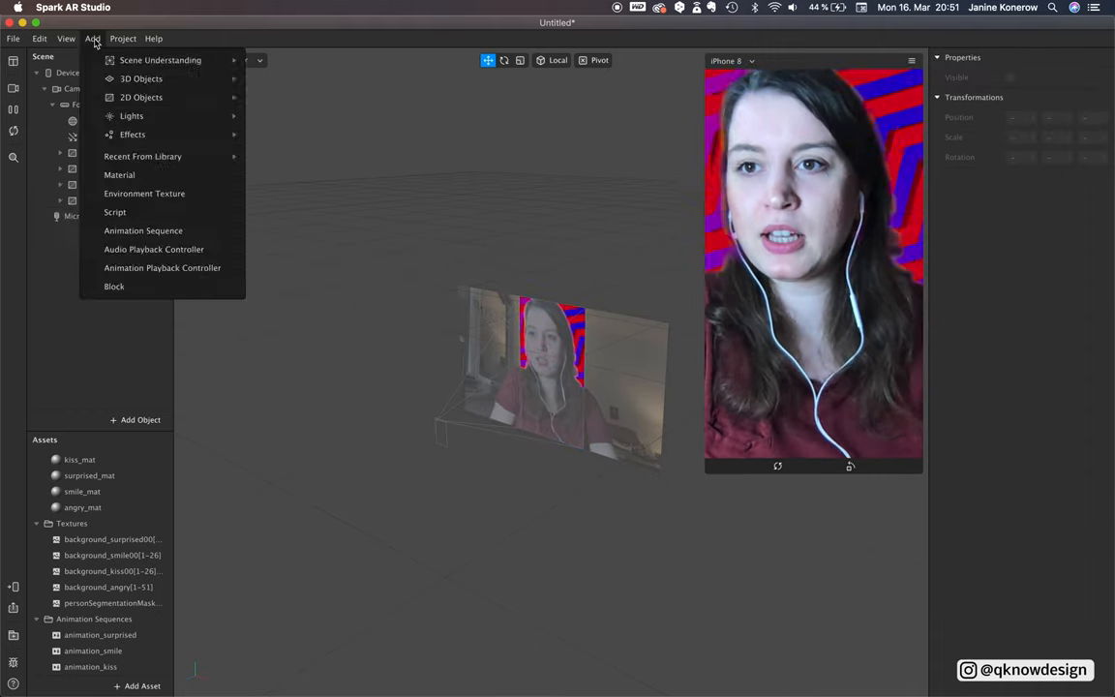
left_click(65, 38)
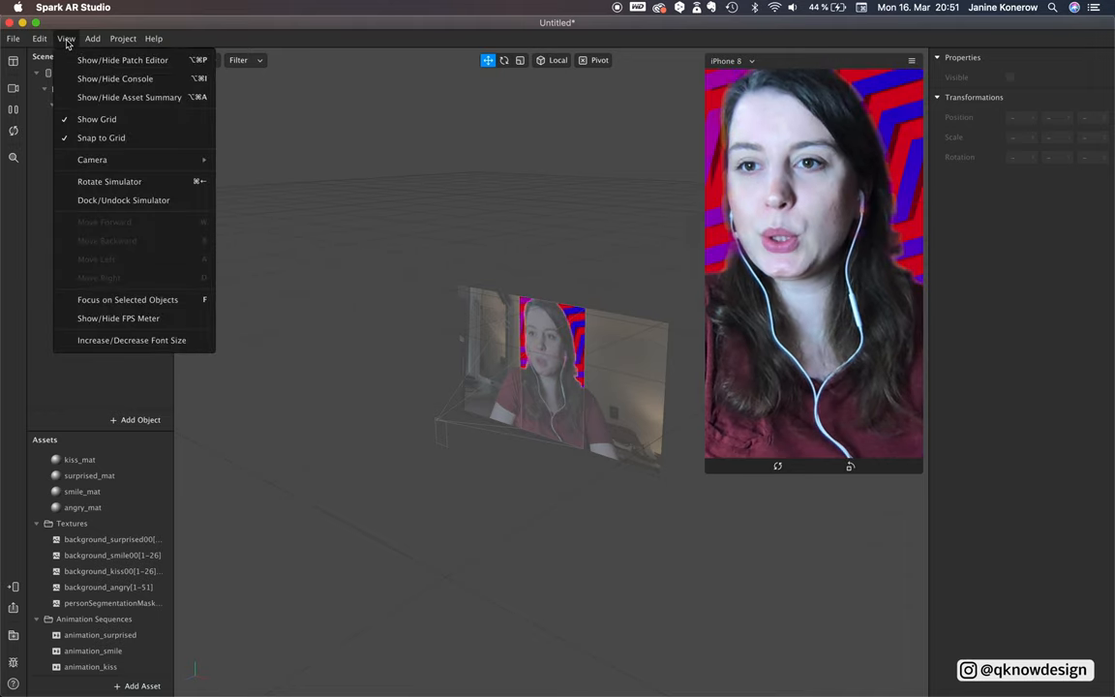
Show the Patch Editor and insert a face tracker into the scene.
left_click(122, 60)
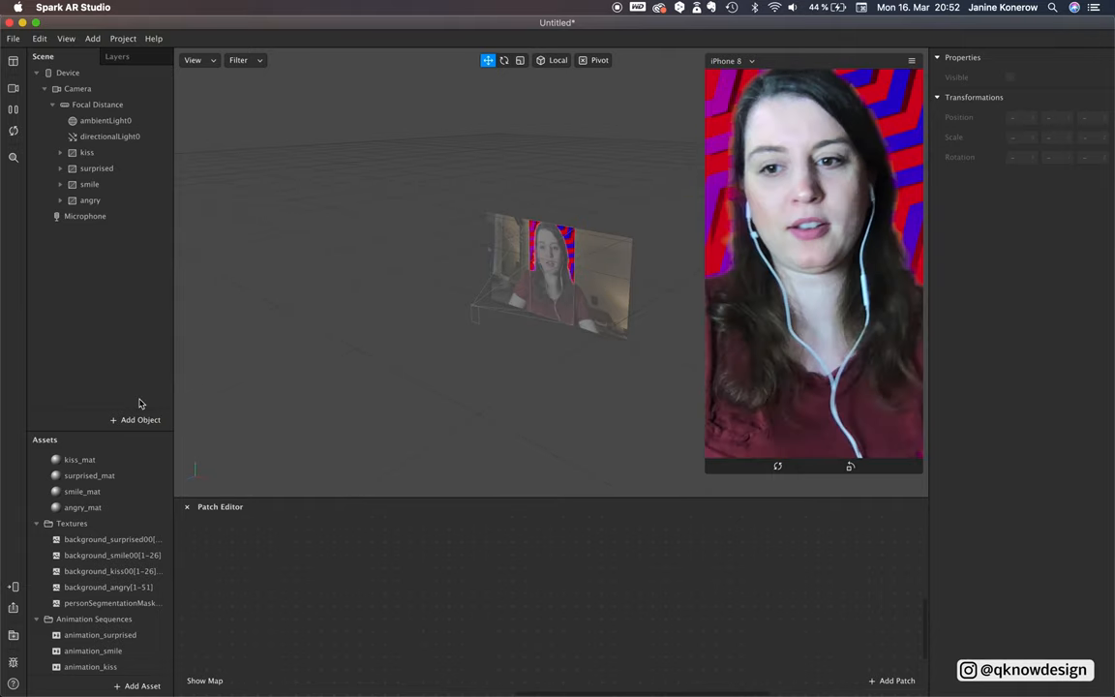
left_click(136, 419)
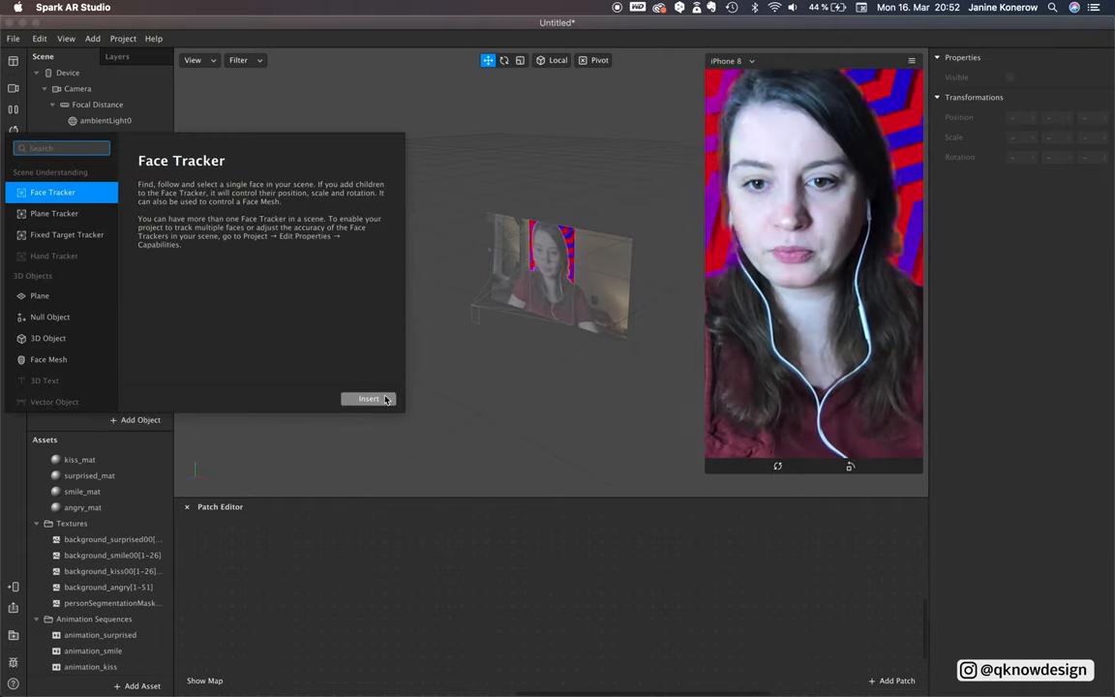
left_click(368, 398)
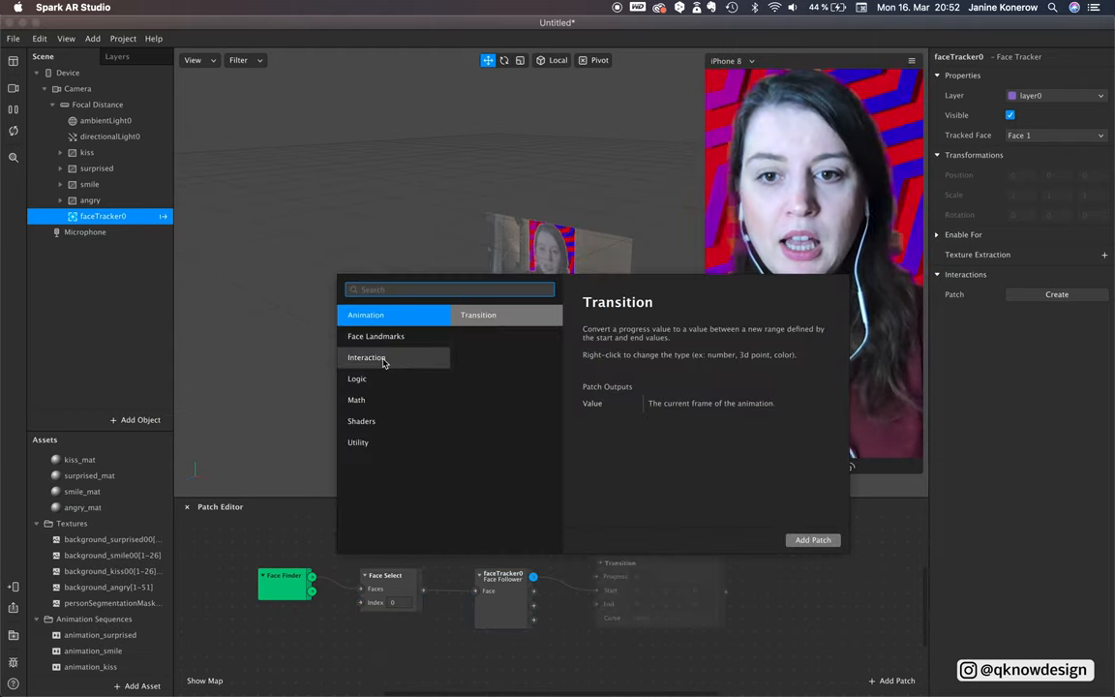
Add Kissing Face, Smile, Surprised Face and Eyebrows Lowered patches wired to faceTracker0.
left_click(367, 357)
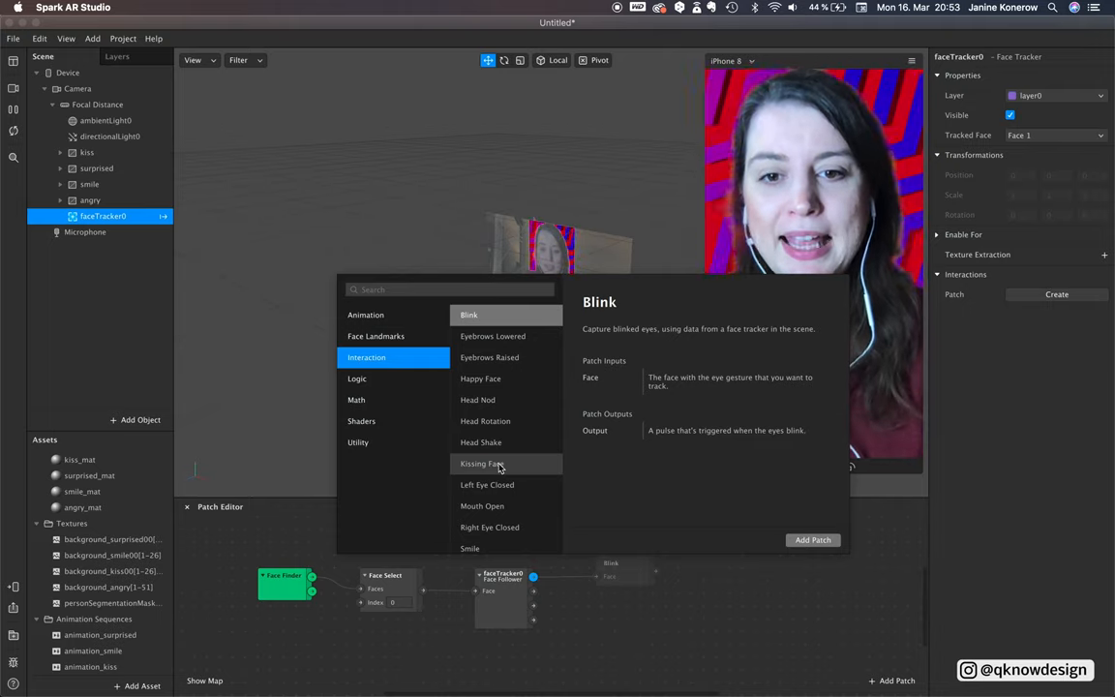
mouse_move(489, 505)
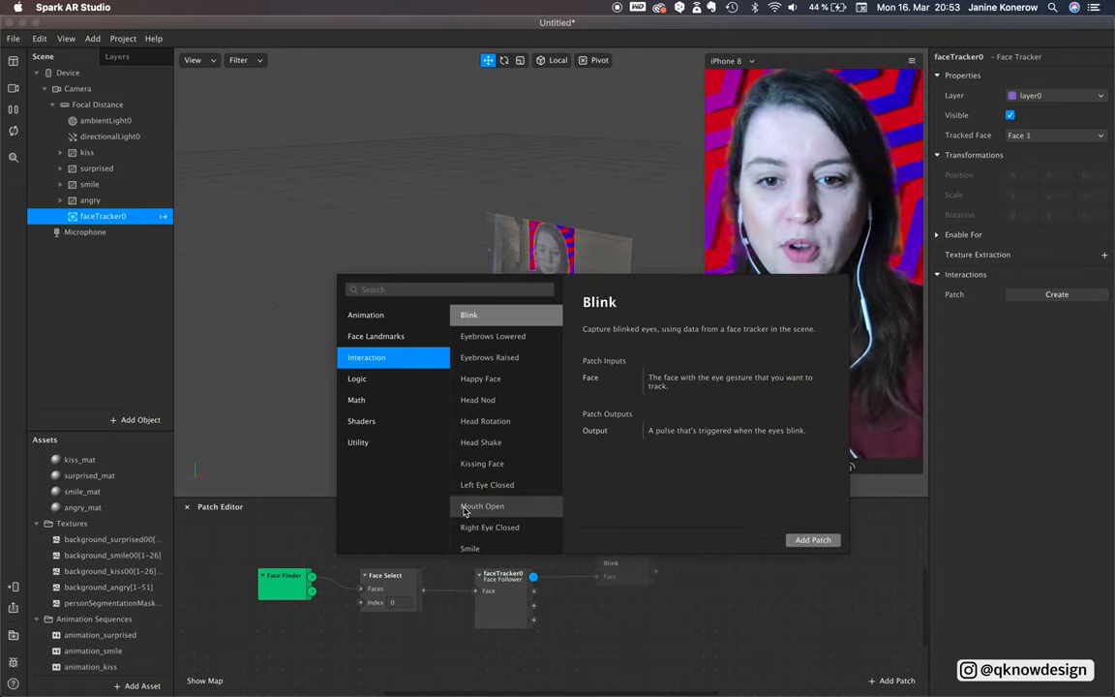
mouse_move(481, 379)
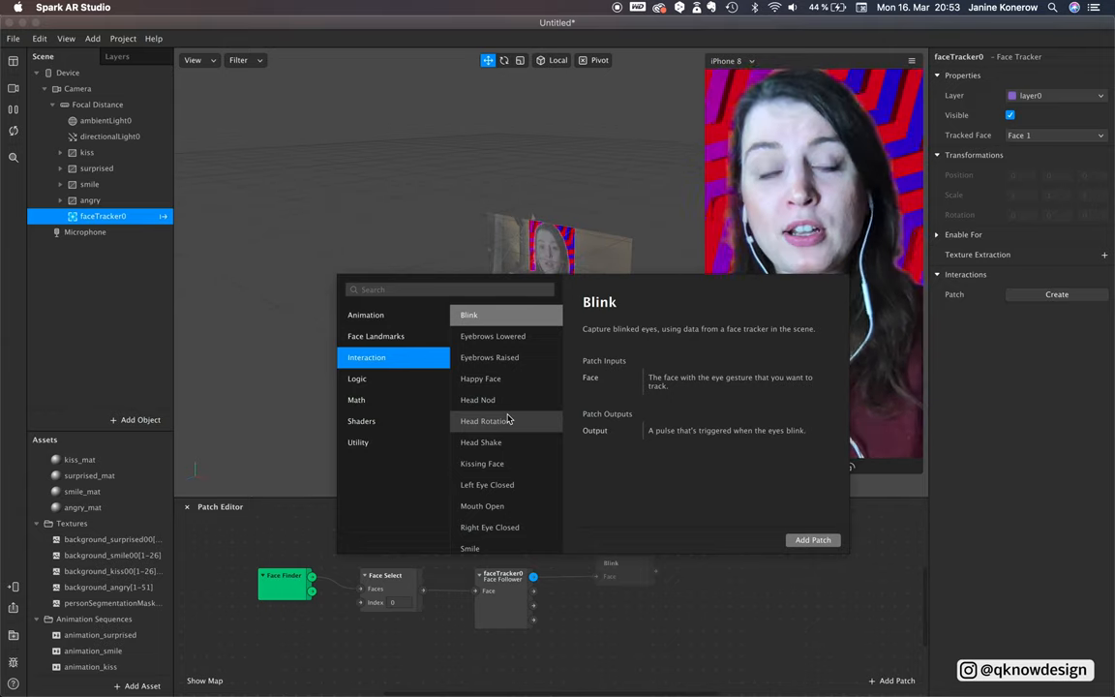
mouse_move(513, 505)
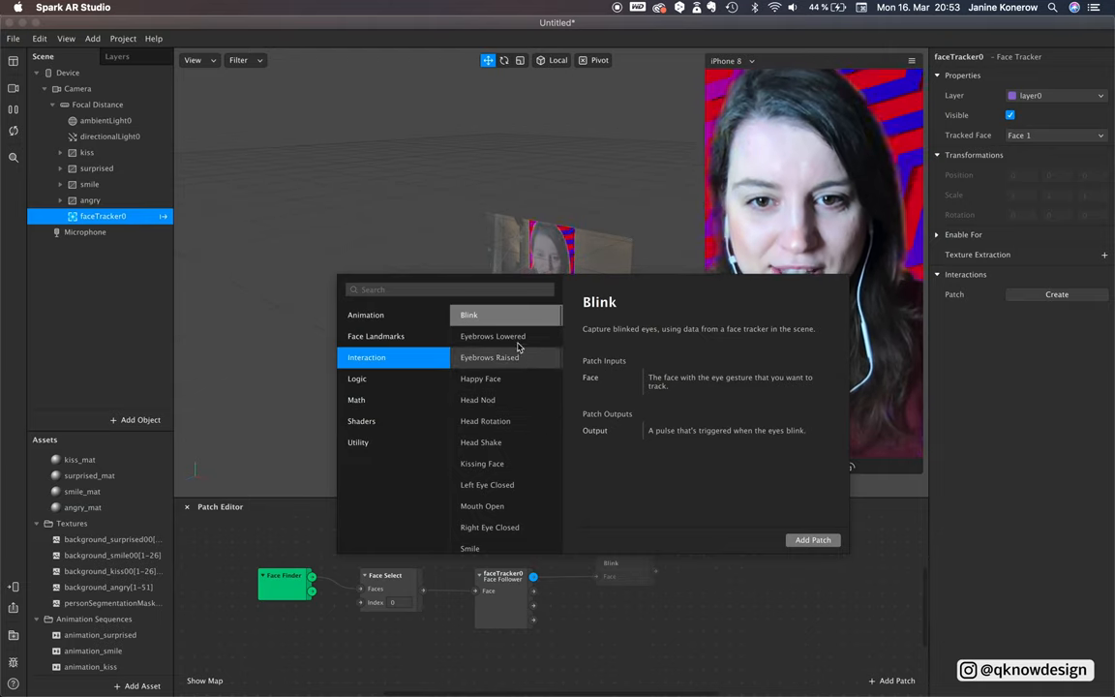
mouse_move(478, 399)
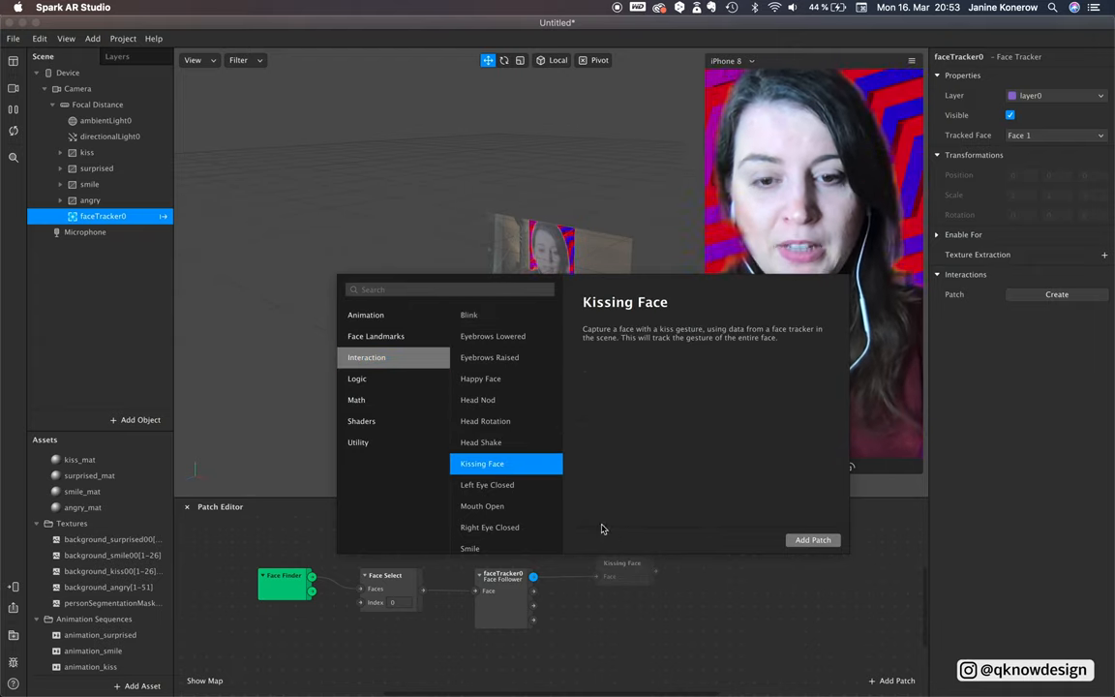
left_click(812, 539)
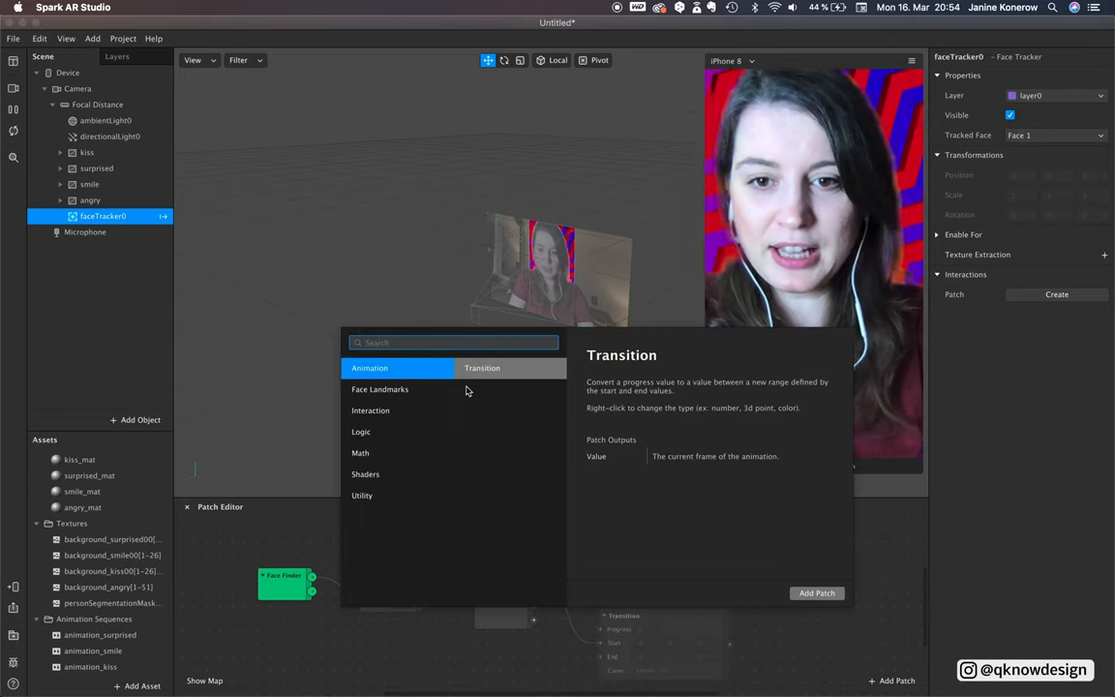
left_click(369, 409)
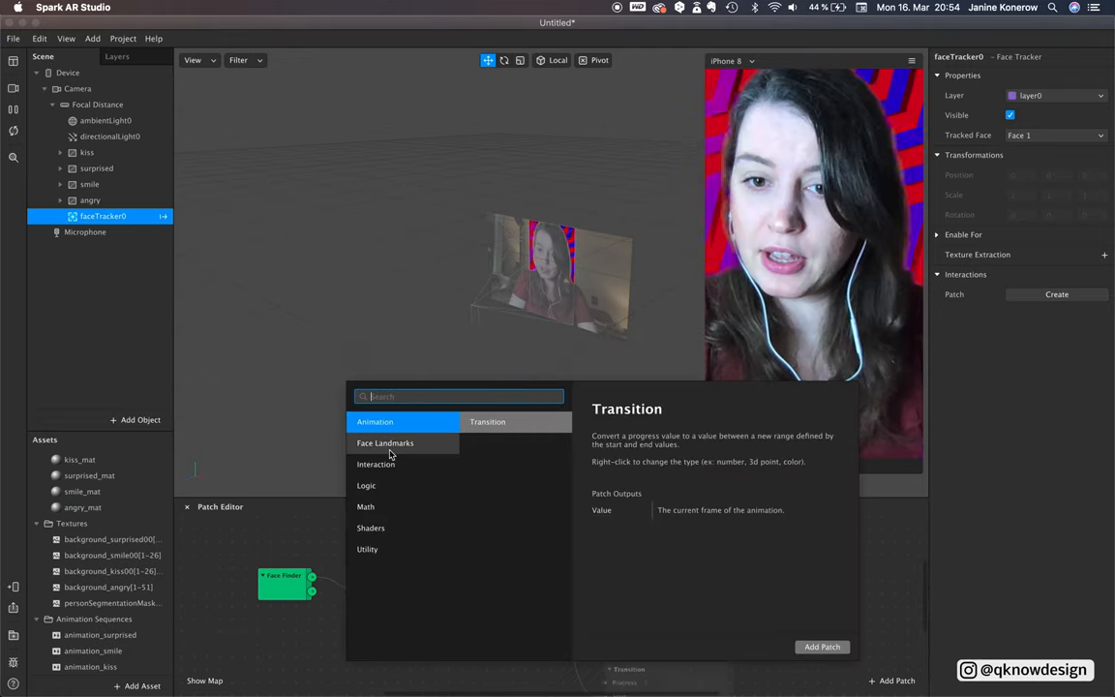
left_click(376, 464)
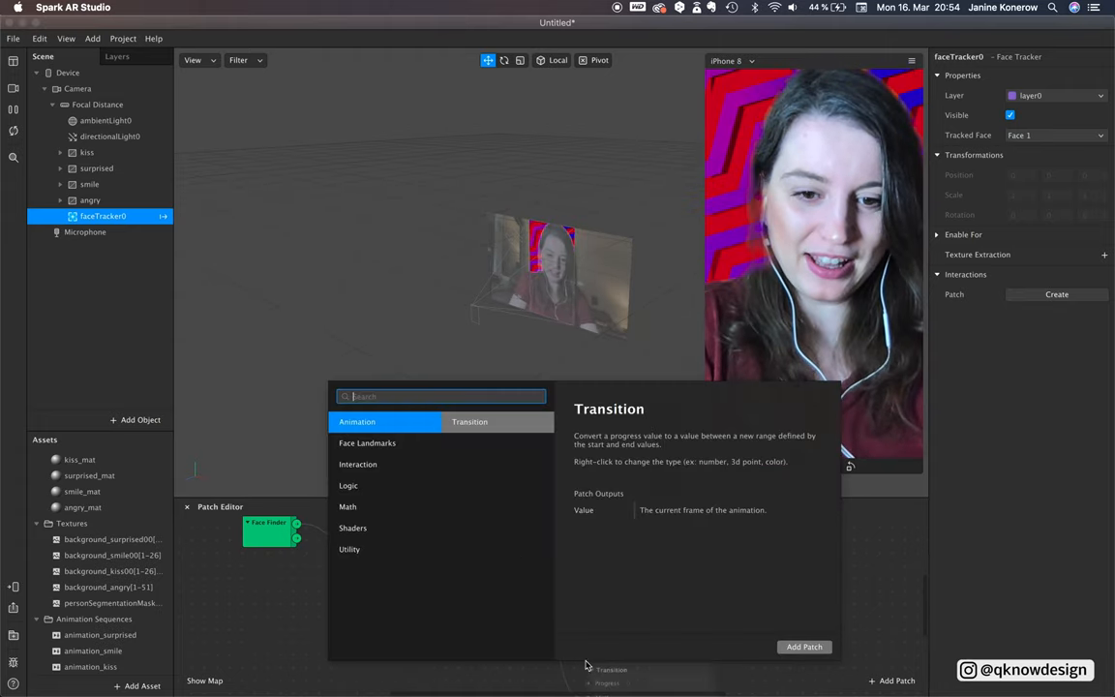
left_click(357, 464)
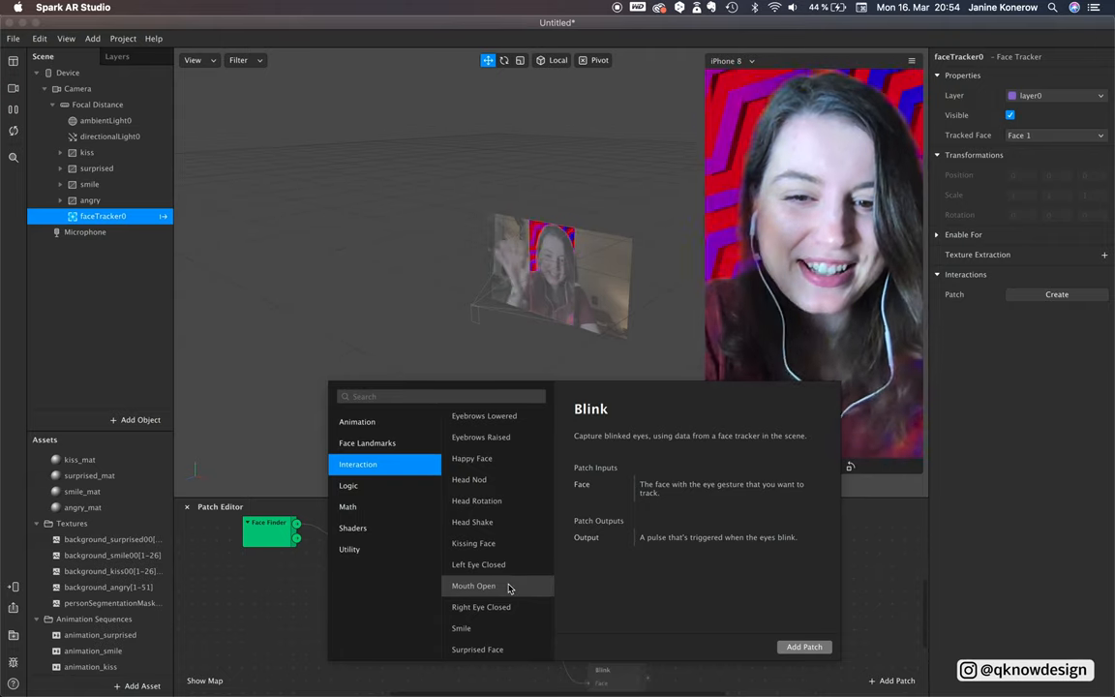
mouse_move(496, 437)
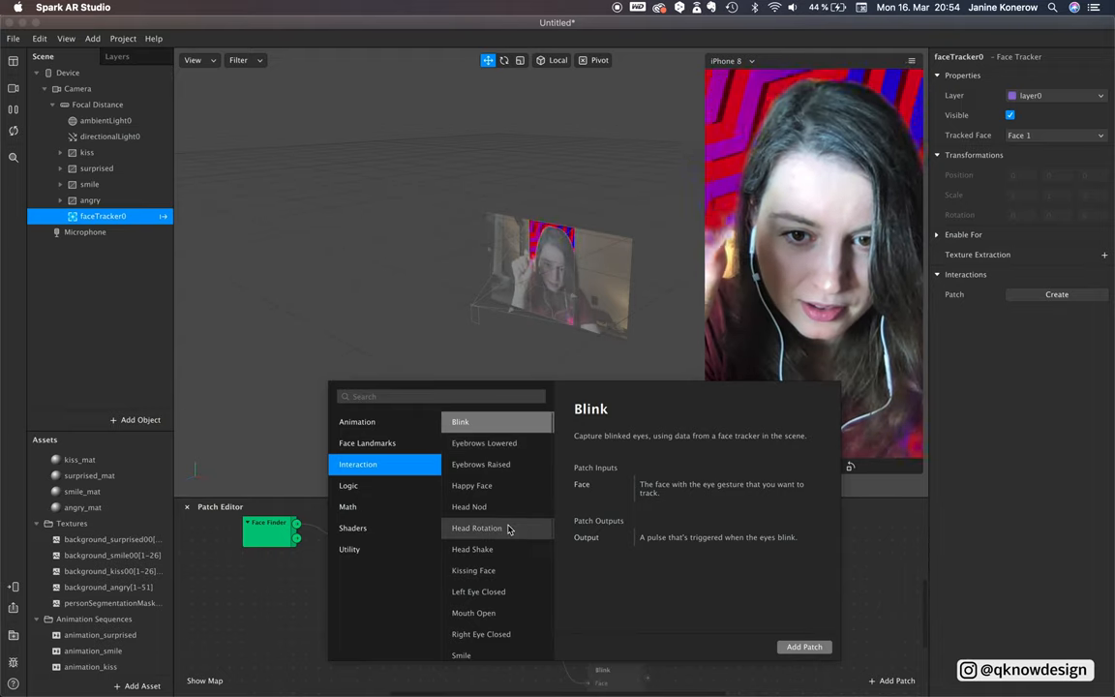
mouse_move(499, 448)
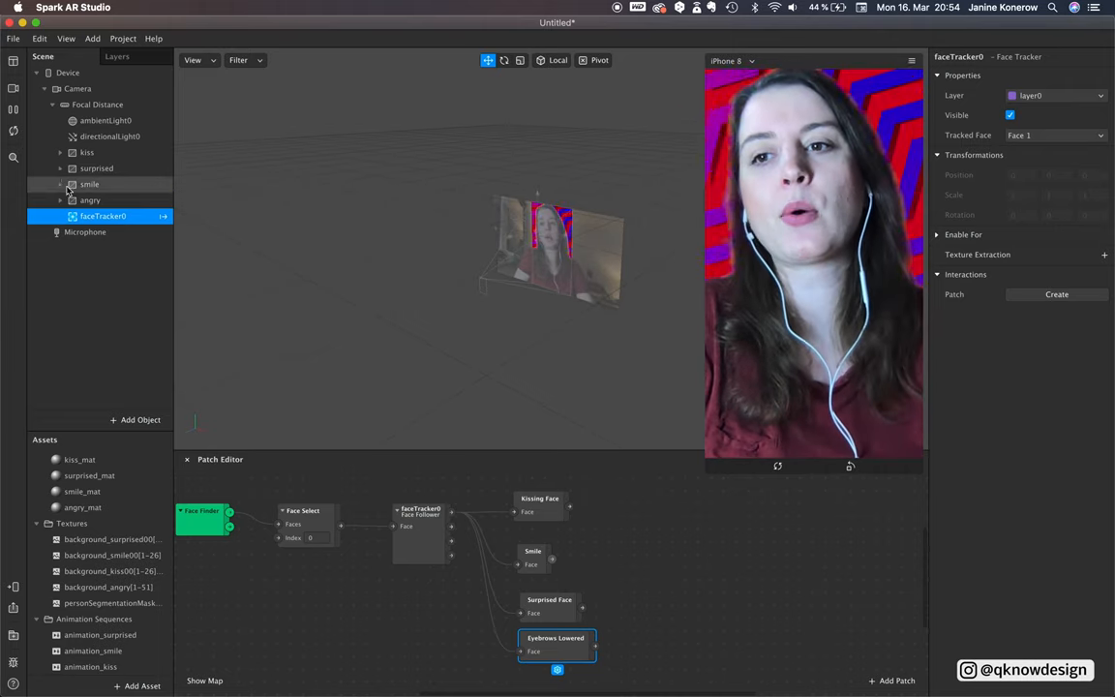
Drag the four canvases' Visible patches into the Patch Editor, angry beside Eyebrows Lowered.
left_click(89, 201)
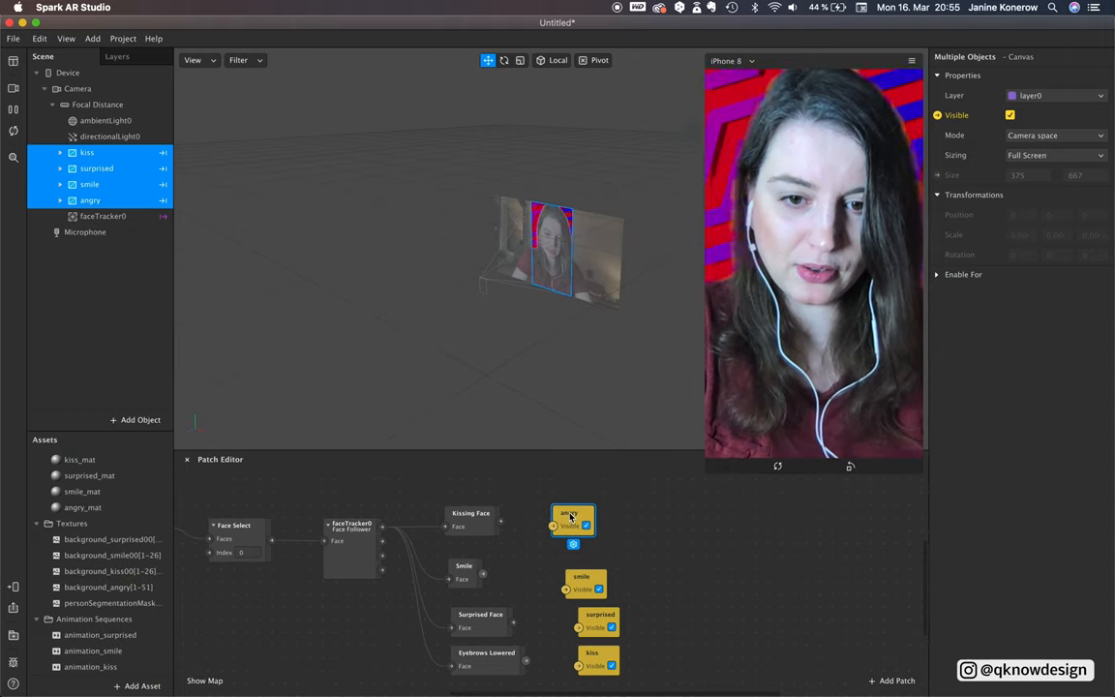
left_click_drag(571, 517, 684, 610)
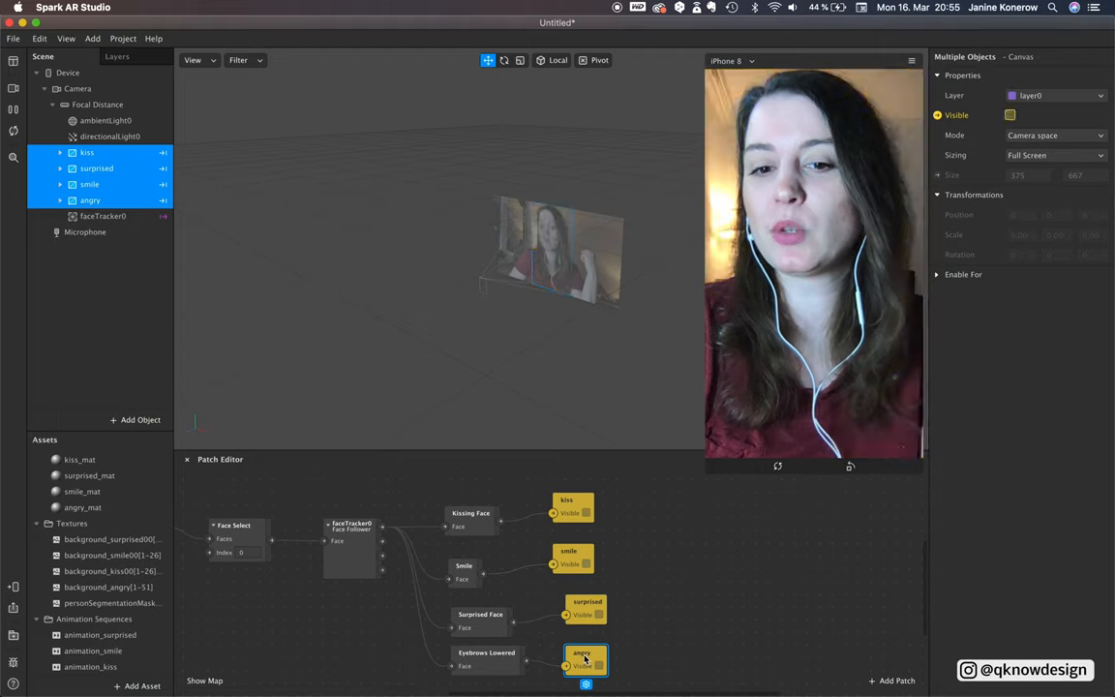
Deselect the canvases, move smile above surprised, and preview each expression's background.
left_click(1010, 114)
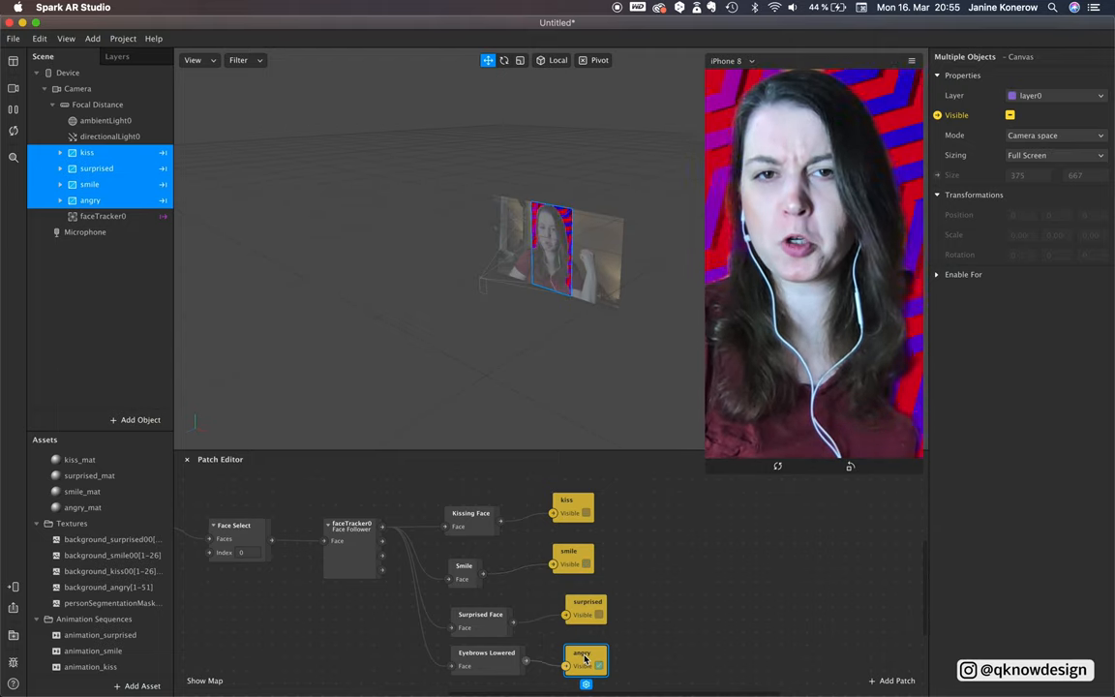
left_click(1011, 114)
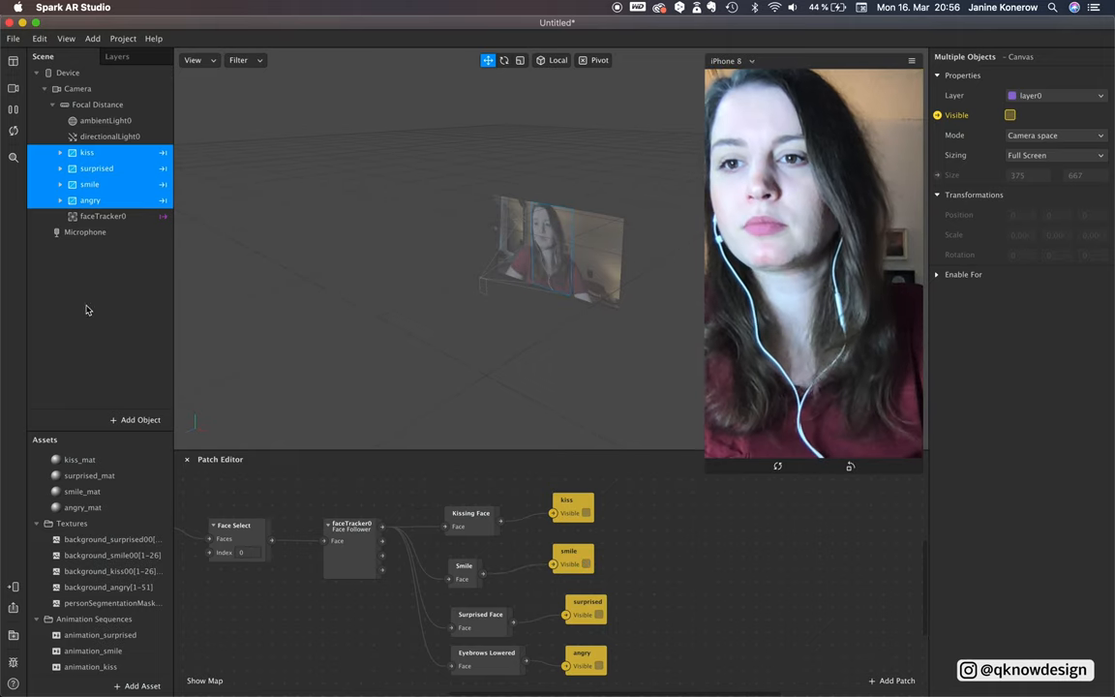
left_click(96, 167)
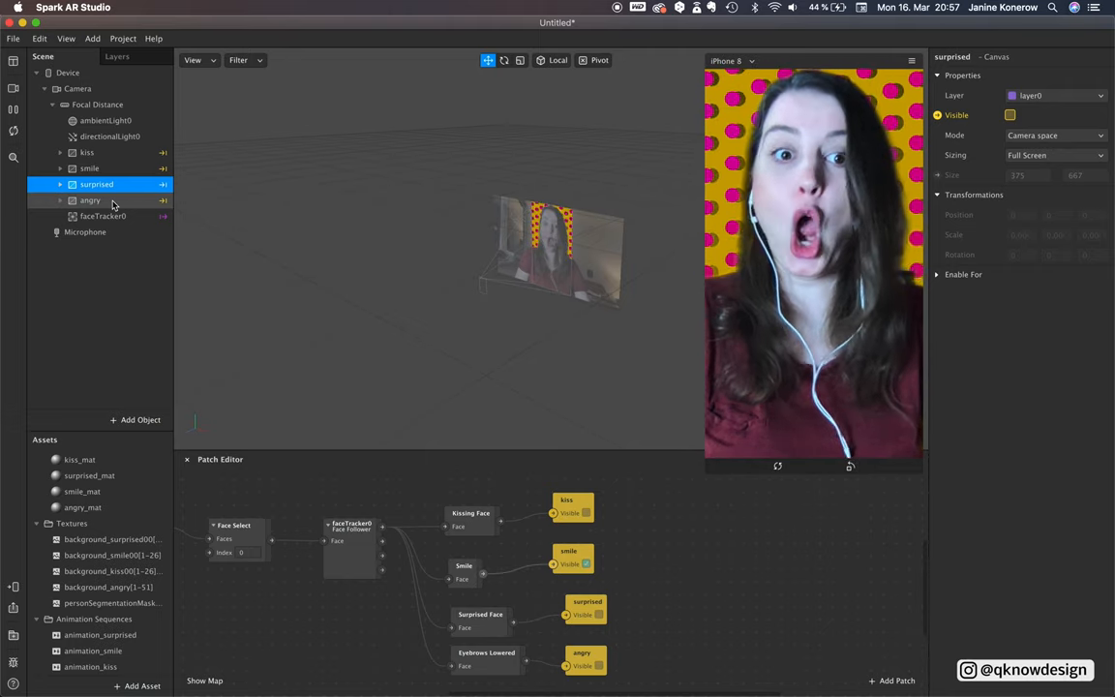
left_click(1010, 114)
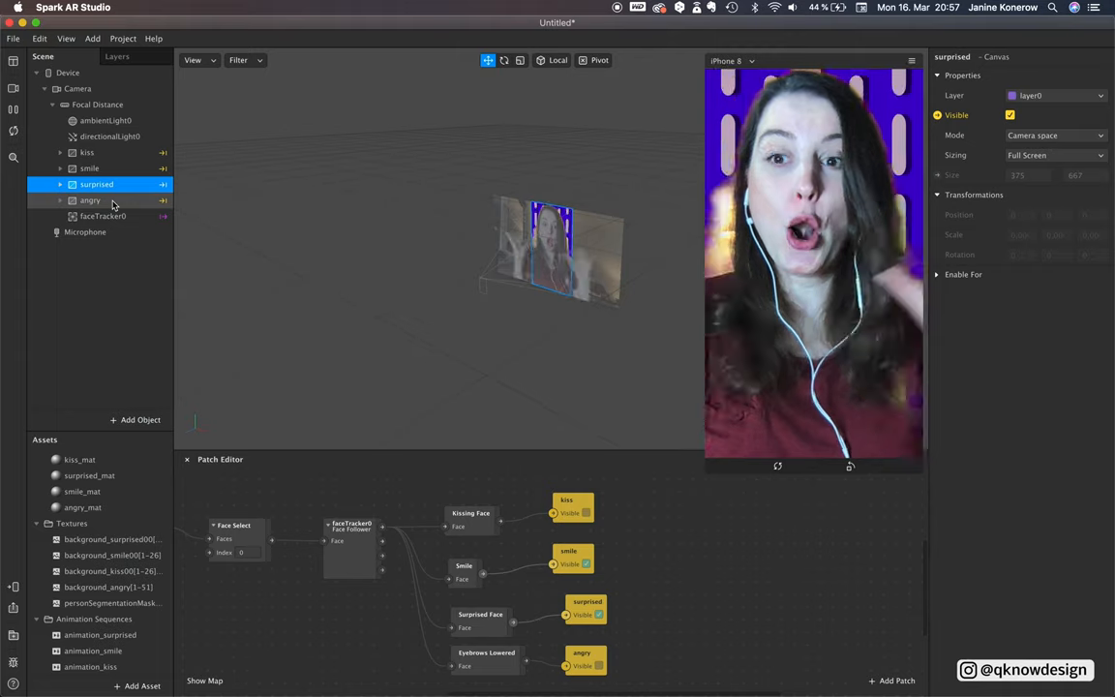
left_click(1010, 115)
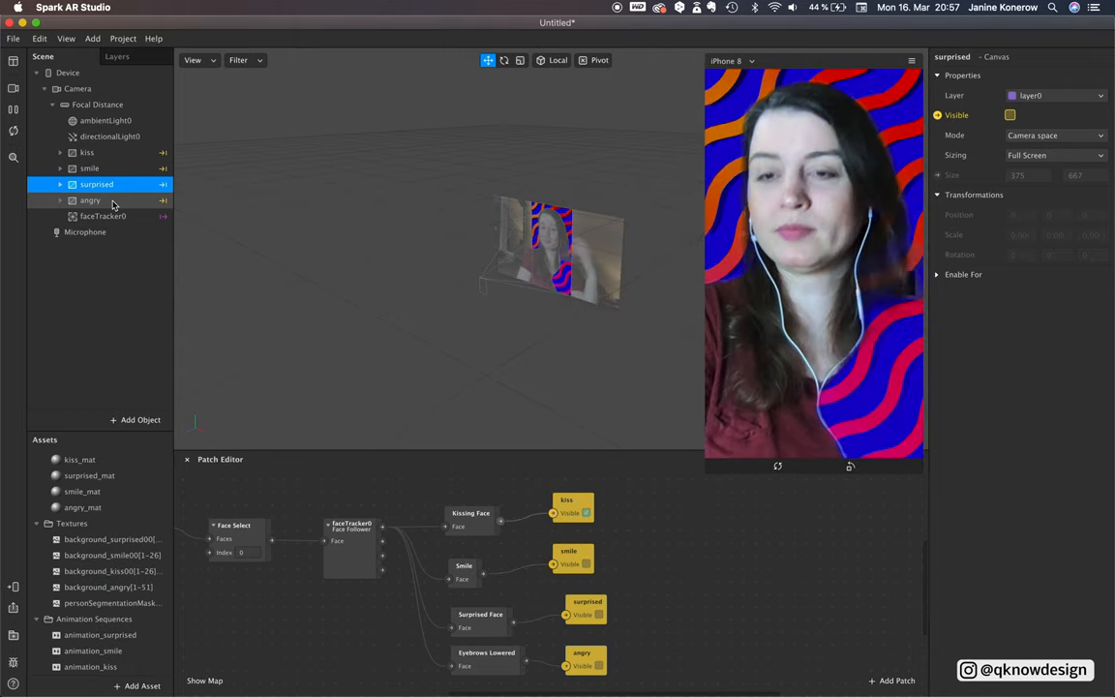
Add a particle system named angry_part, then open the Textures folder's add-asset options.
left_click(141, 419)
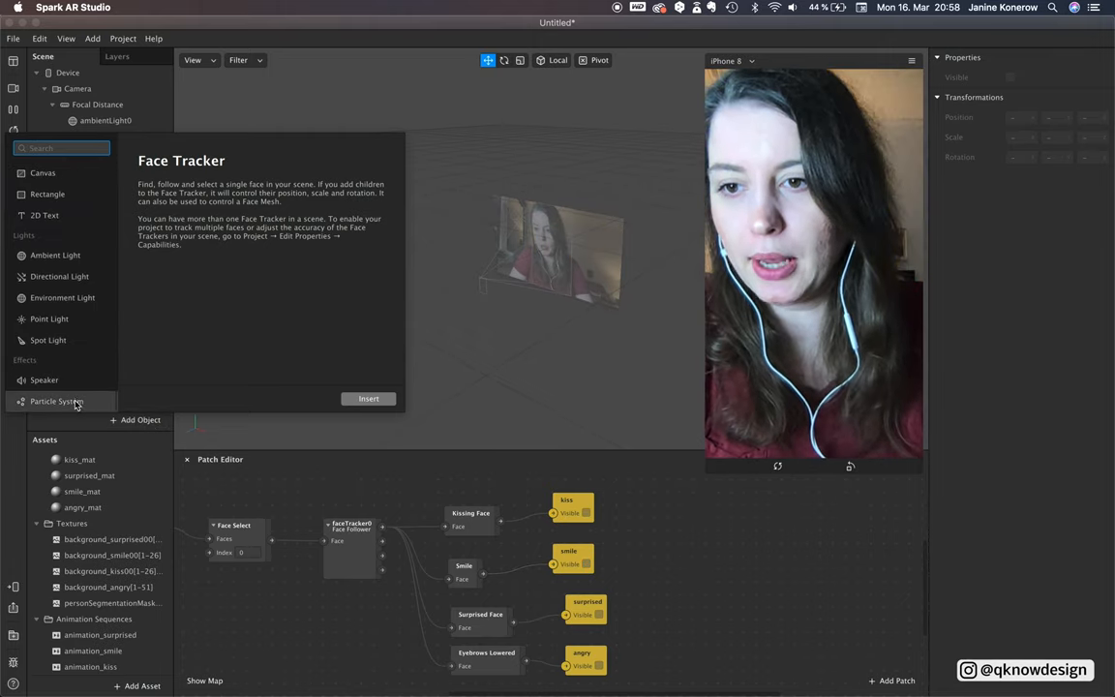
left_click(368, 398)
type("a")
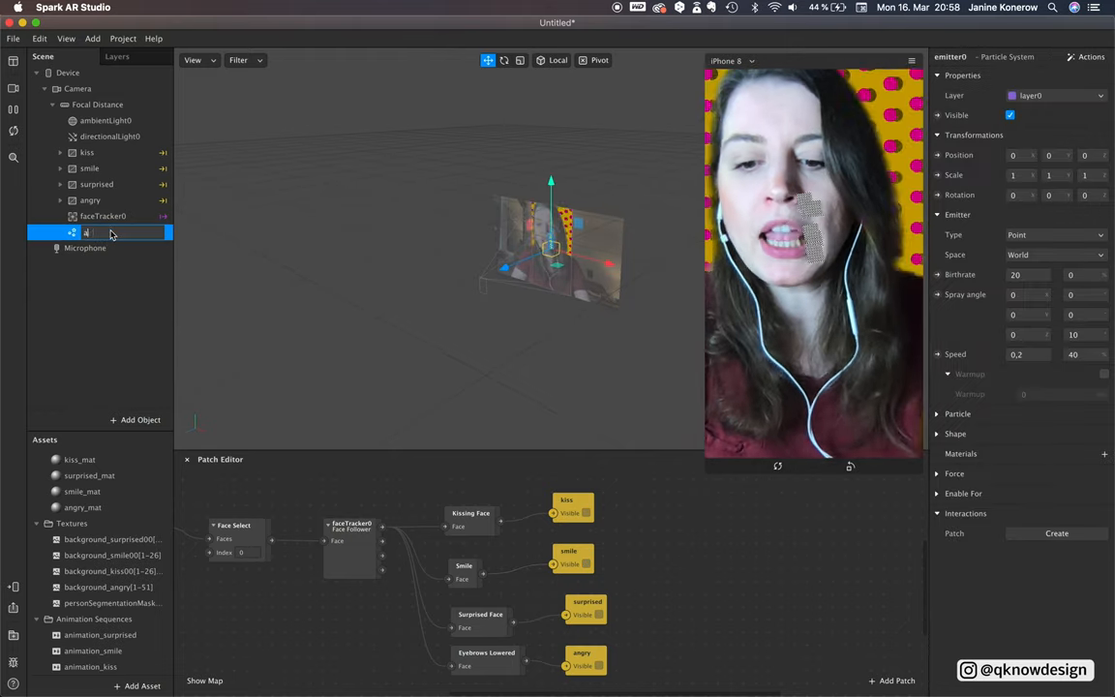
left_click(92, 232)
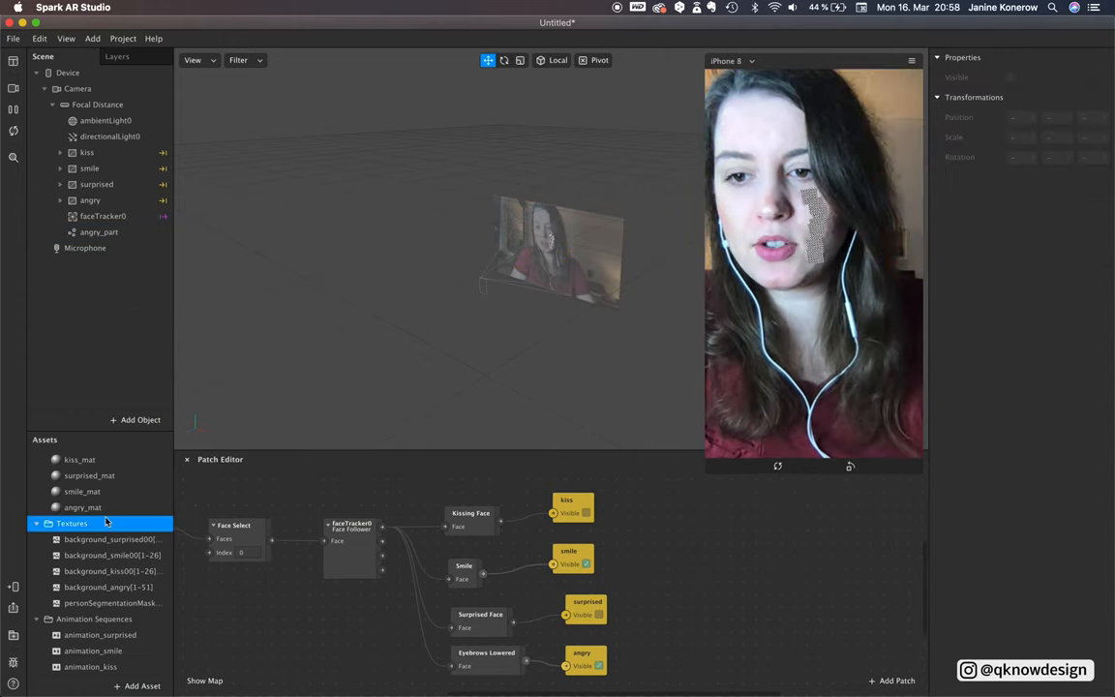
left_click(138, 685)
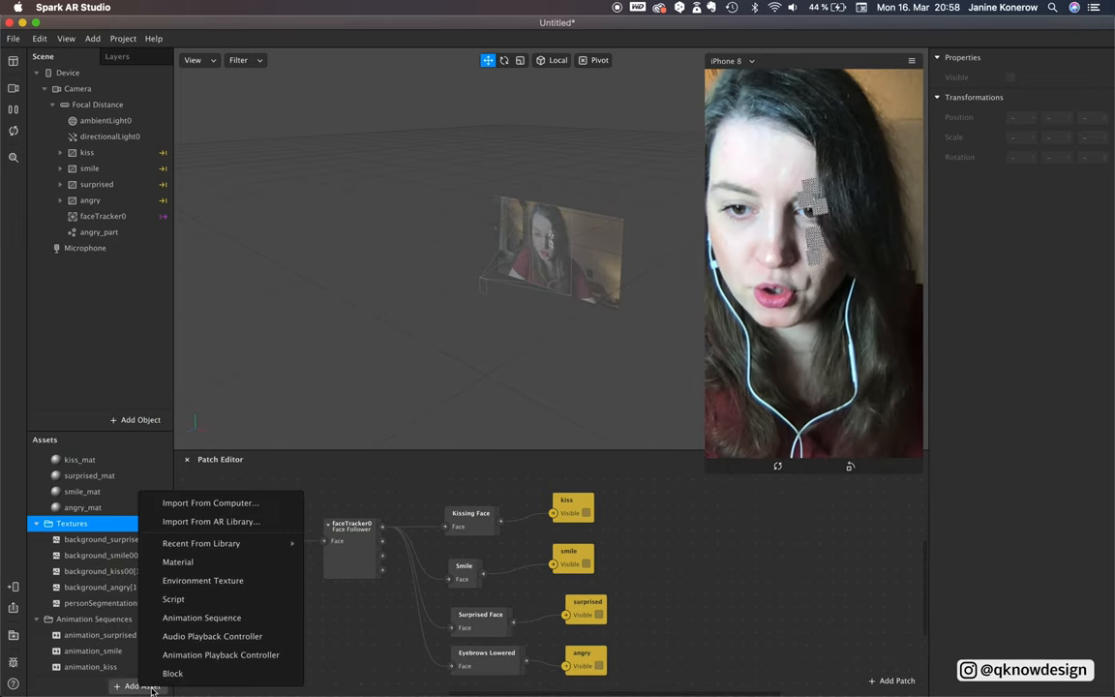
Import the cat emoji images, including cat_kiss_1, cat_smile_1 and two angry cats, as textures.
left_click(209, 502)
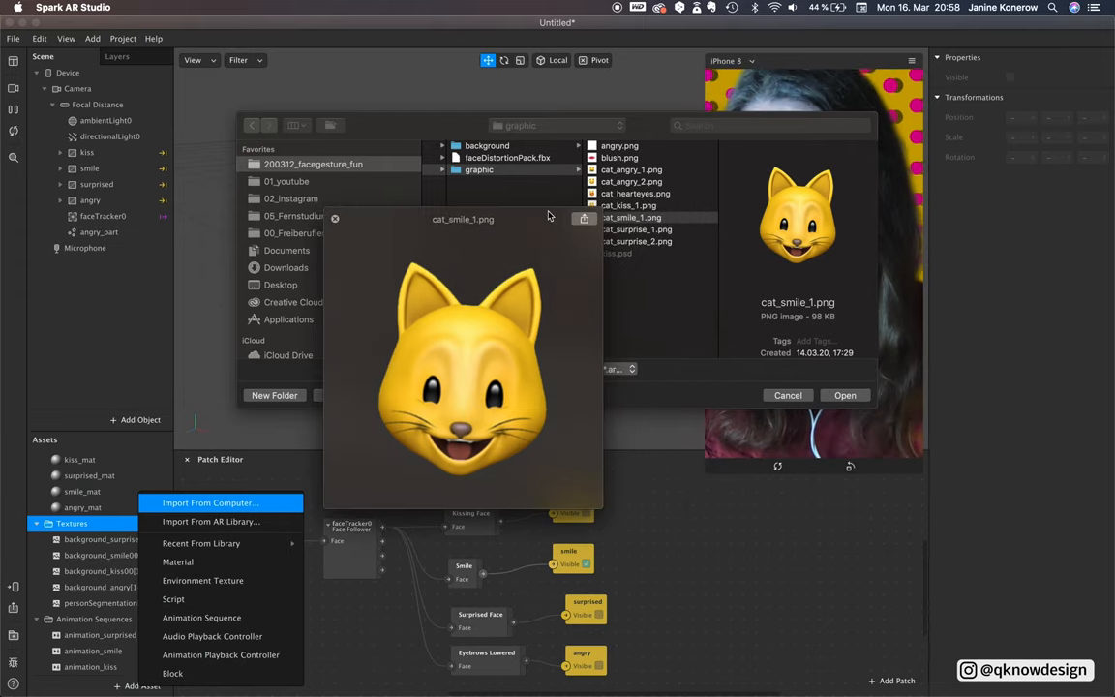
left_click(638, 229)
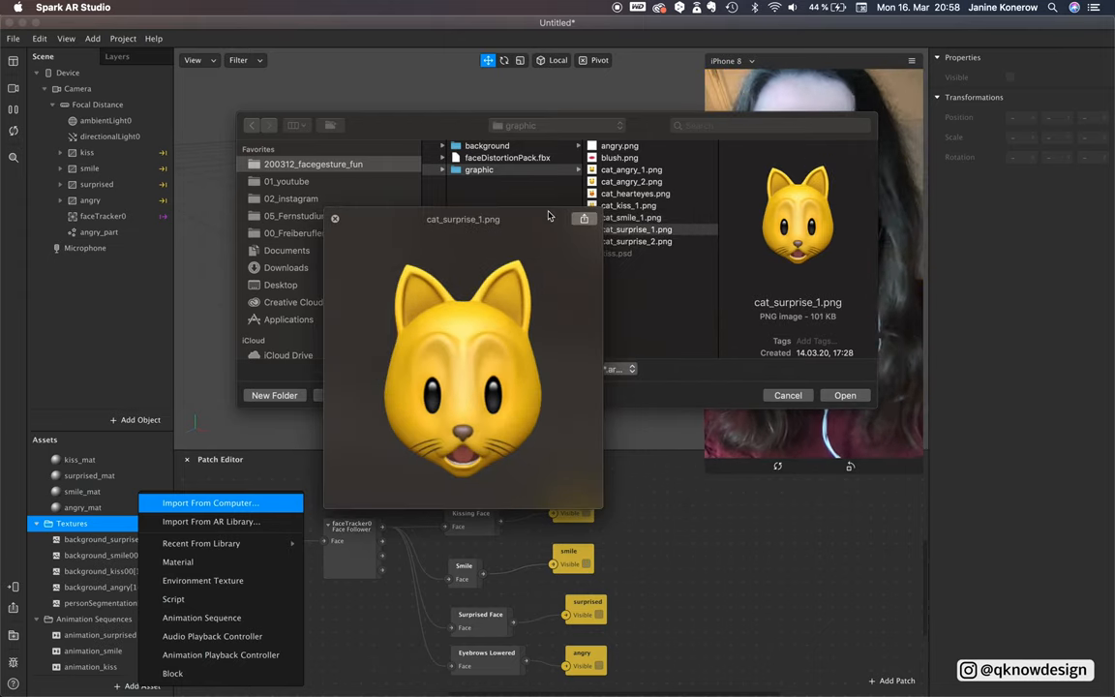
left_click(637, 241)
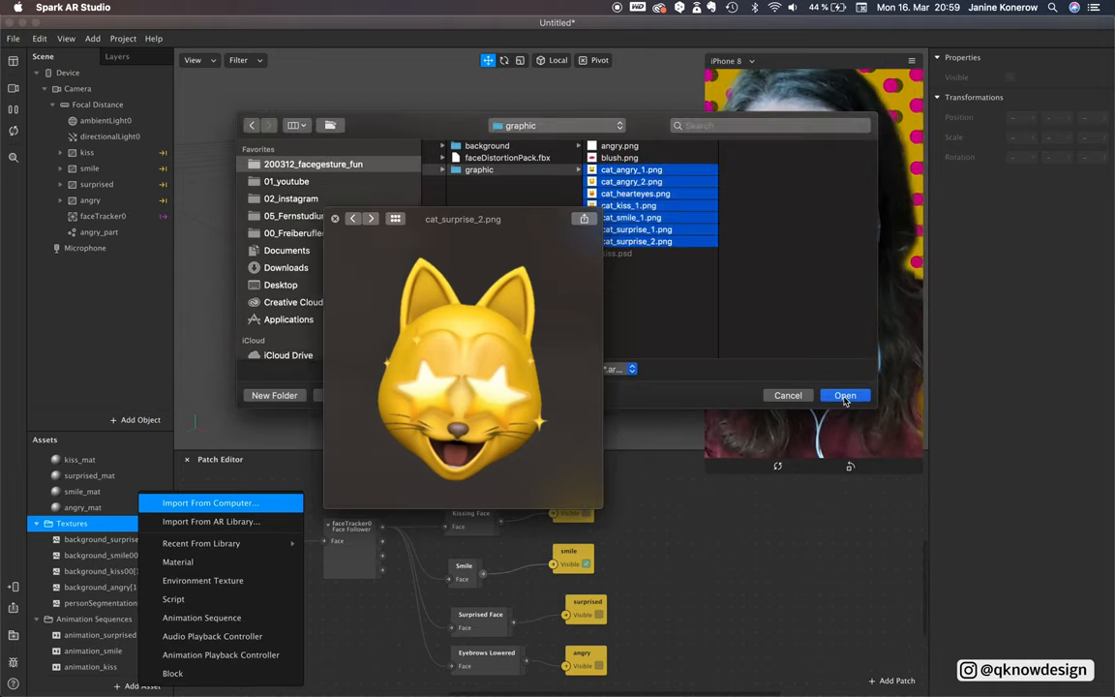
left_click(844, 394)
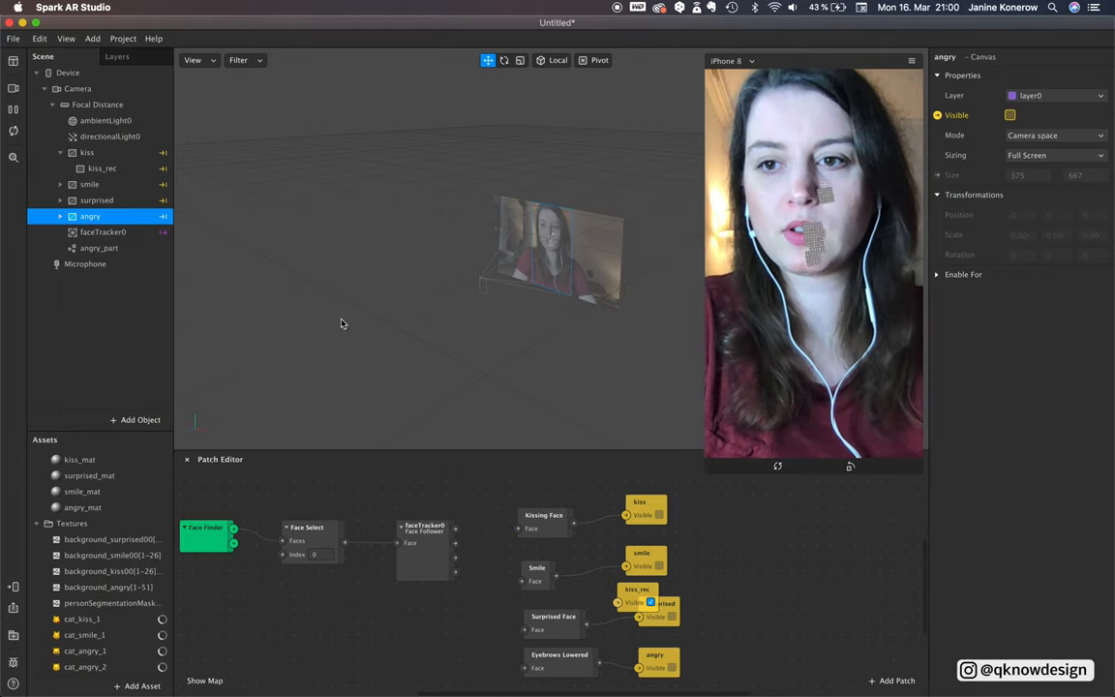
Create a new material named angry_cat_particle for the angry_part particle system.
left_click(99, 248)
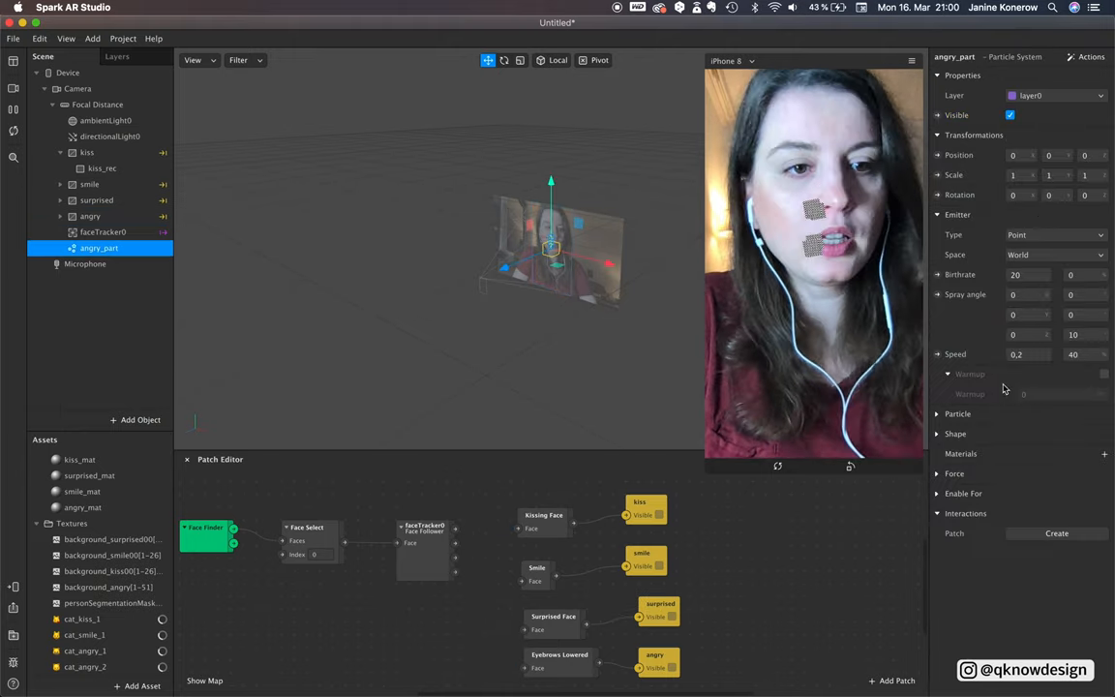
left_click(1104, 453)
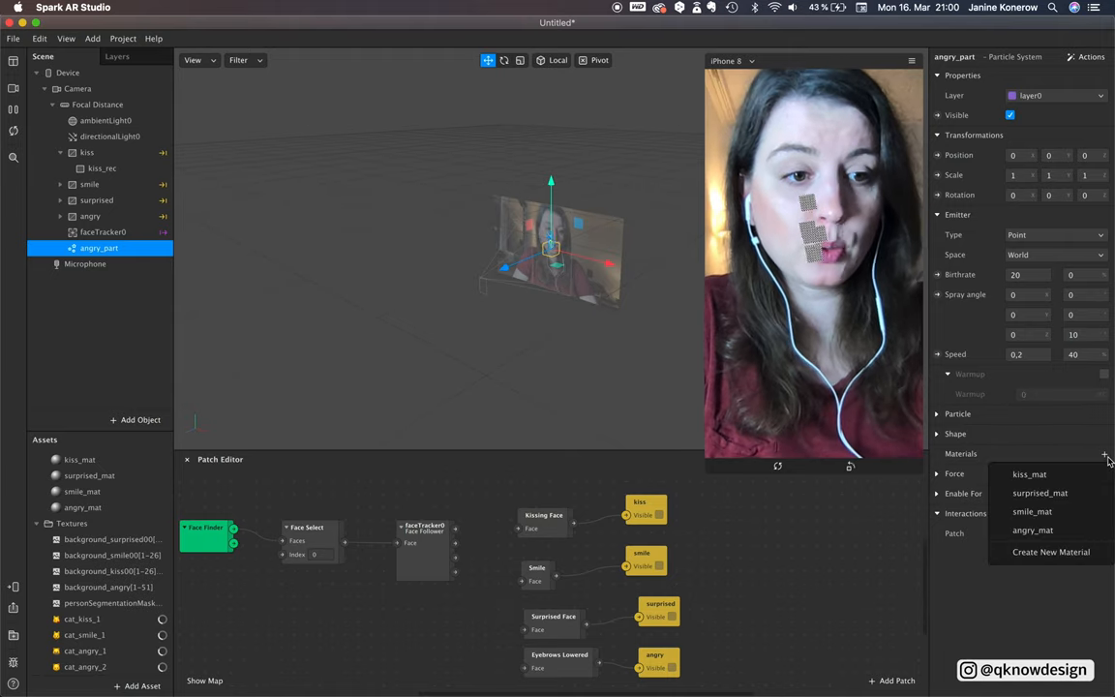
mouse_move(1035, 559)
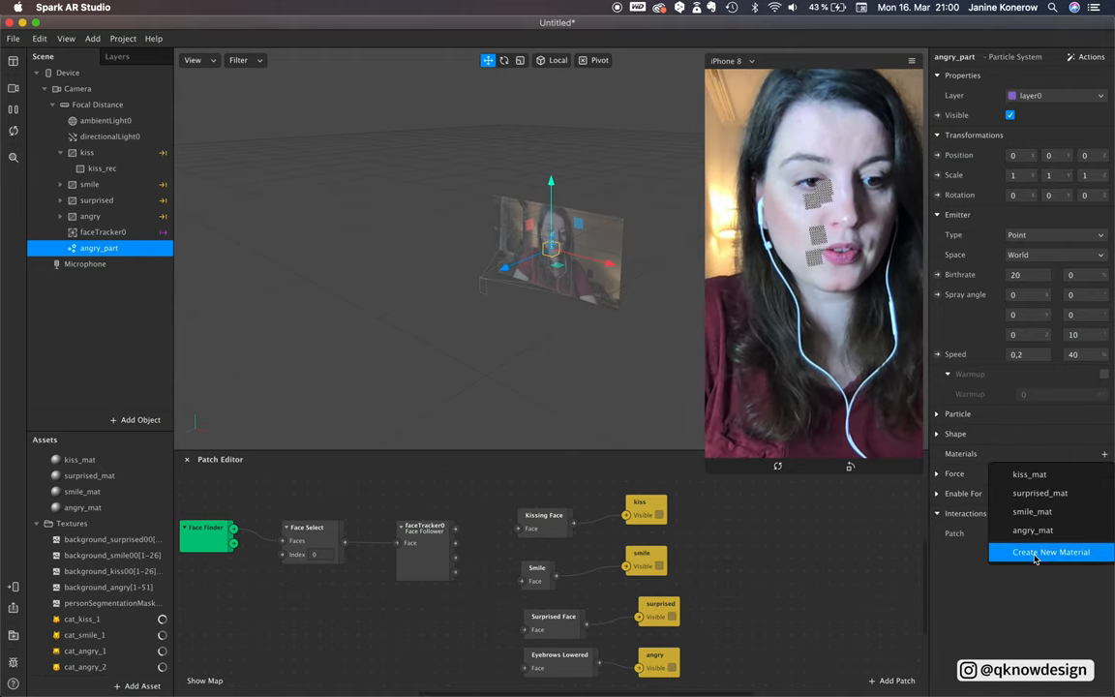
left_click(1051, 551)
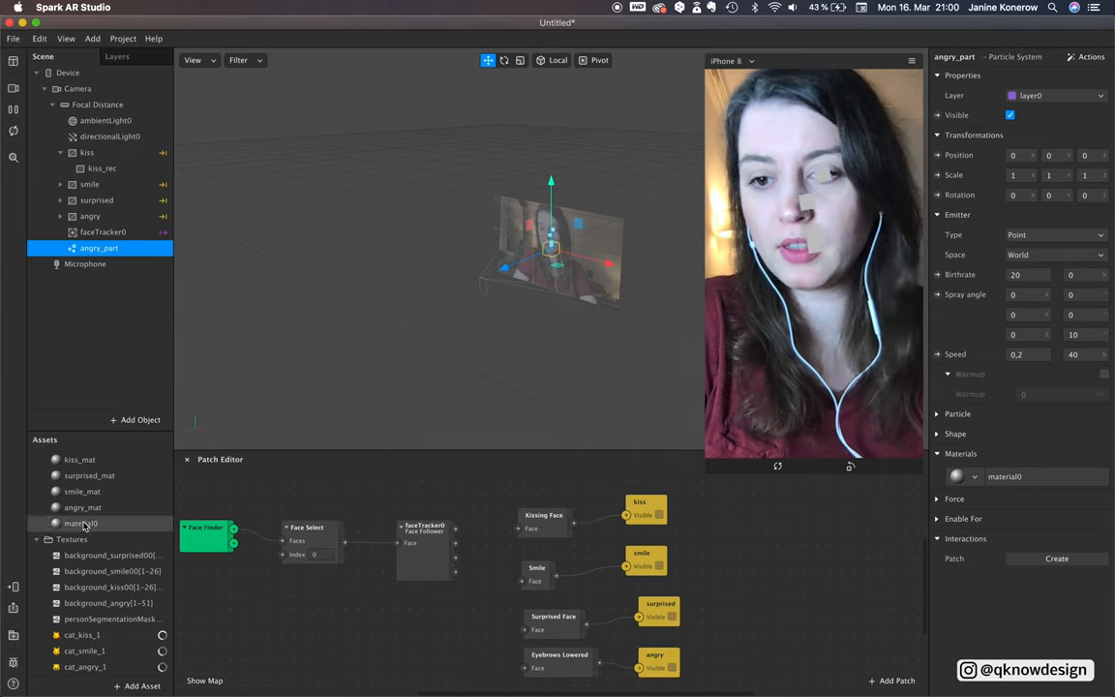
left_click(84, 523)
type("angry_cat_particle")
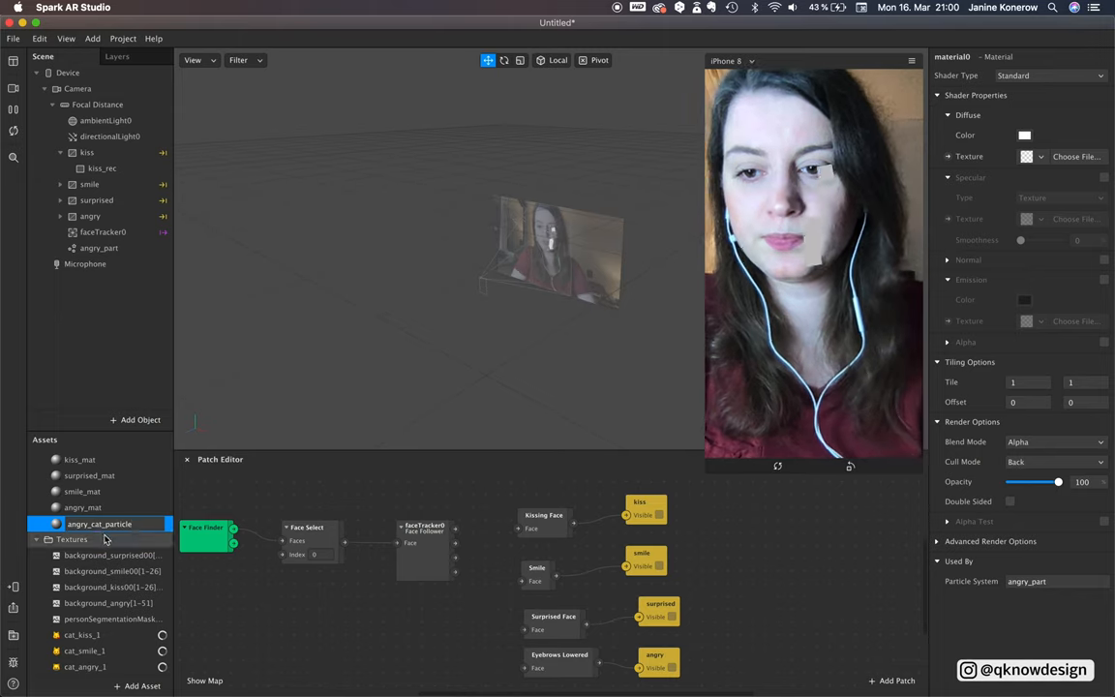
Set angry_cat_particle's texture to cat_angry_2 and reselect angry_part.
left_click(98, 522)
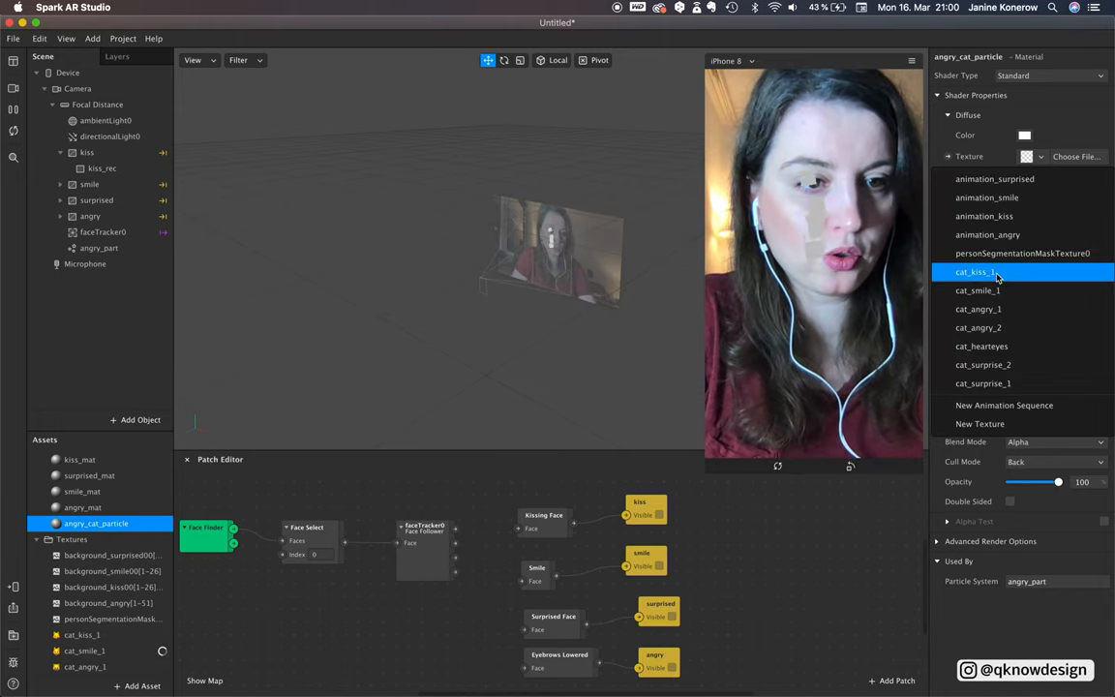
left_click(977, 309)
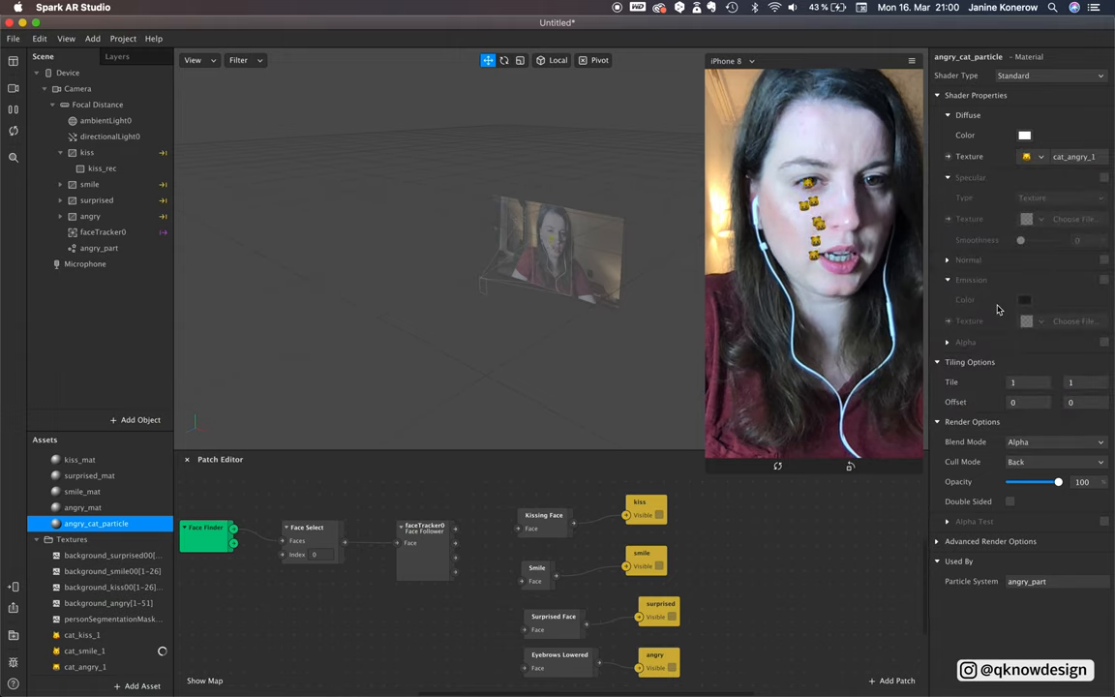
left_click(1040, 156)
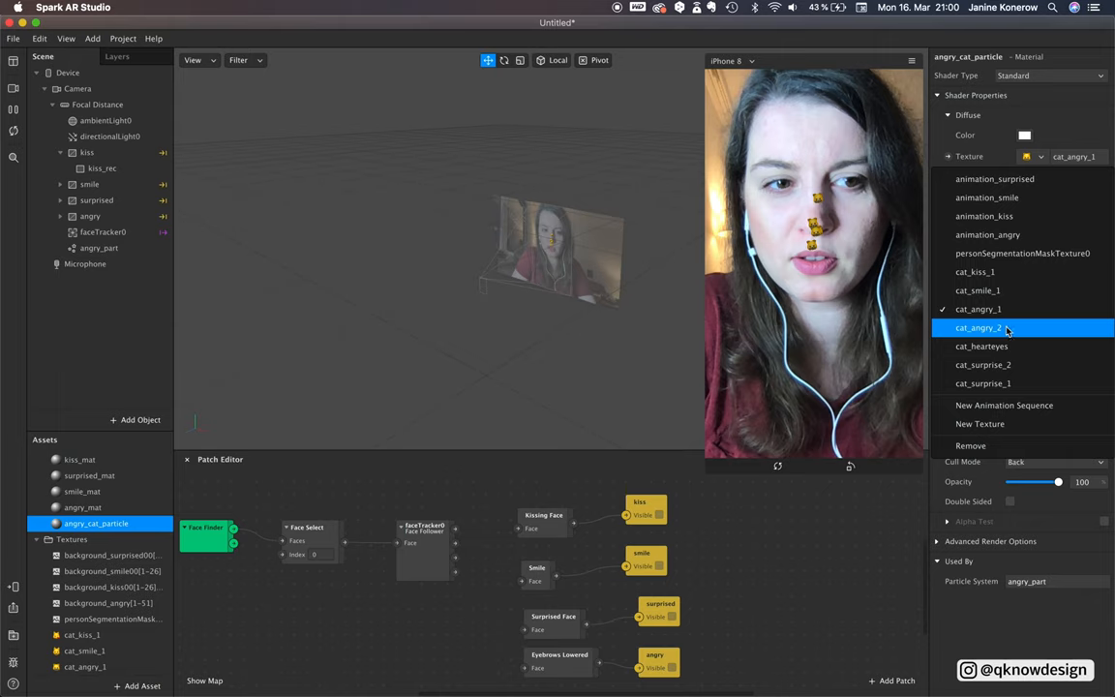
left_click(979, 327)
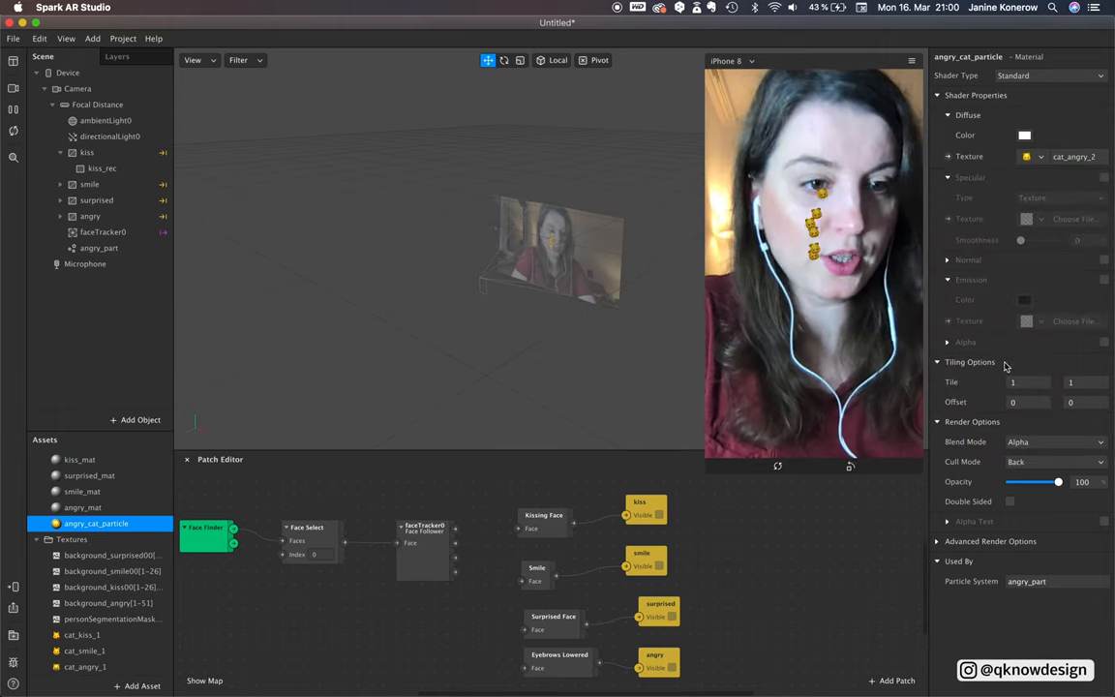
left_click(99, 248)
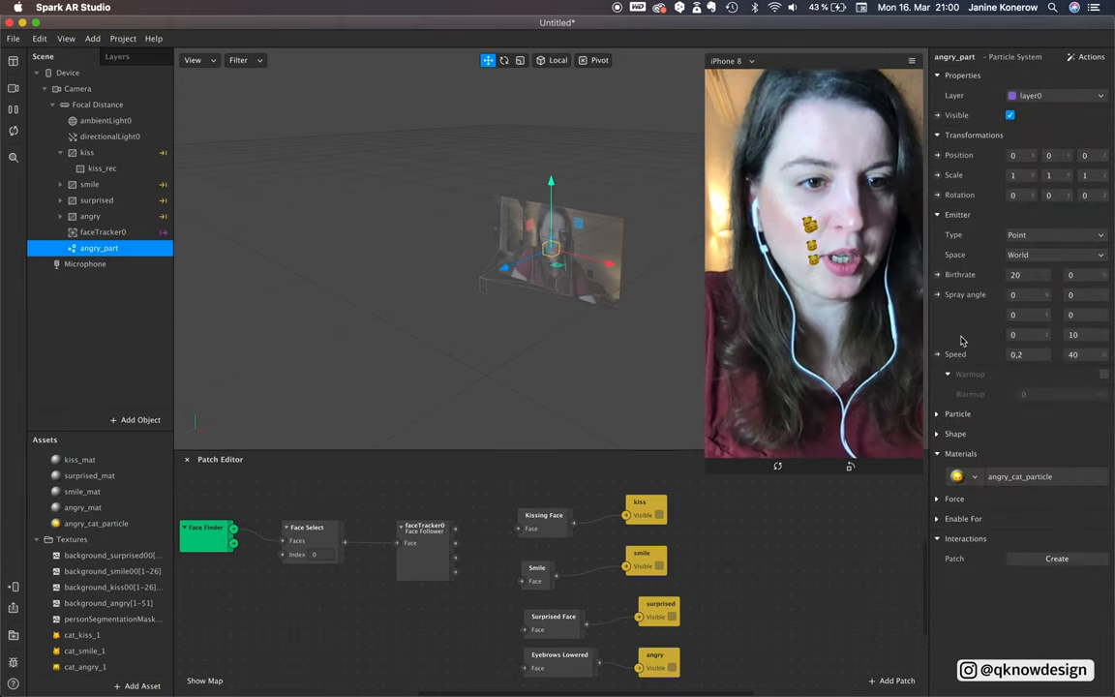
Switch angry_part to a Line emitter and enter length 1.1, particle scale 0.02 and 6.
left_click(1055, 234)
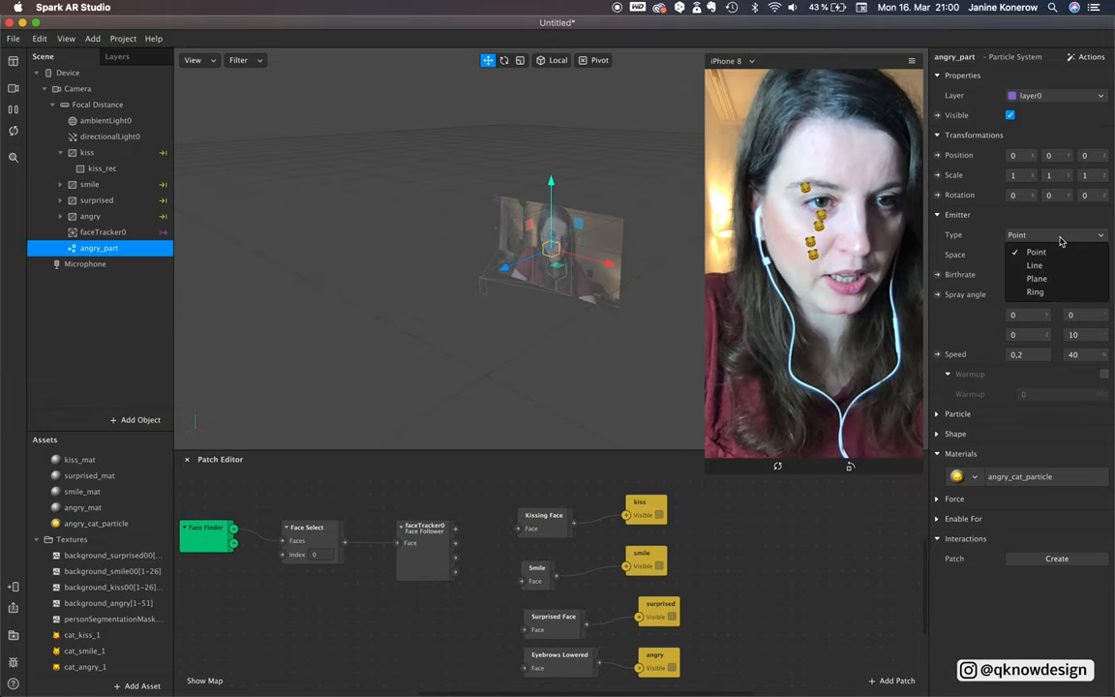
left_click(1033, 265)
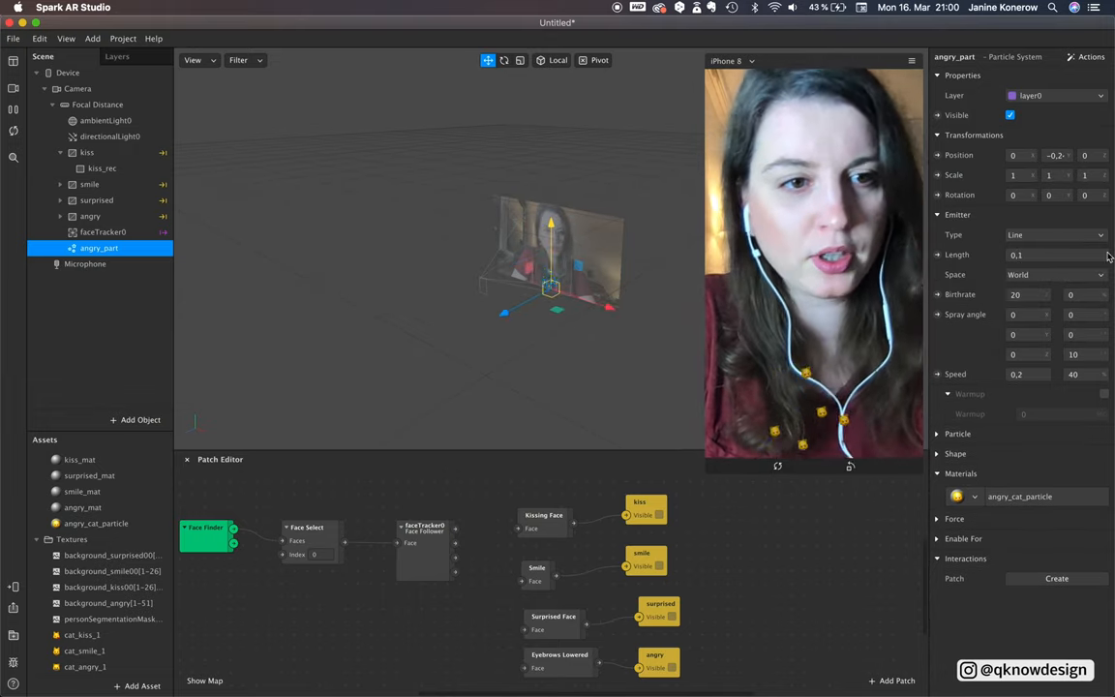
left_click(1055, 255)
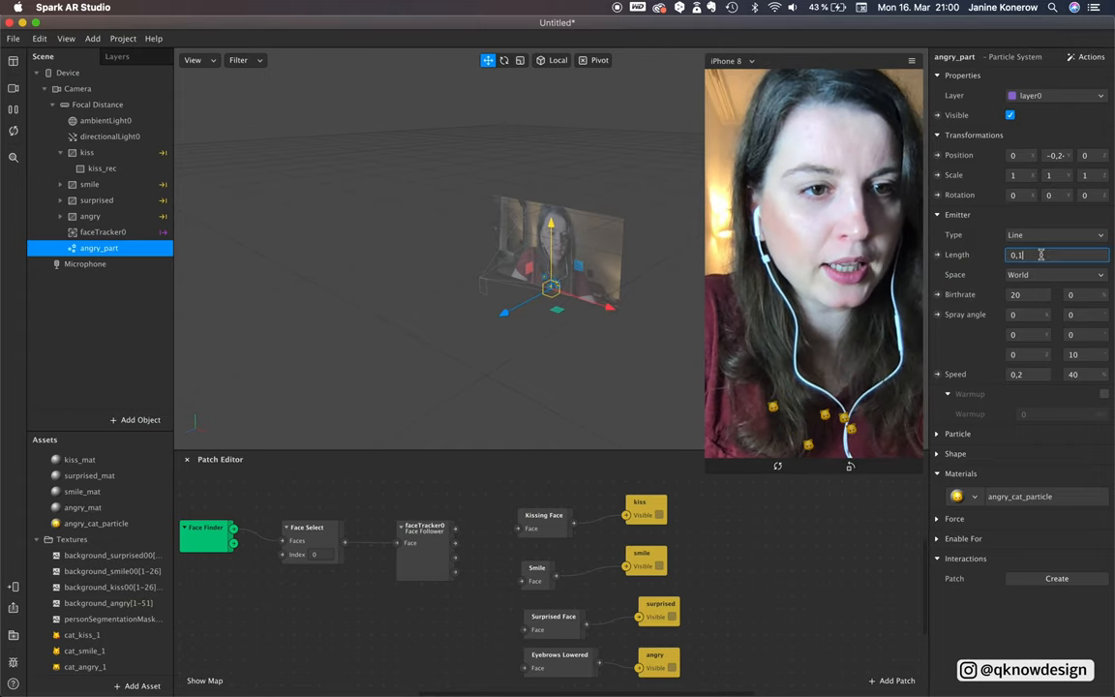
type("1.1")
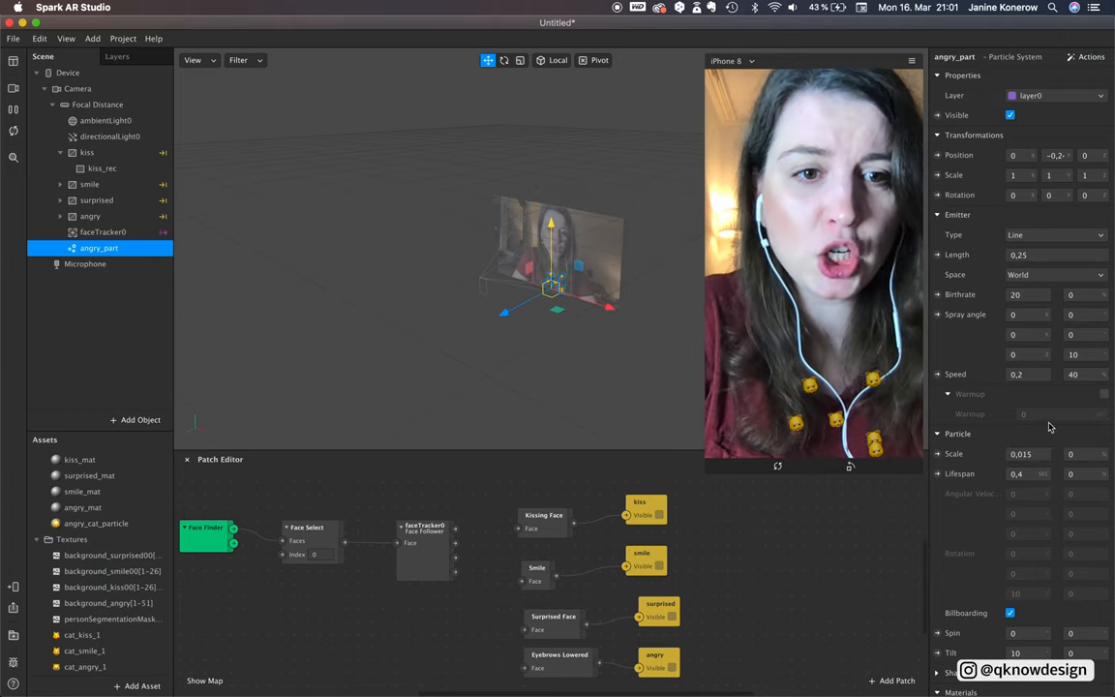
left_click(1021, 474)
type("7")
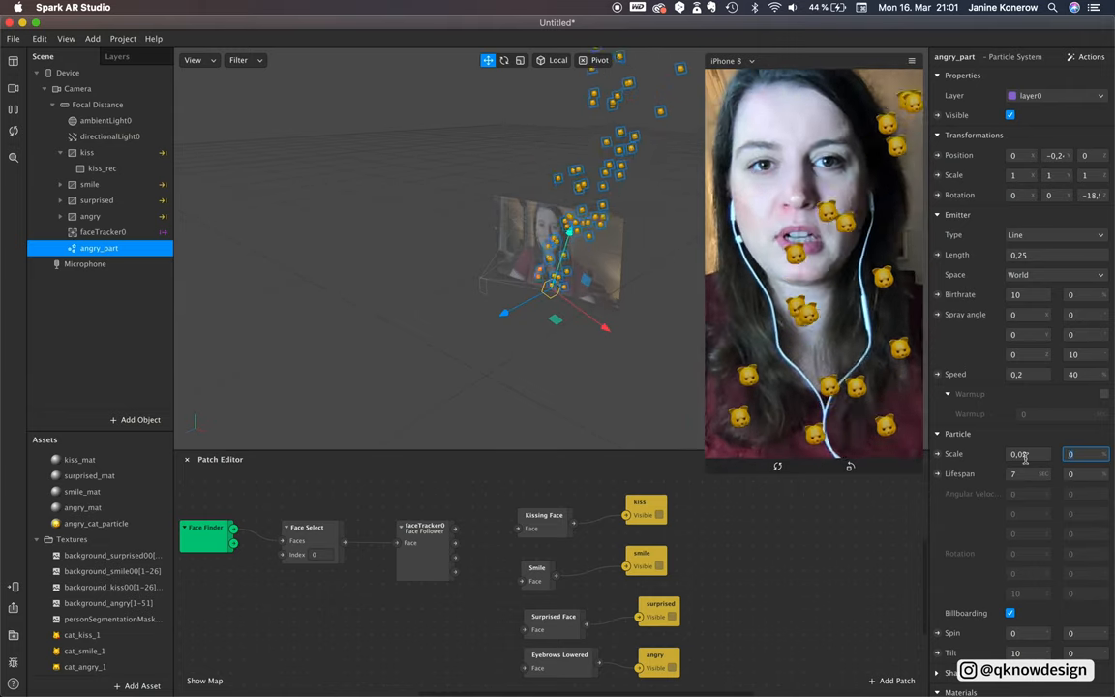
type("0.02")
type("25")
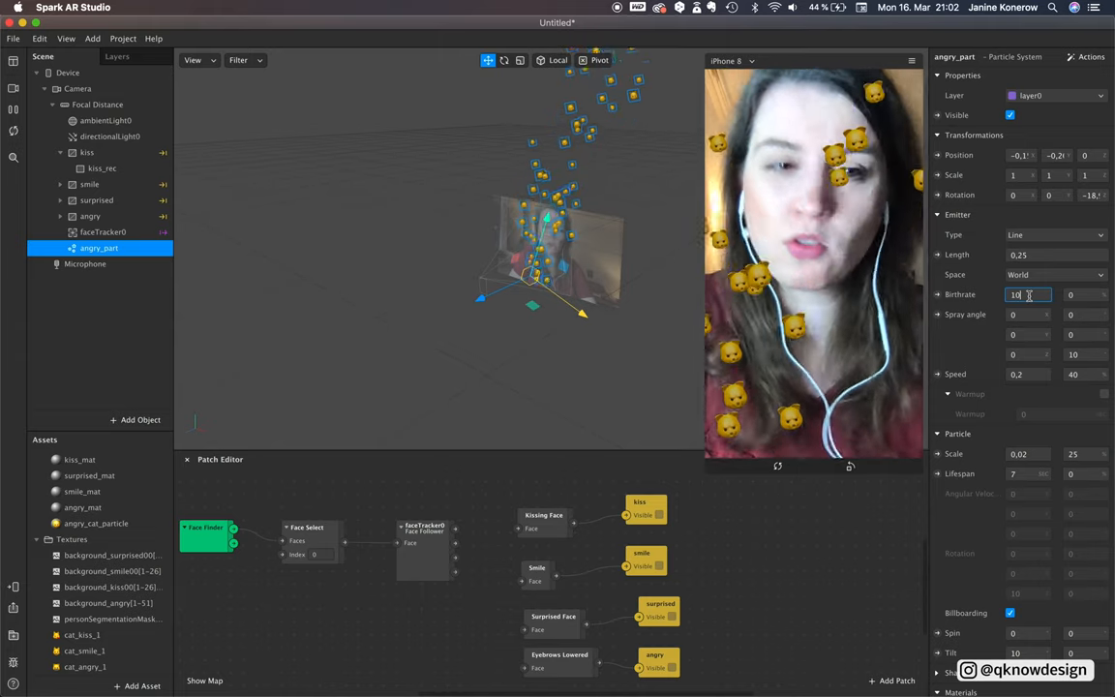
type("6")
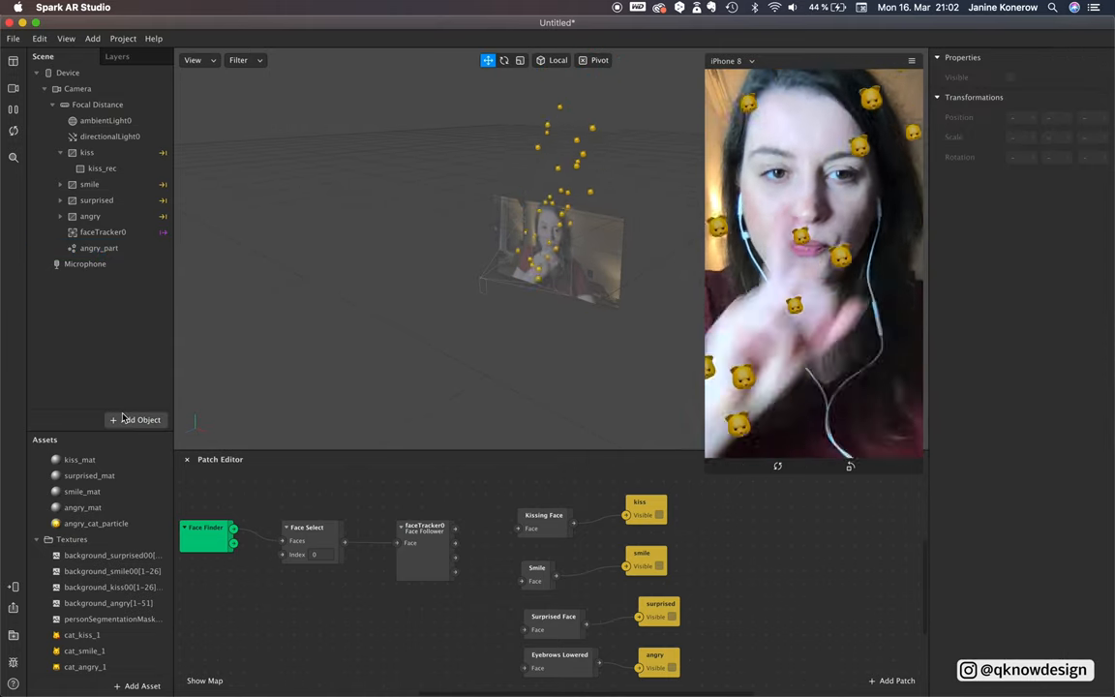
Insert a Plane object, plane0, under faceTracker0.
left_click(103, 232)
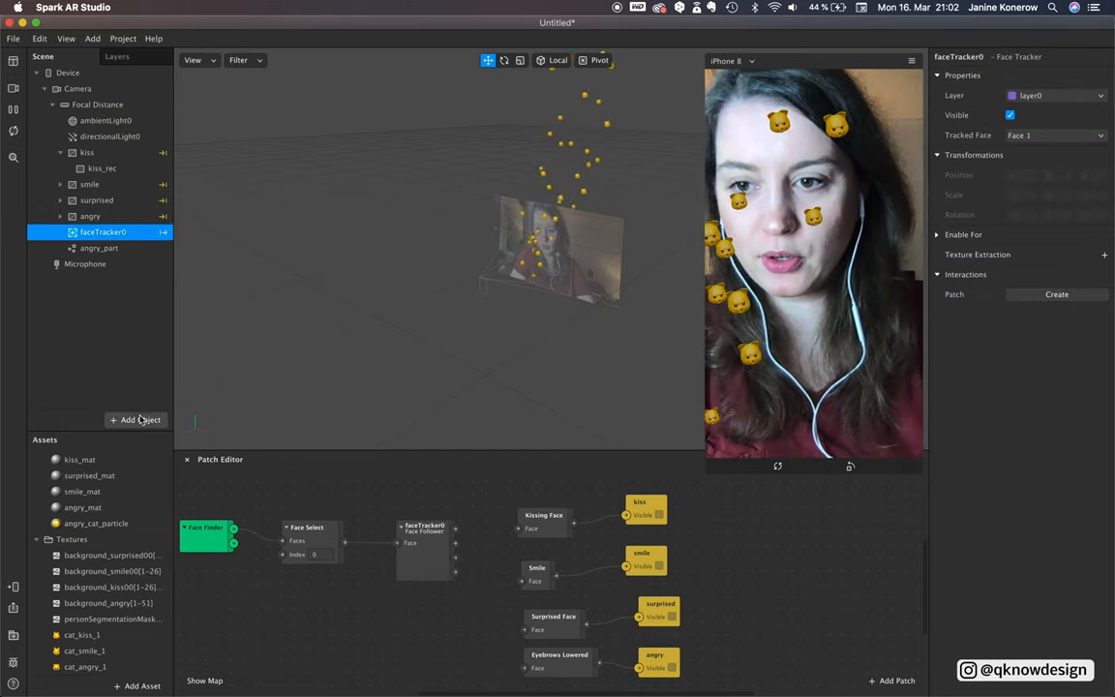
left_click(135, 419)
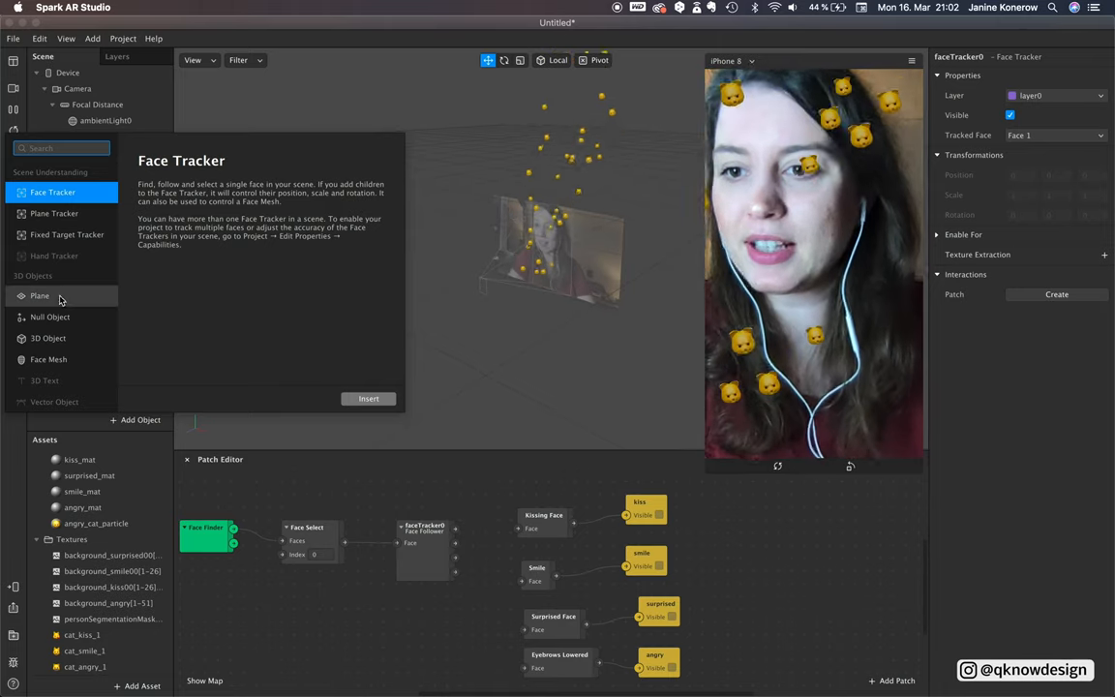
left_click(40, 296)
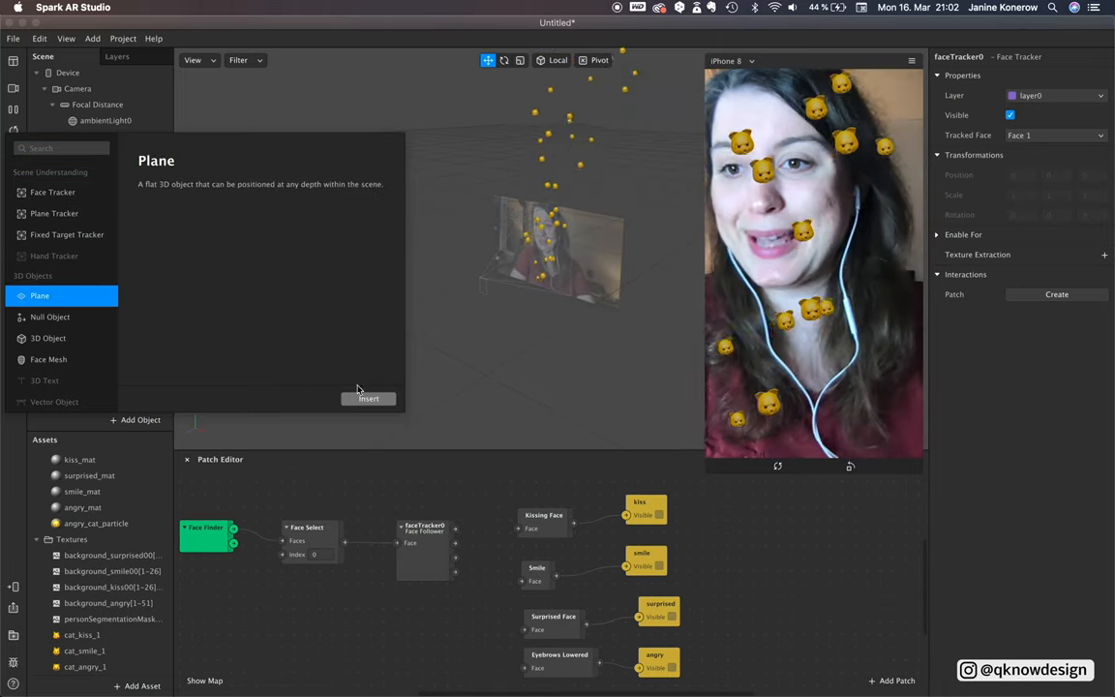
left_click(368, 398)
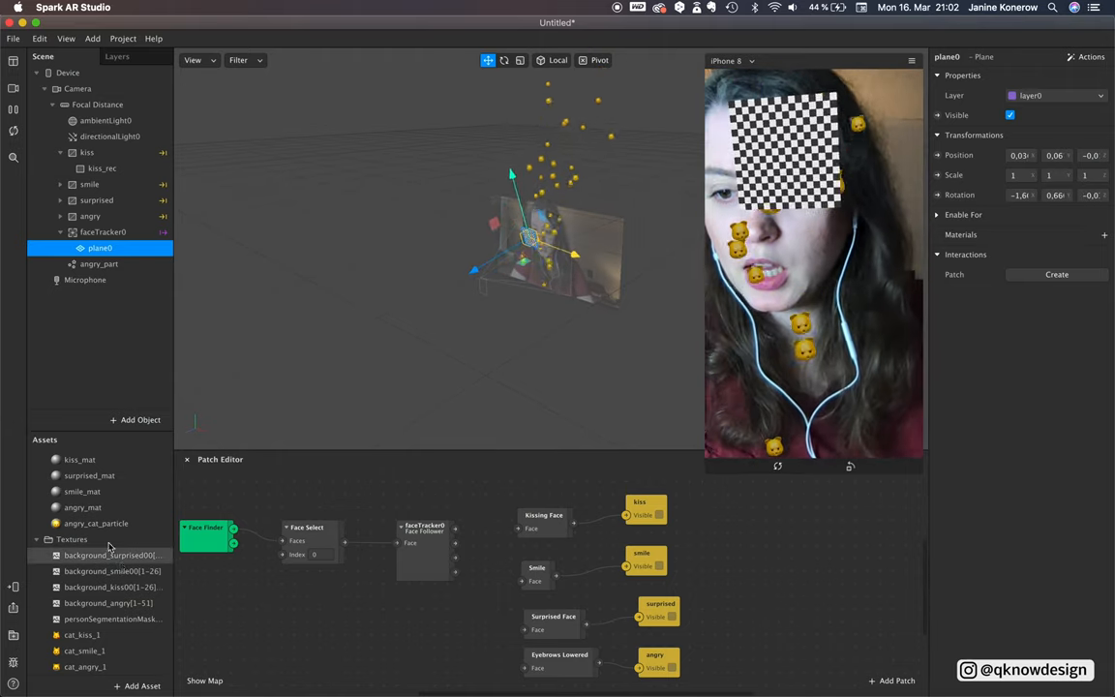
Import the angry image into Textures, then select plane0 to add a material.
right_click(72, 539)
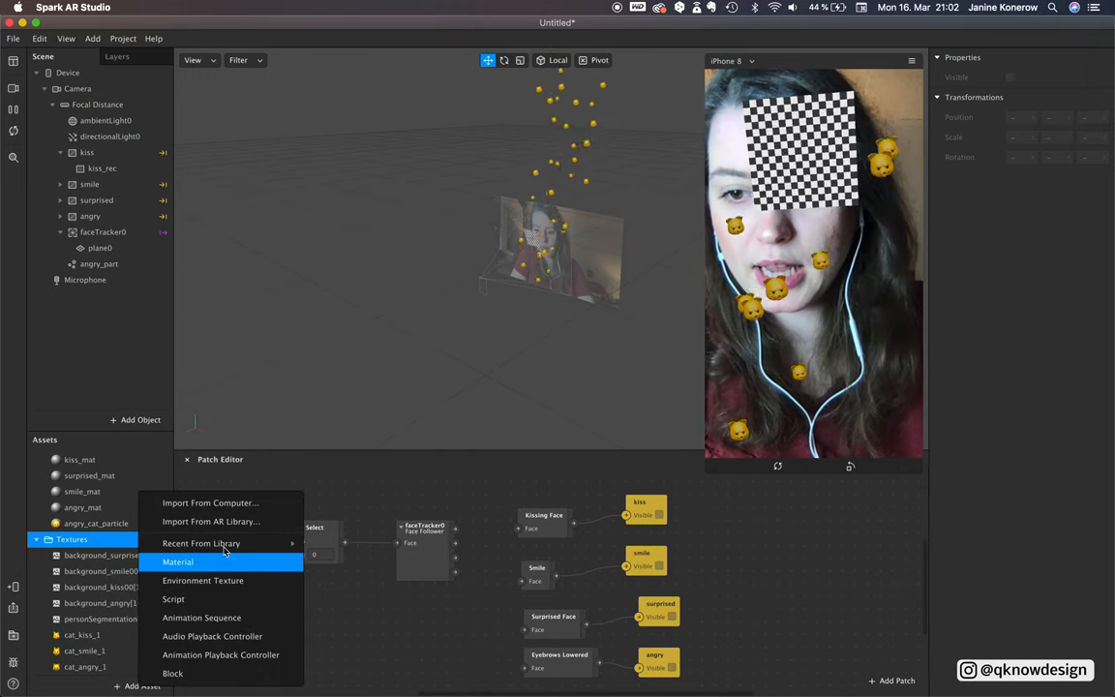
left_click(210, 502)
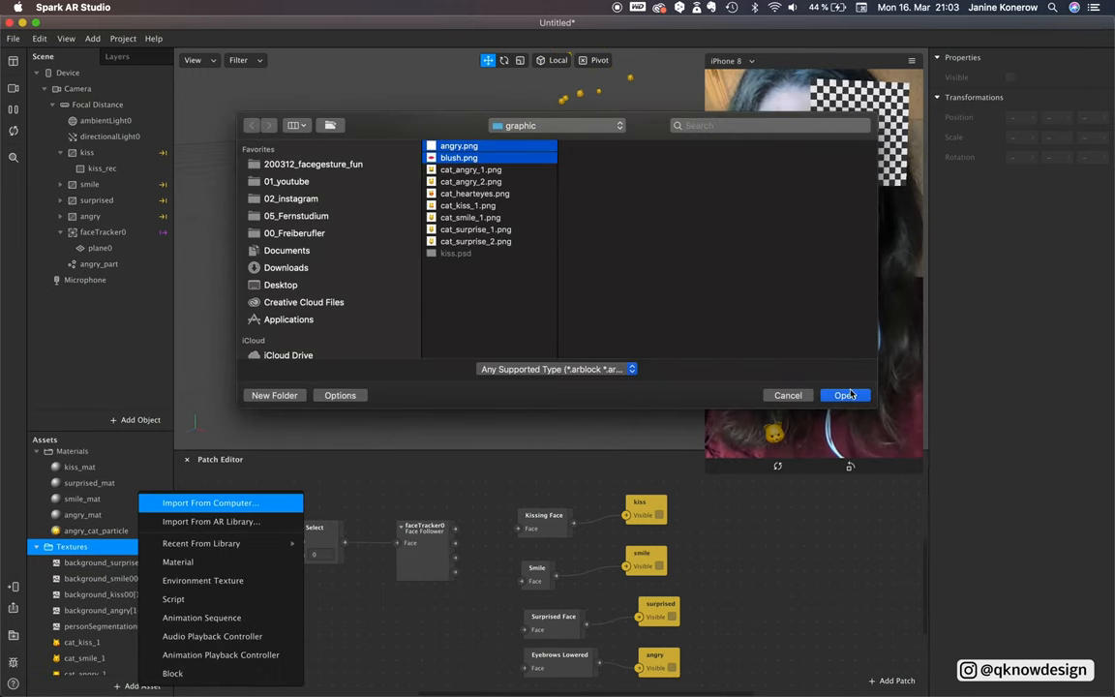
left_click(845, 395)
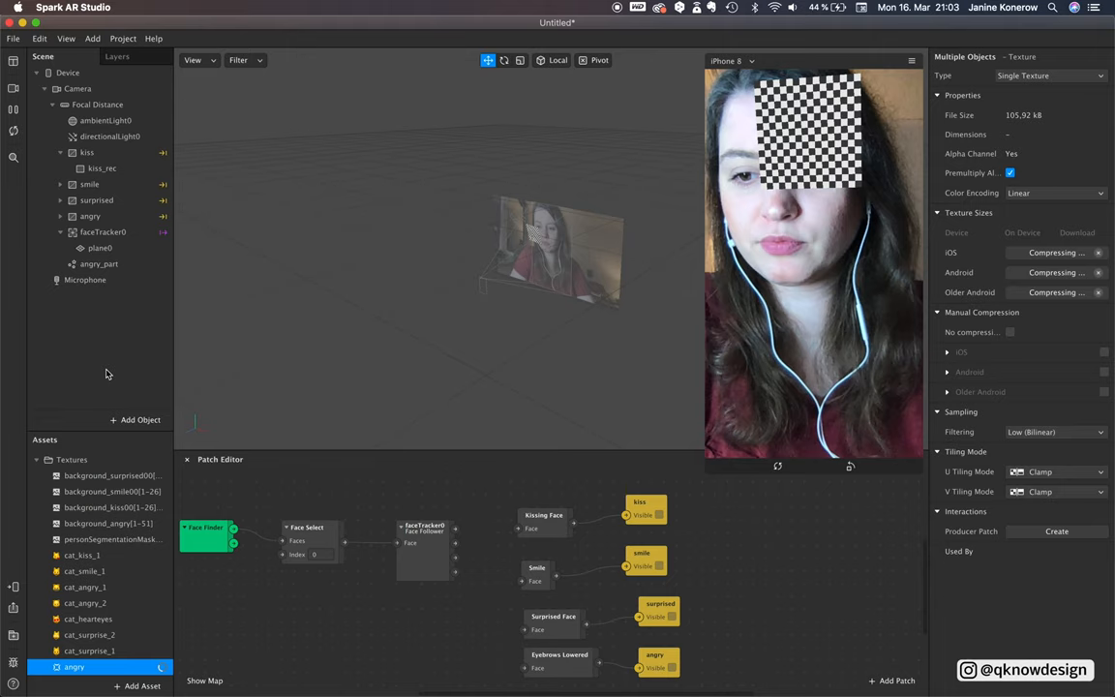
left_click(99, 248)
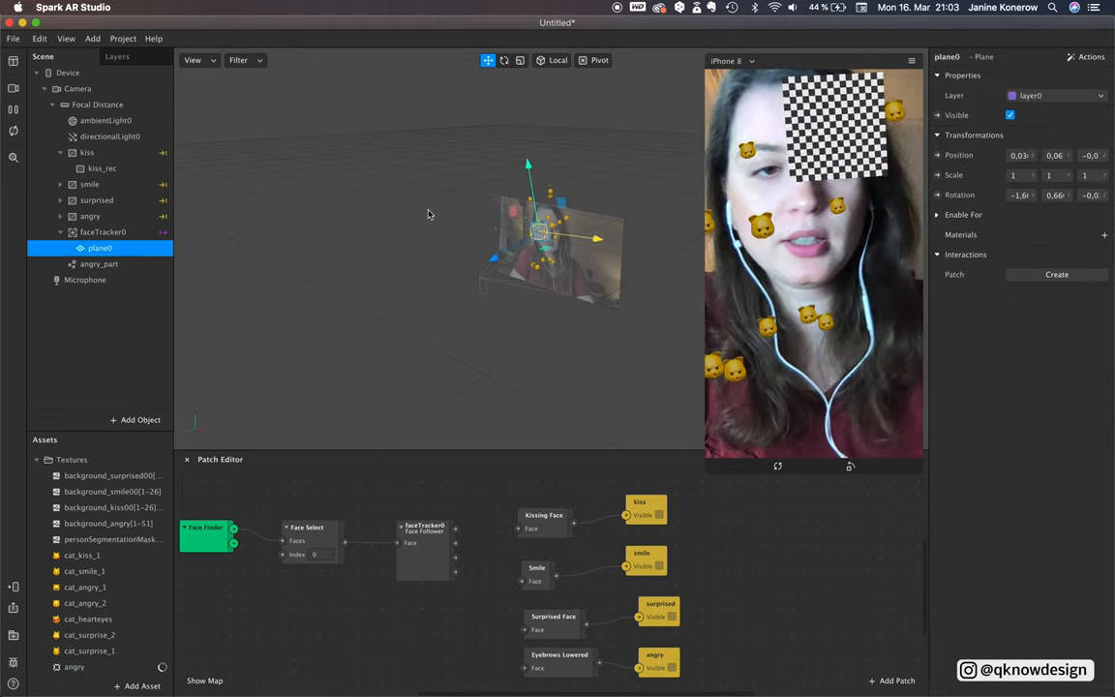
left_click(1104, 234)
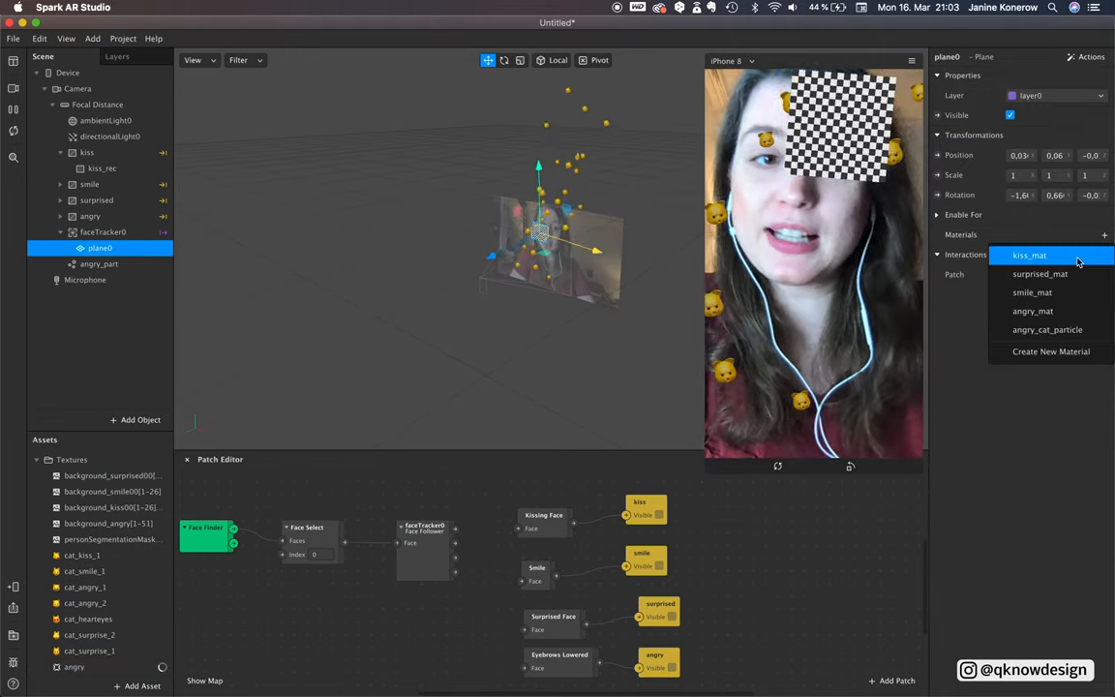
Create a new material for plane0 named angry_mesh_mat.
left_click(1050, 350)
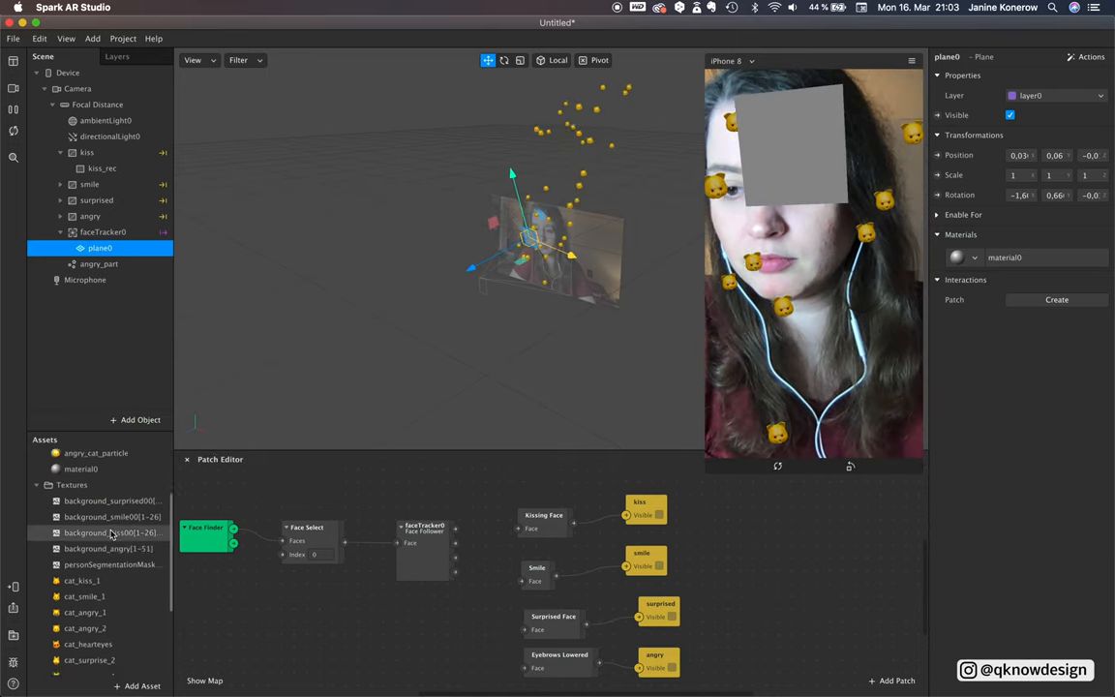
left_click(84, 551)
type("angry_mesh_mat")
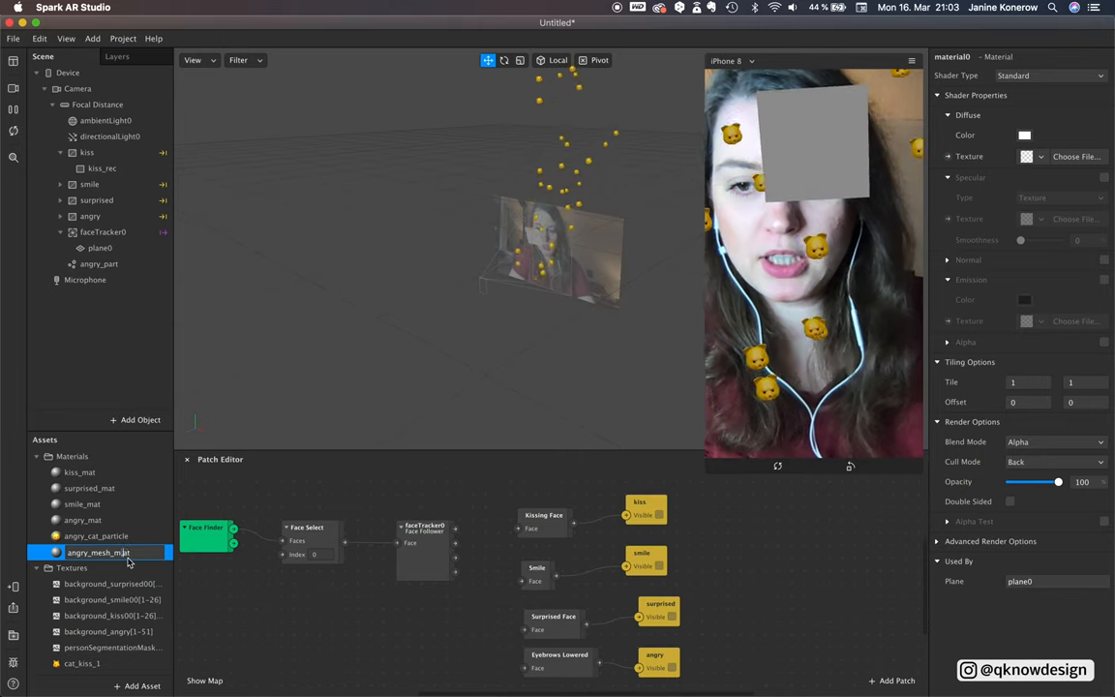
left_click(94, 550)
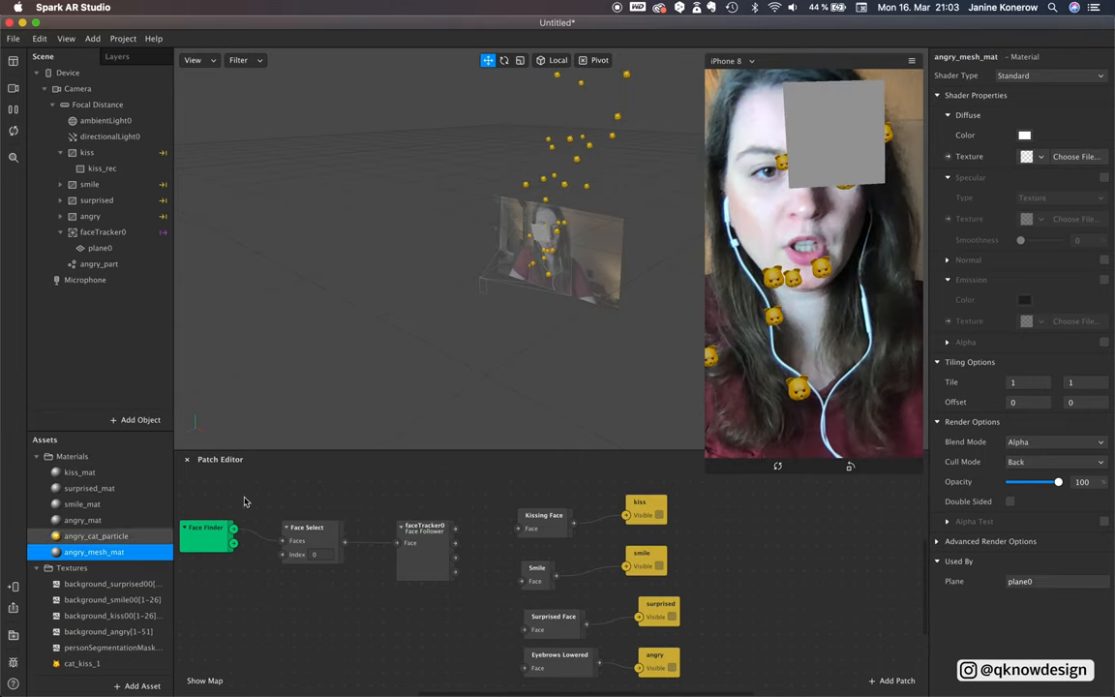
Texture angry_mesh_mat with the angry image, tint it red and open Shader Type.
left_click(1028, 156)
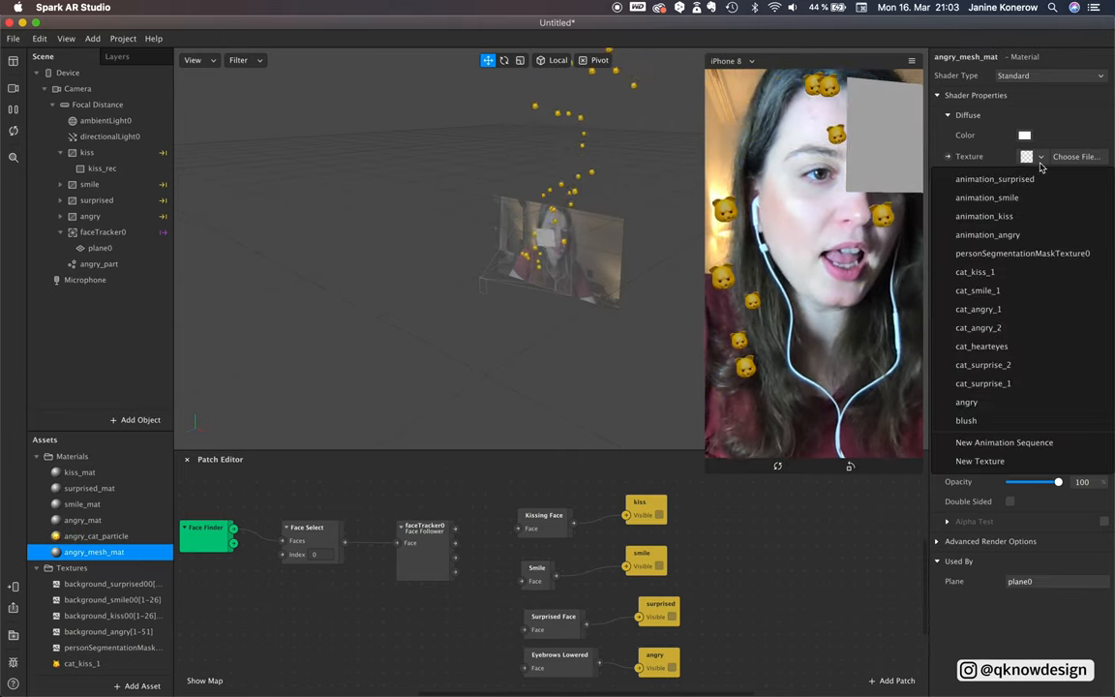
left_click(966, 402)
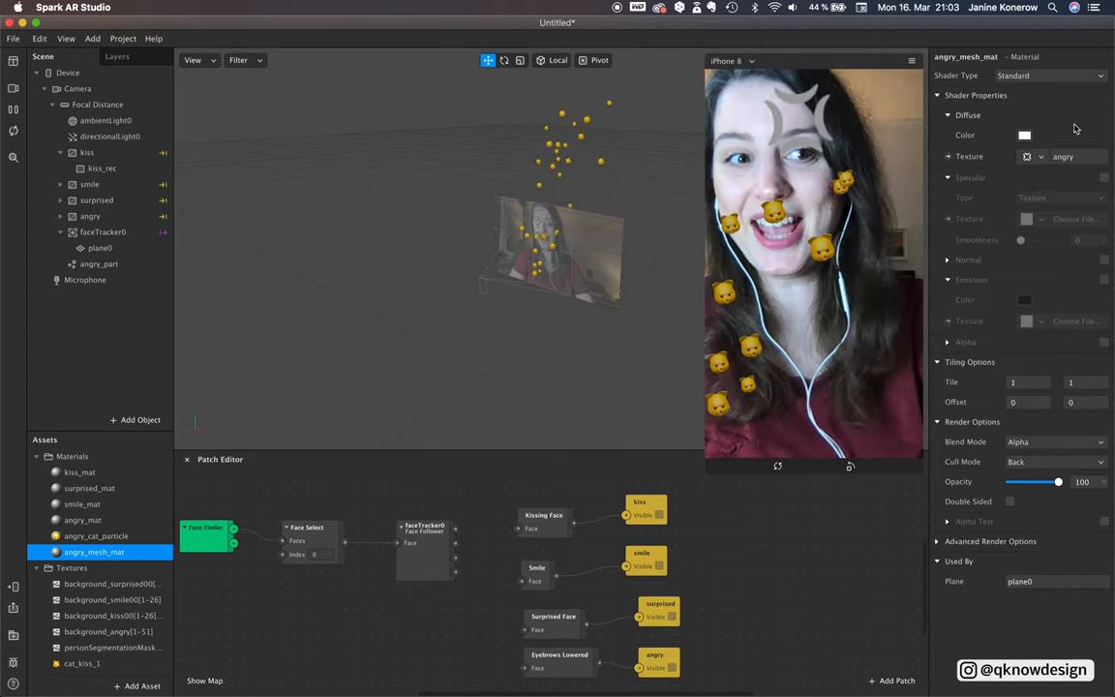
left_click(1024, 135)
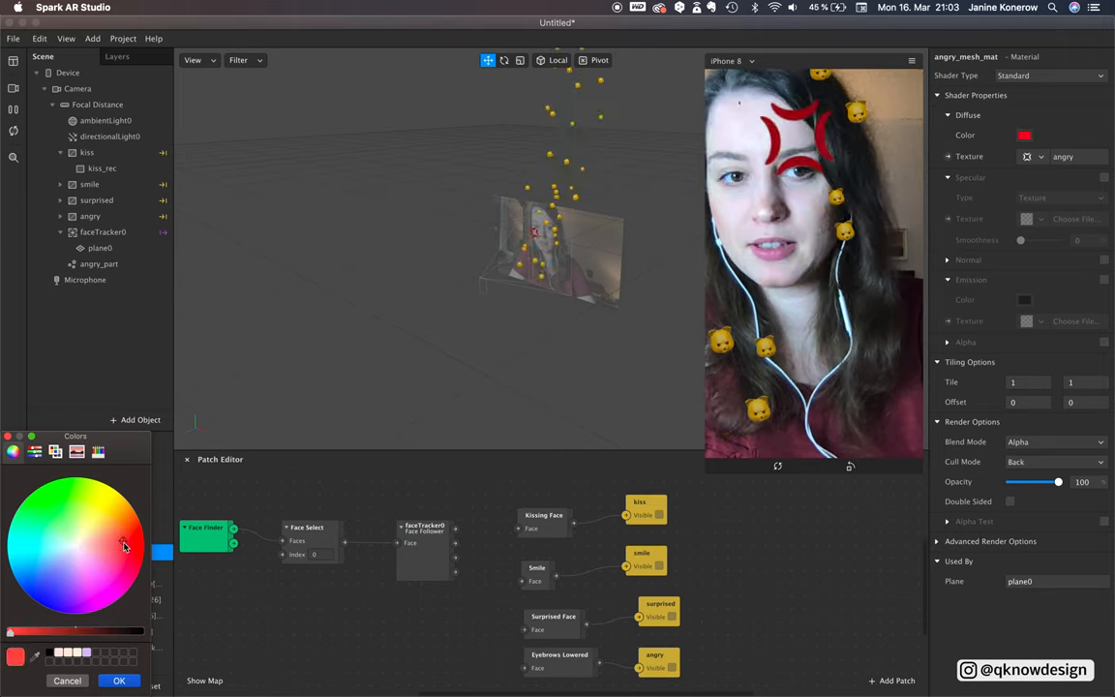
left_click(118, 681)
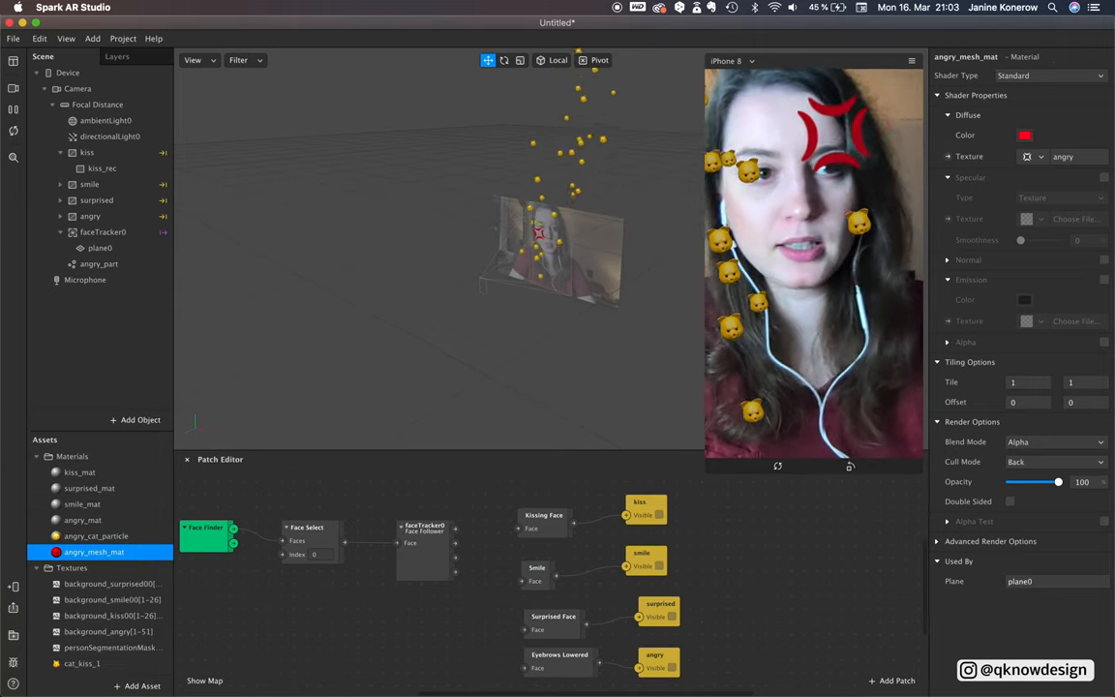
left_click(1050, 76)
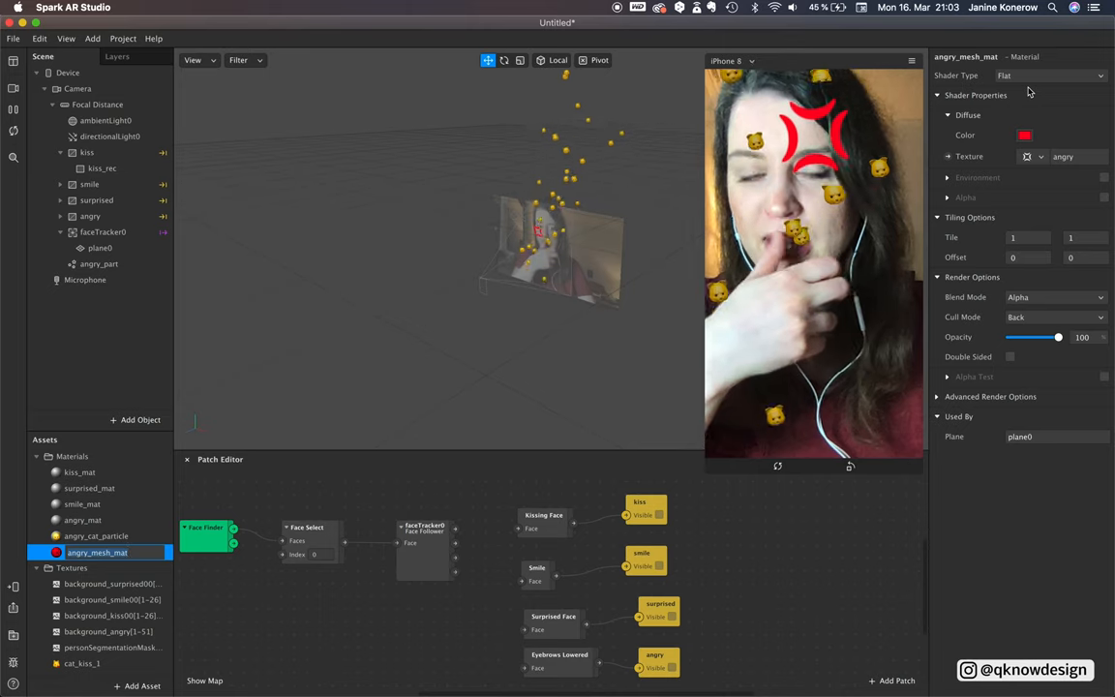
Review the angry_cat_particle material's advanced render options on angry_part.
left_click(100, 264)
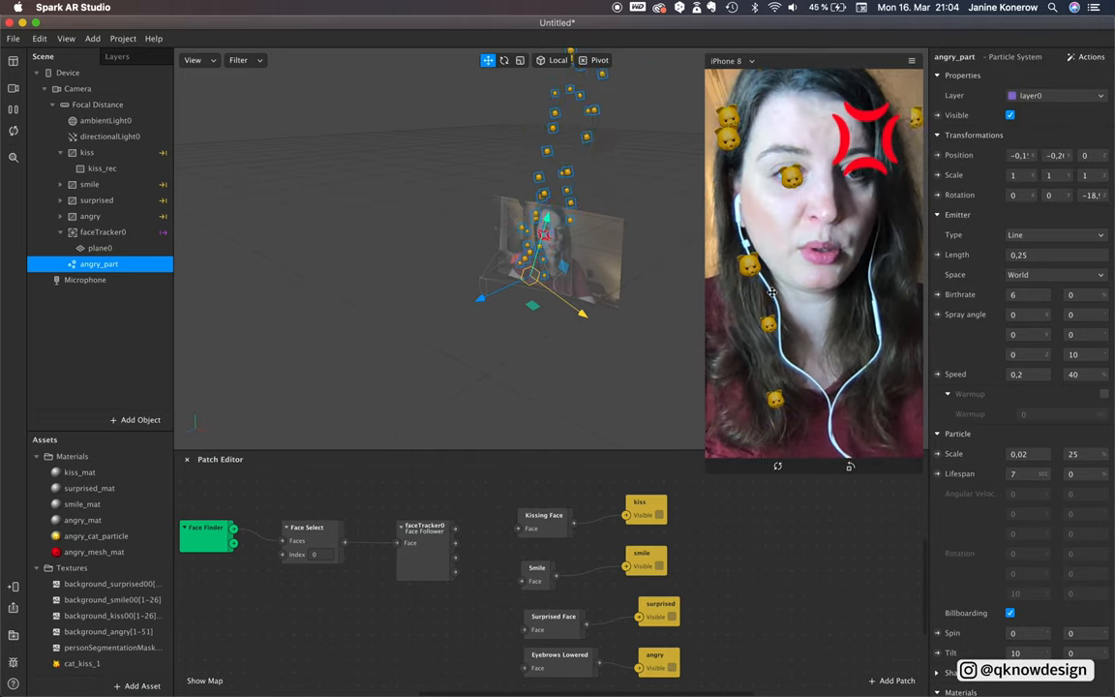
left_click(95, 535)
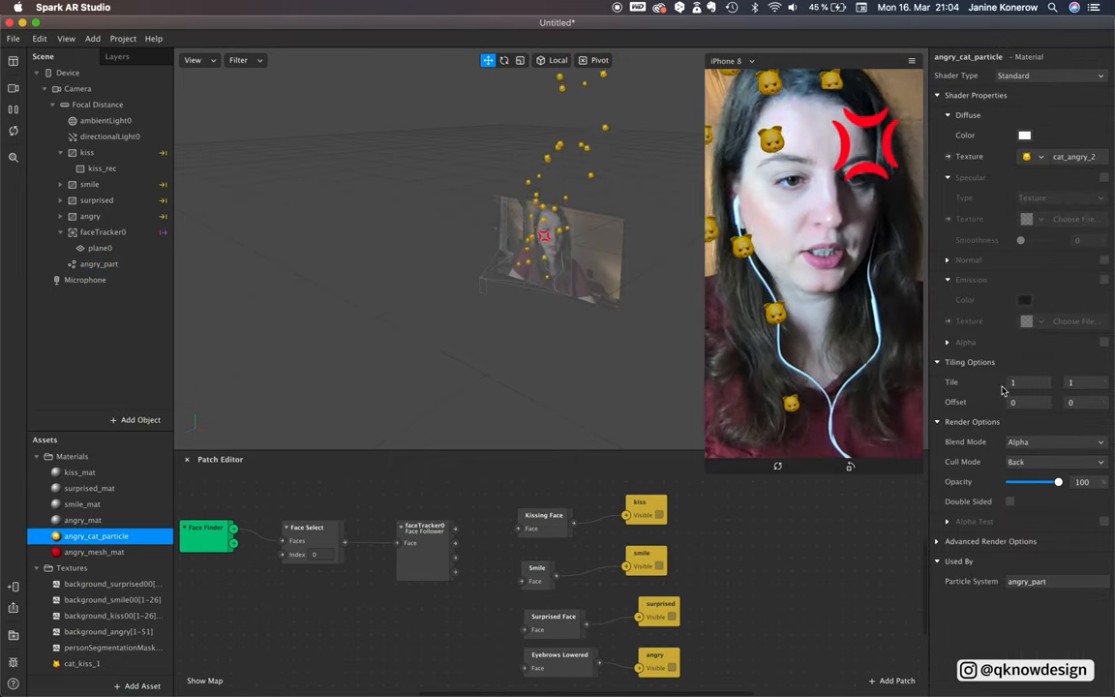
left_click(990, 541)
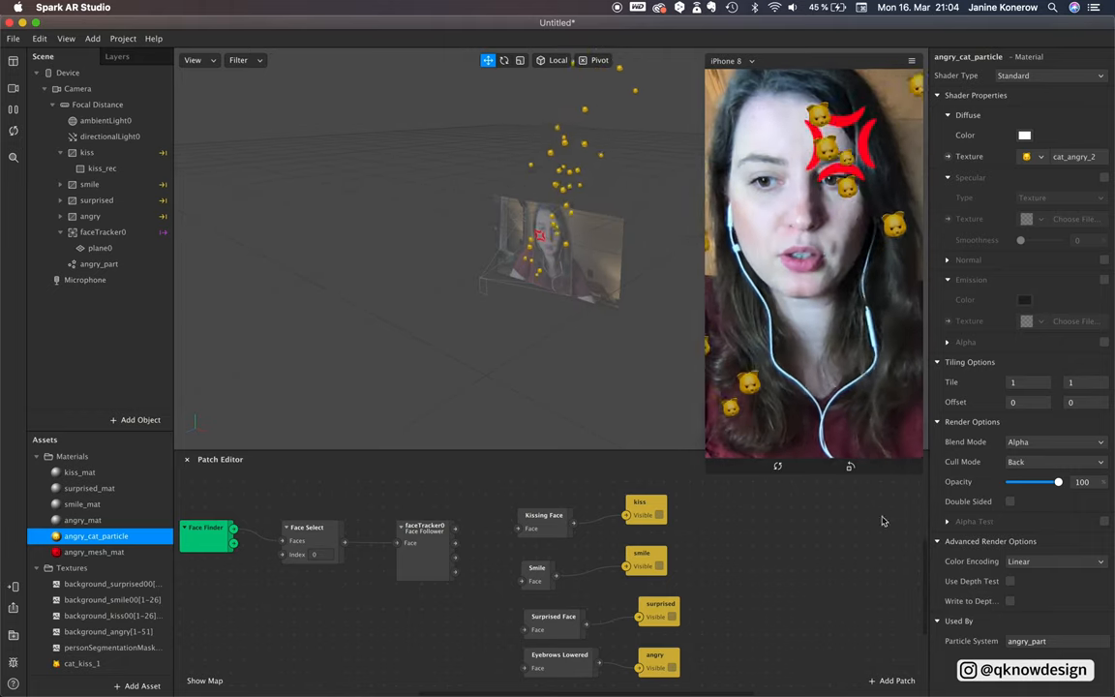
Enable Write to Depth and Use Depth Test on angry_mesh_mat.
left_click(94, 552)
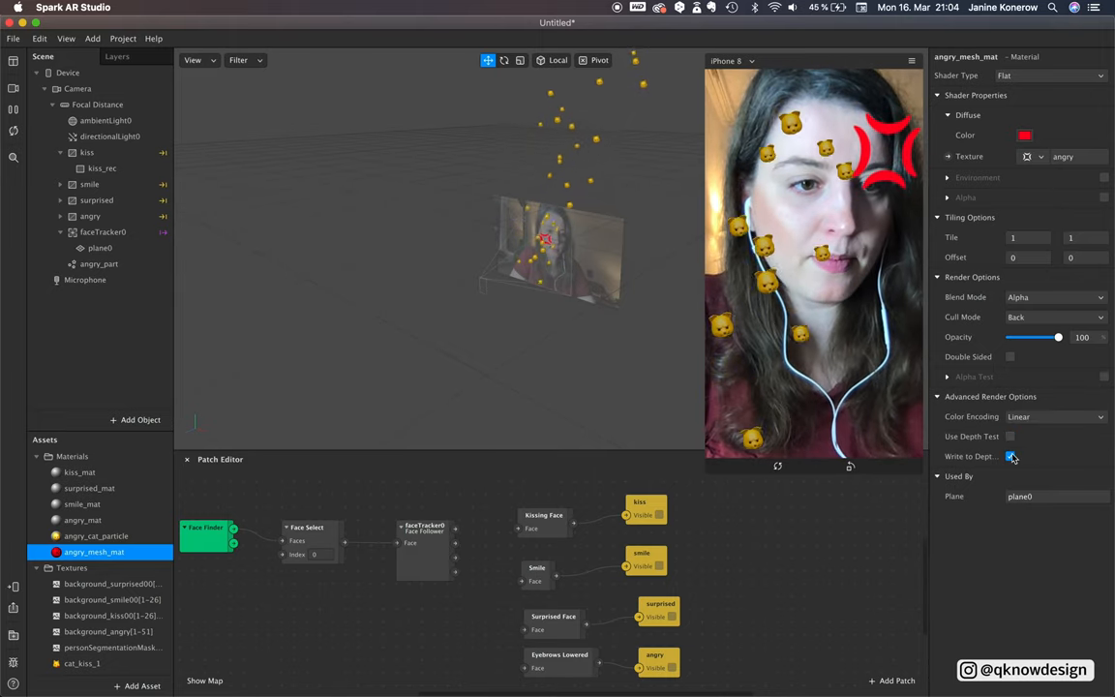
left_click(1011, 437)
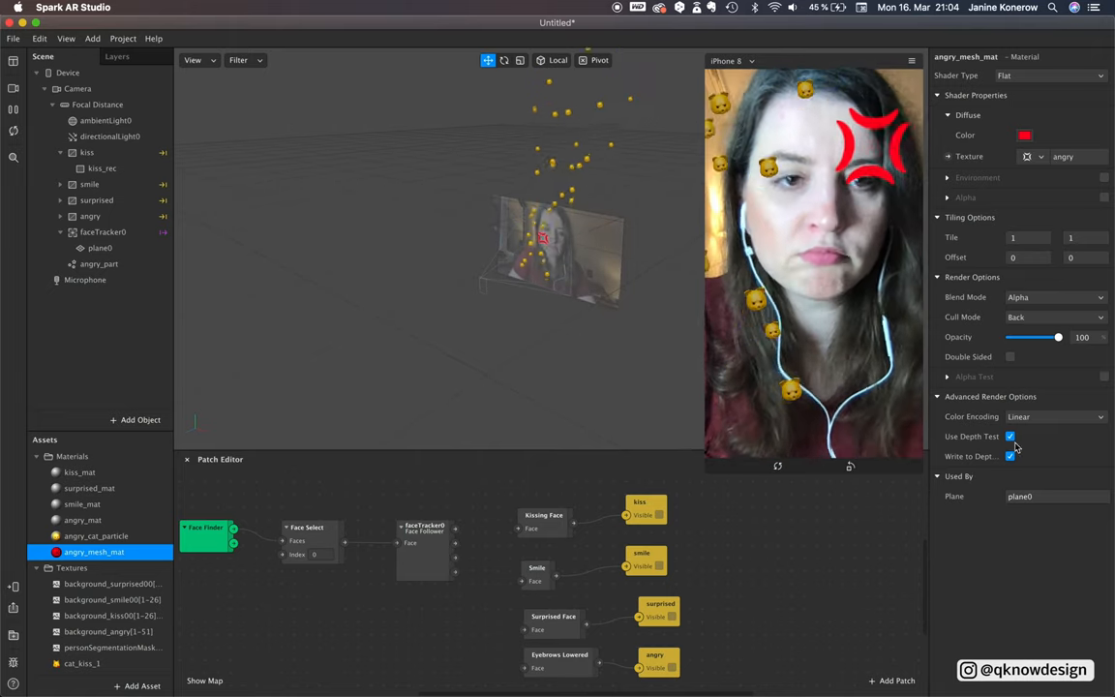
left_click(100, 249)
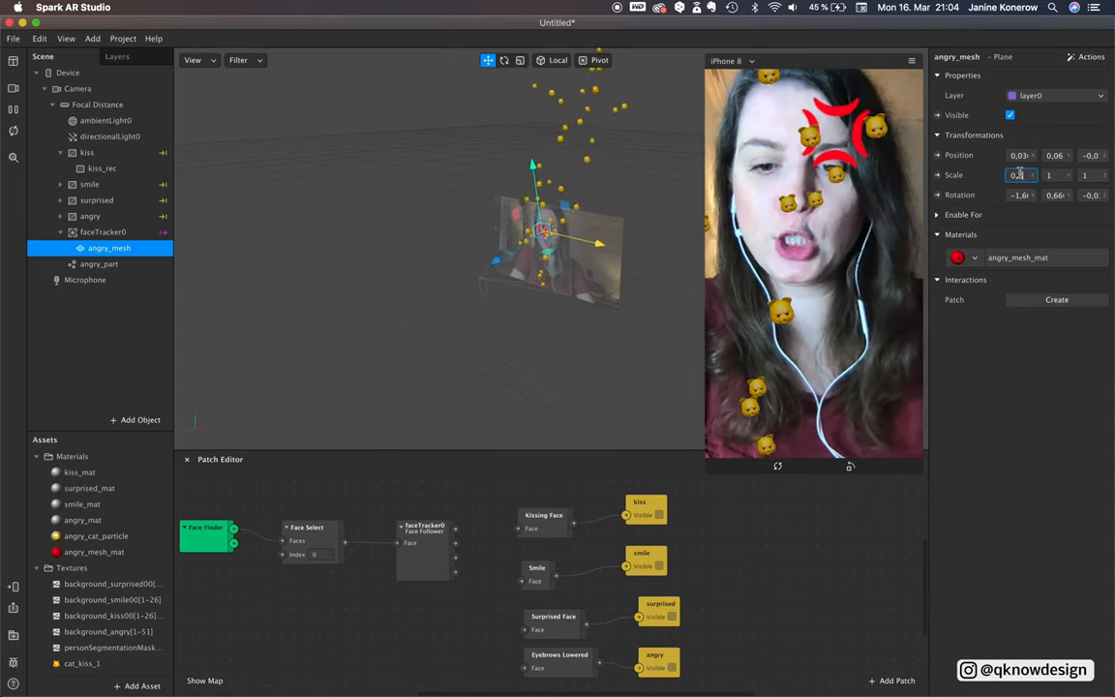
Scale the angry_mesh plane down by entering 0.25 in its X scale field.
type("0.25")
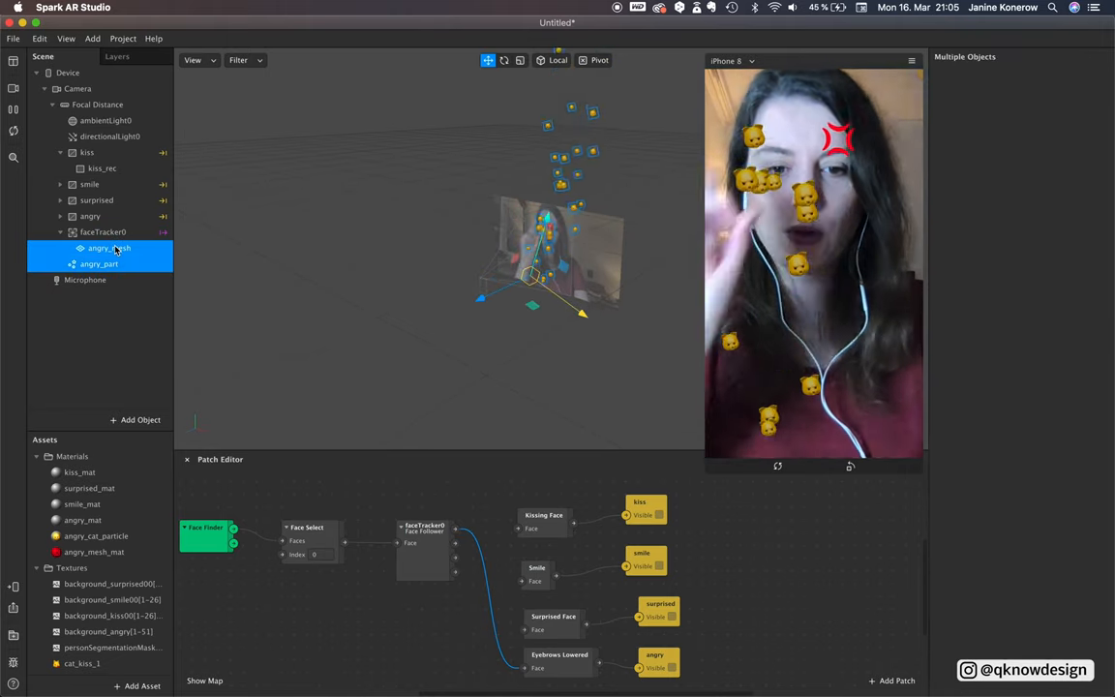
Wire Eyebrows Lowered to the angry_mesh and angry_part visibility patches and check connections.
left_click(99, 264)
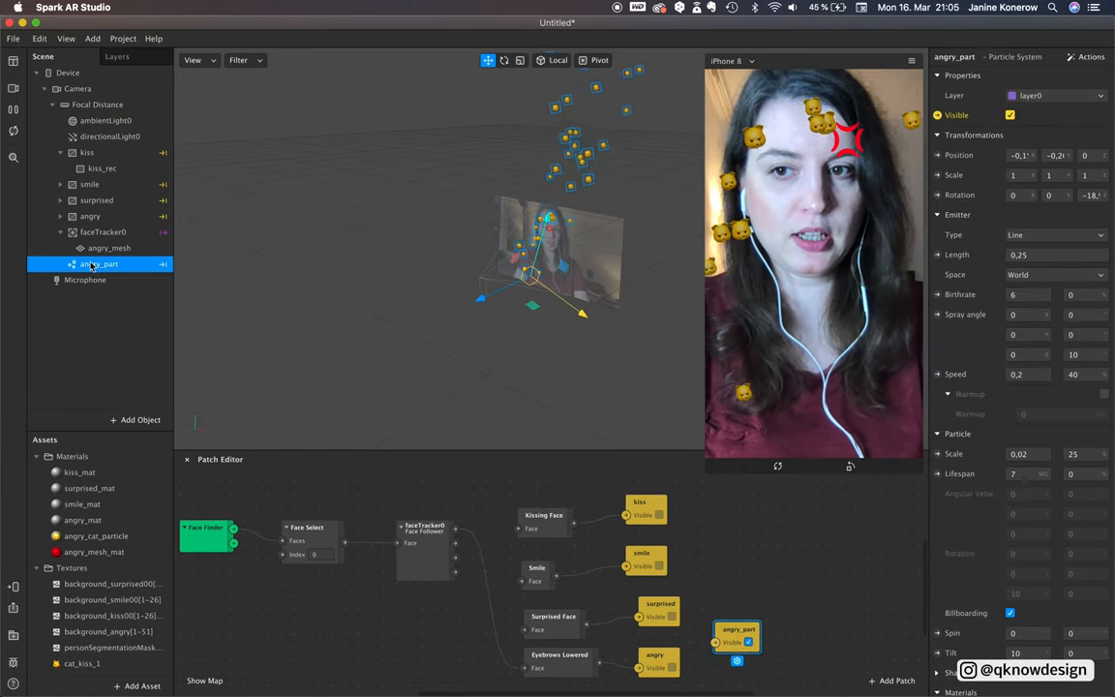
left_click(109, 248)
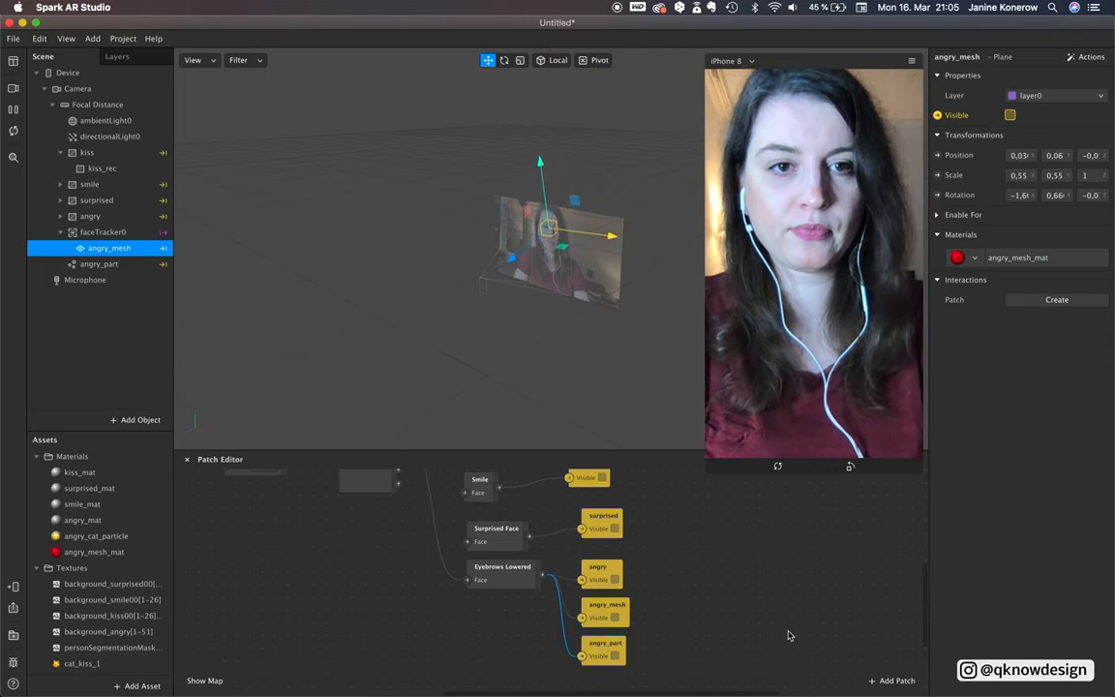
left_click(1010, 115)
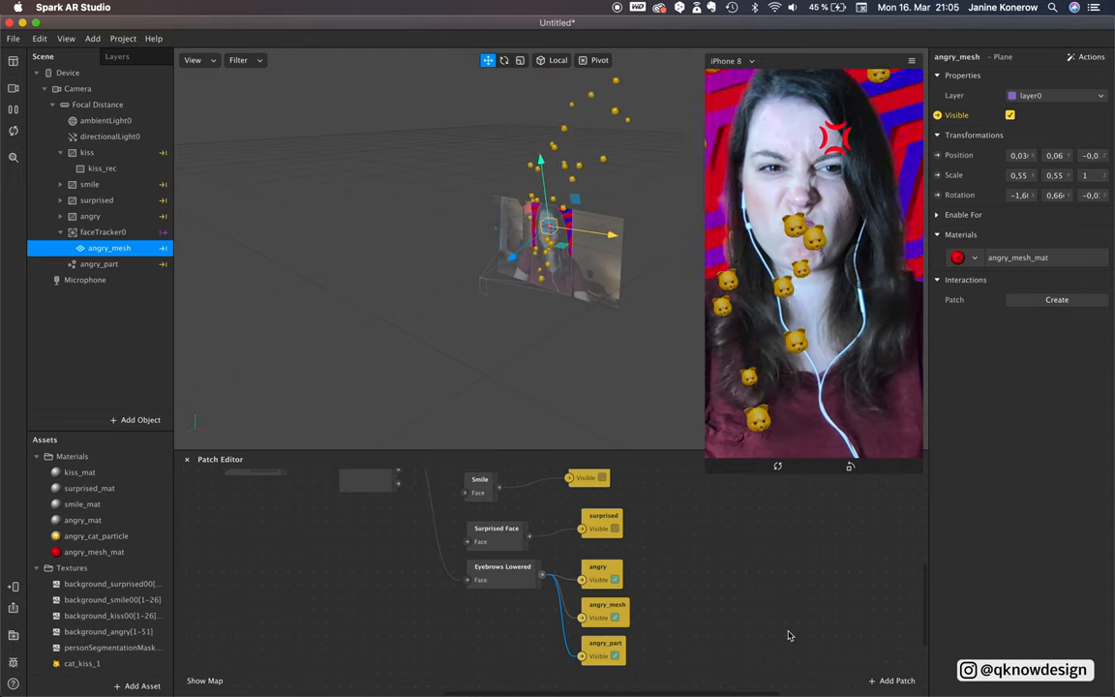
left_click(1009, 114)
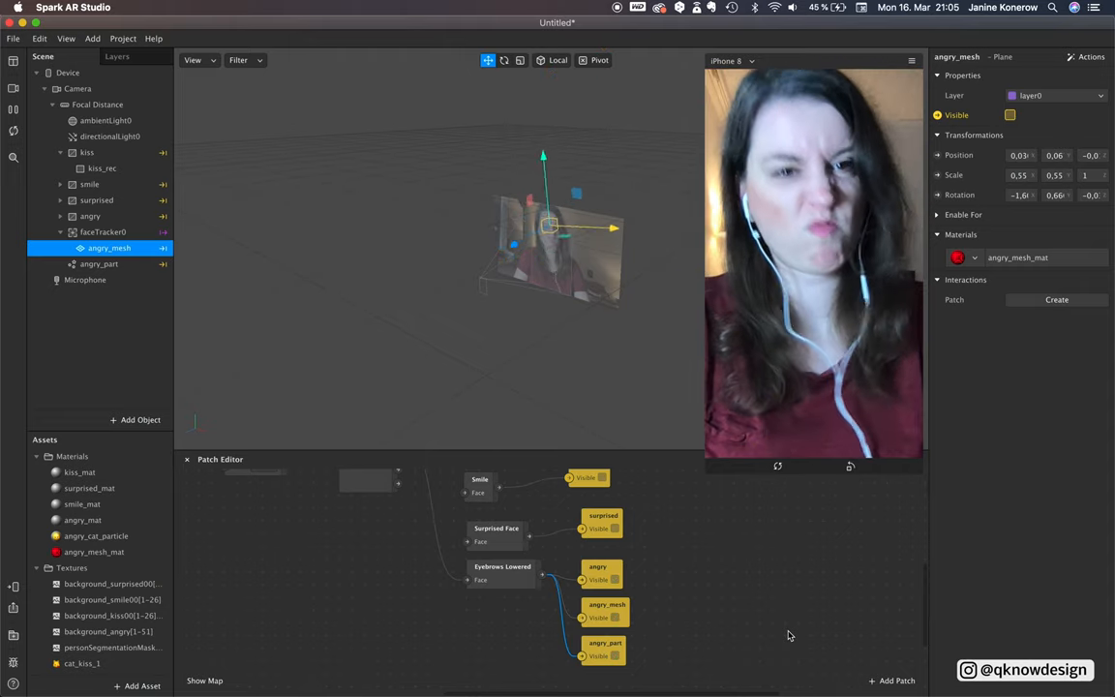
left_click(1010, 114)
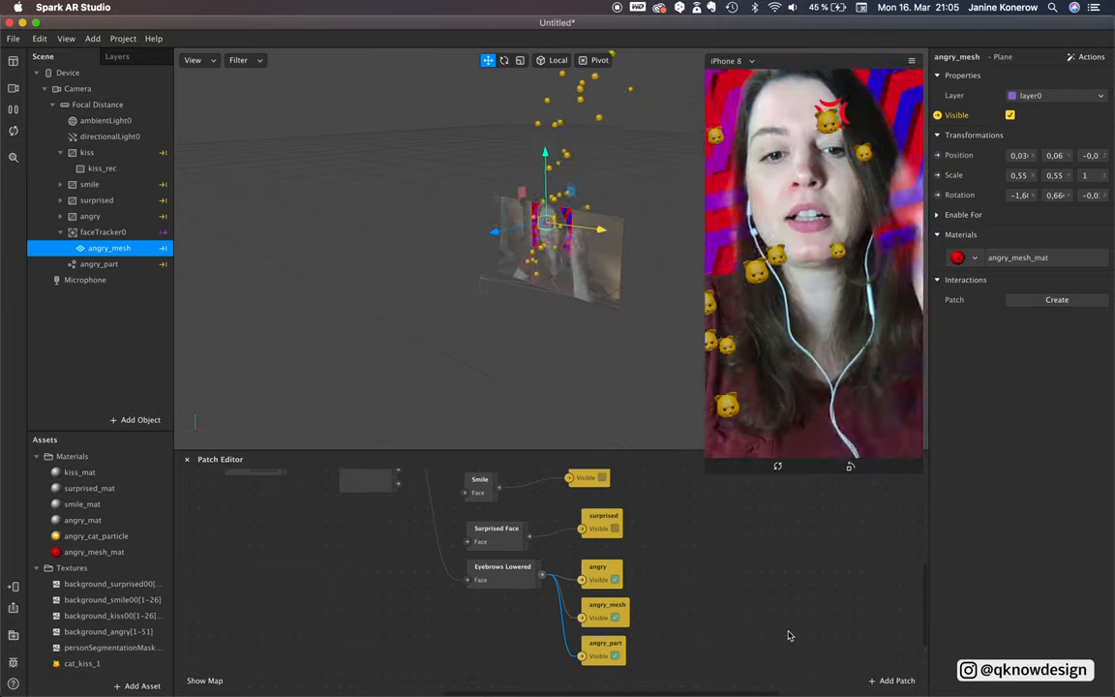
left_click(1009, 114)
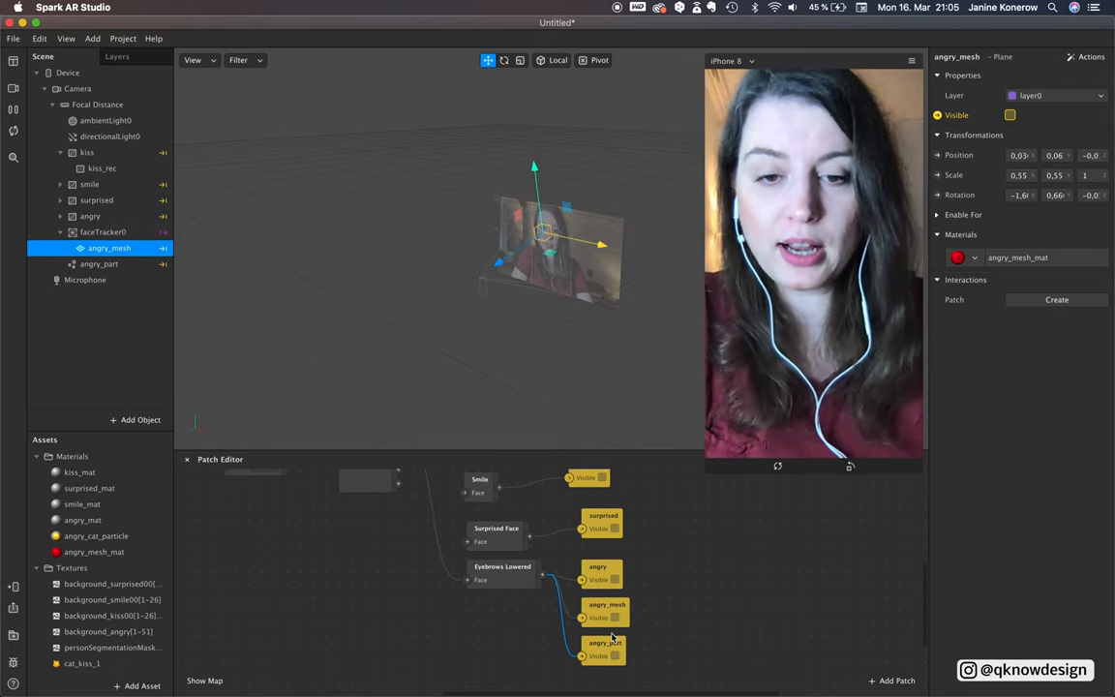
left_click(1010, 114)
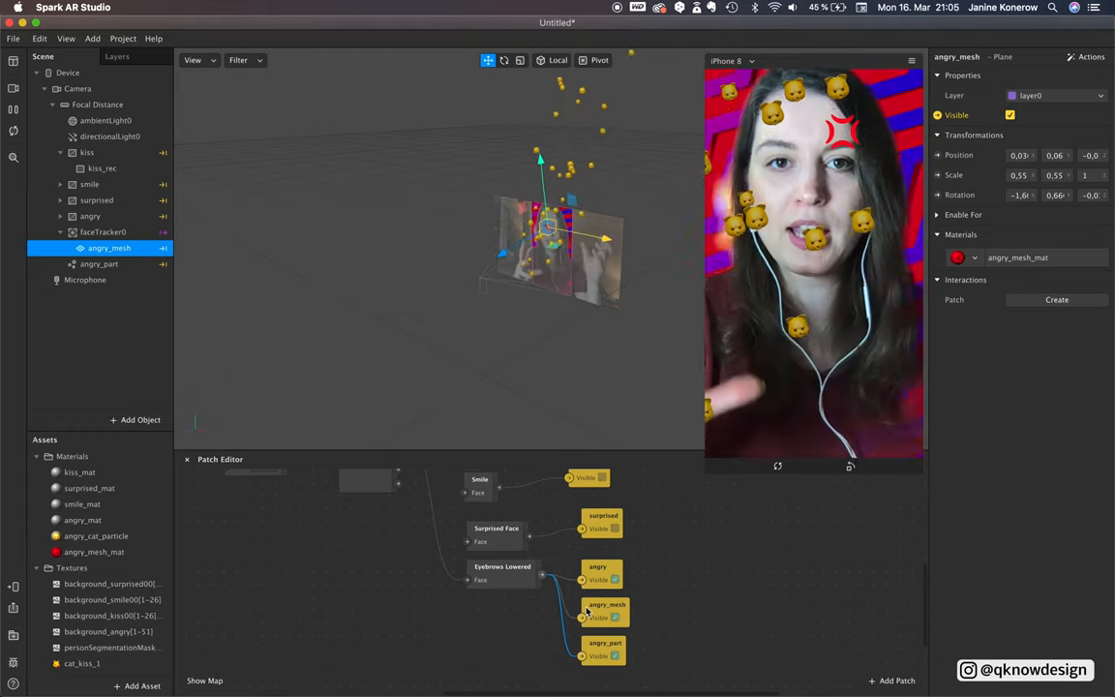
left_click(1011, 114)
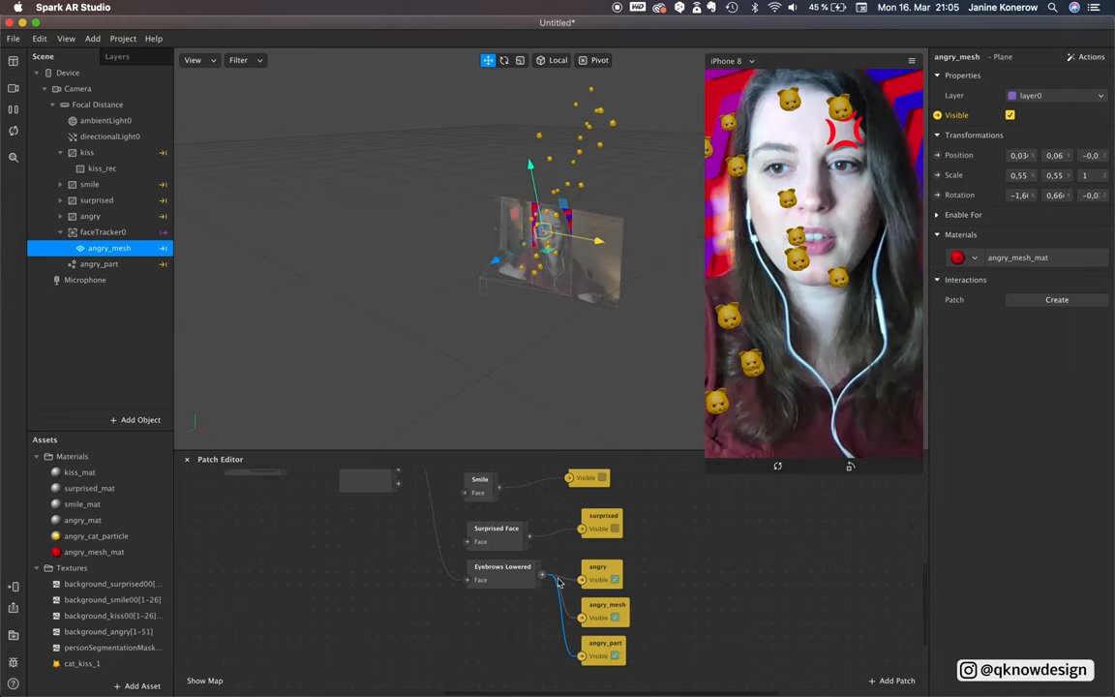
left_click(100, 264)
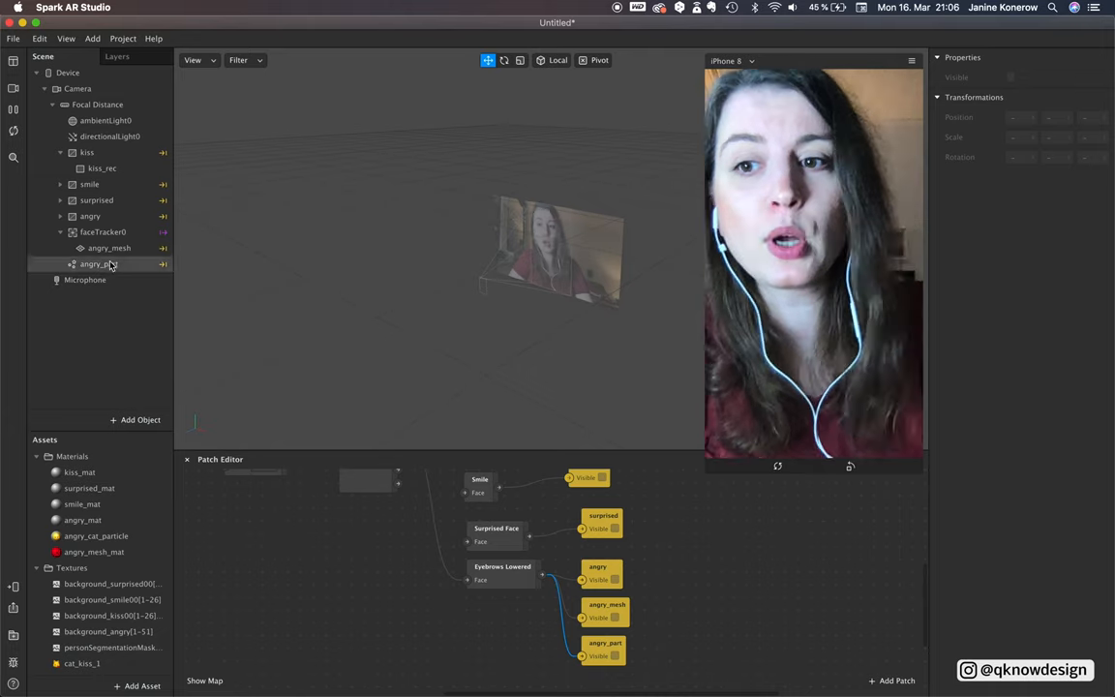
Duplicate angry_part and name the copies smile_part, kiss_part and a surprised version.
left_click(100, 264)
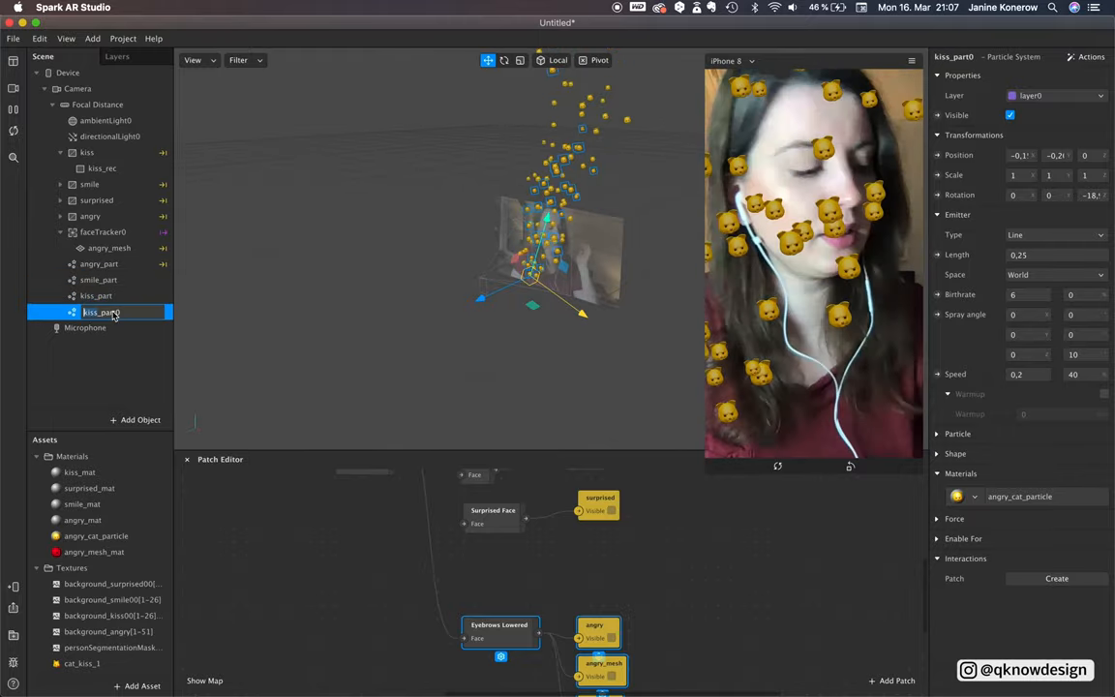
left_click(96, 535)
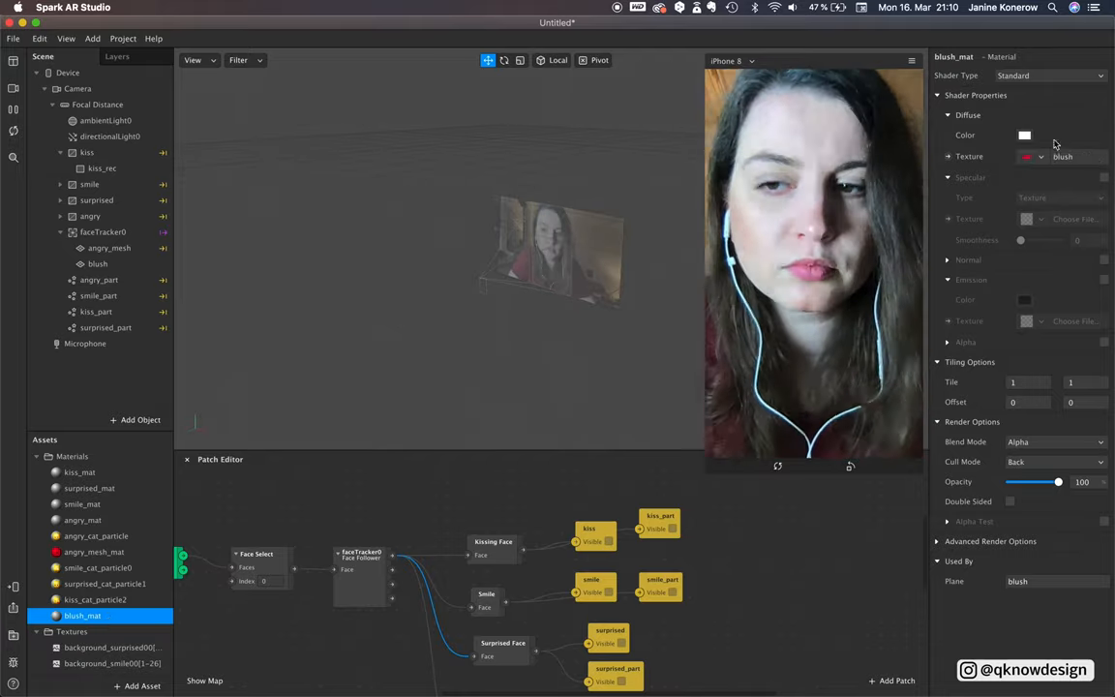
Adjust the blush_mat colour and wire blush_r and blush_l visibility to the Kissing Face patch.
left_click(98, 264)
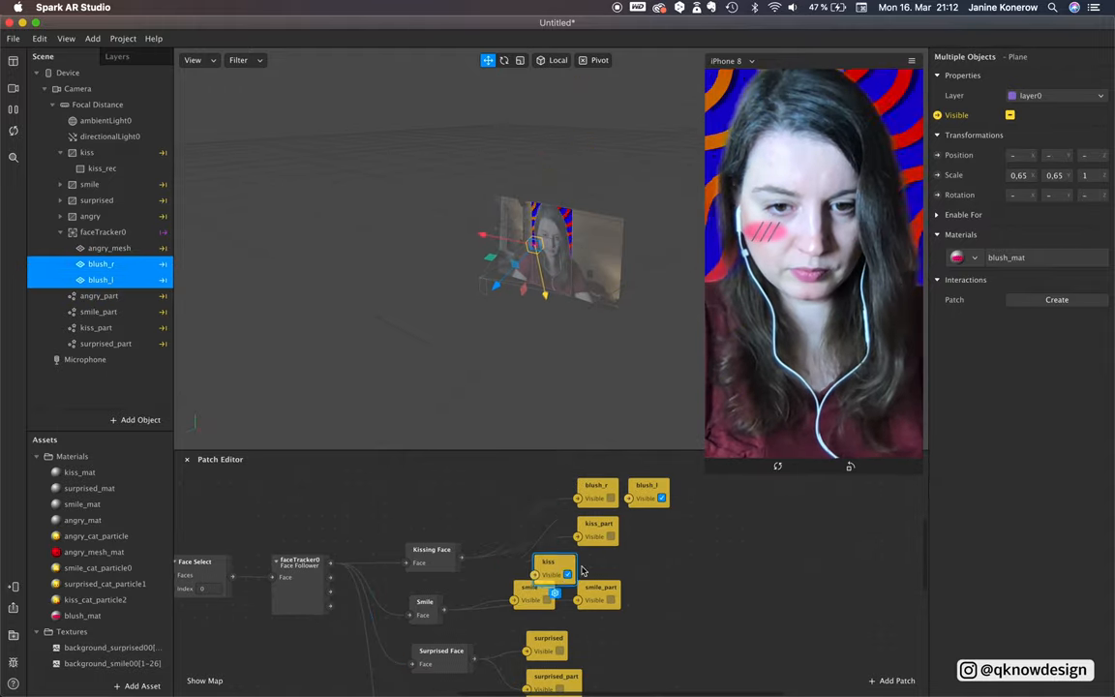
left_click(83, 615)
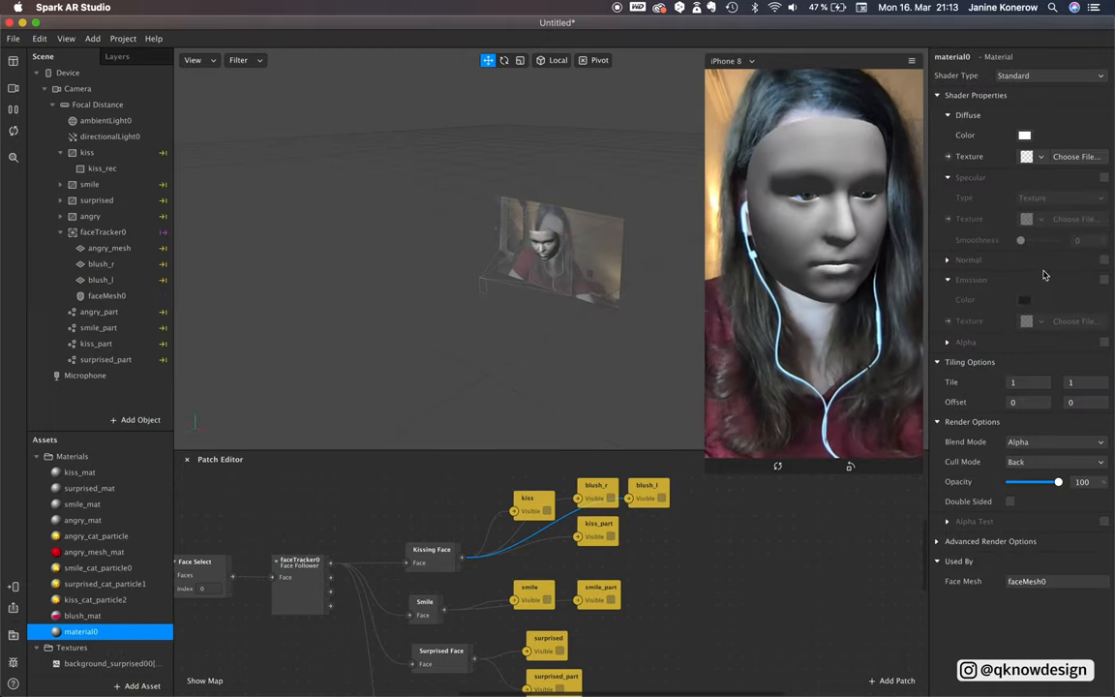
left_click(107, 296)
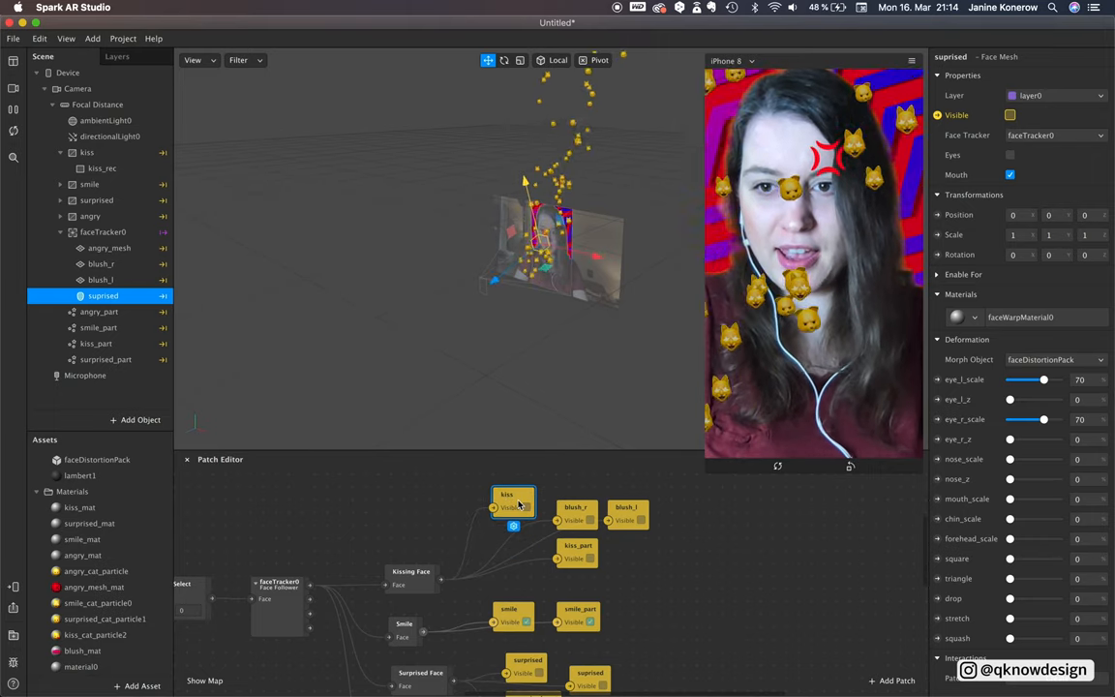
left_click(576, 507)
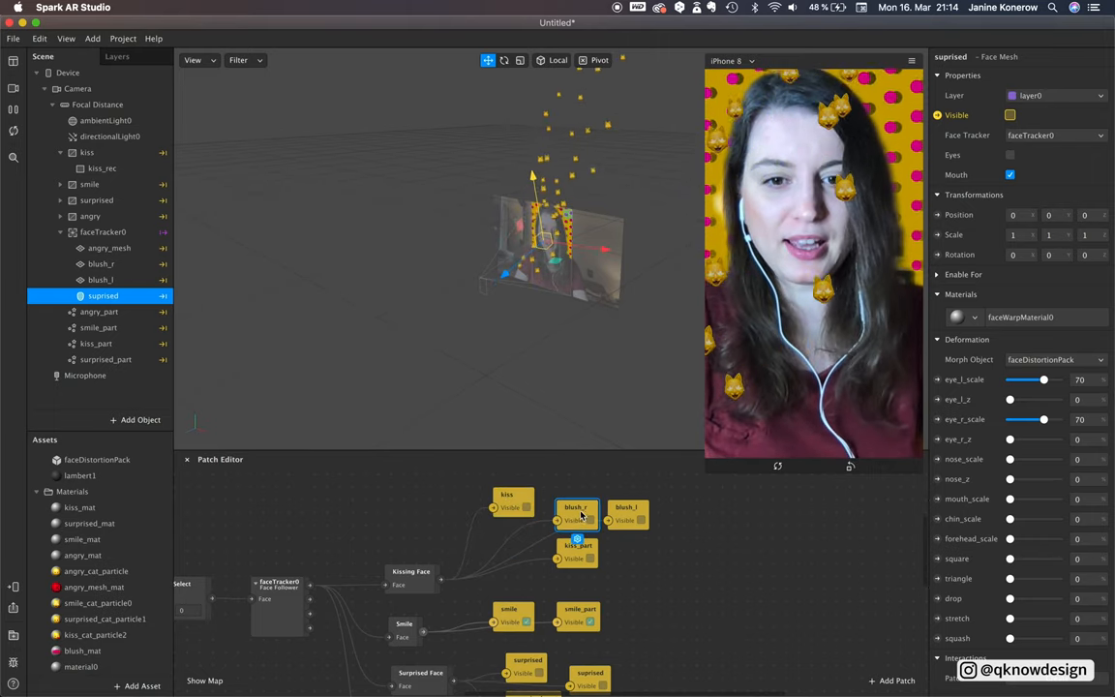